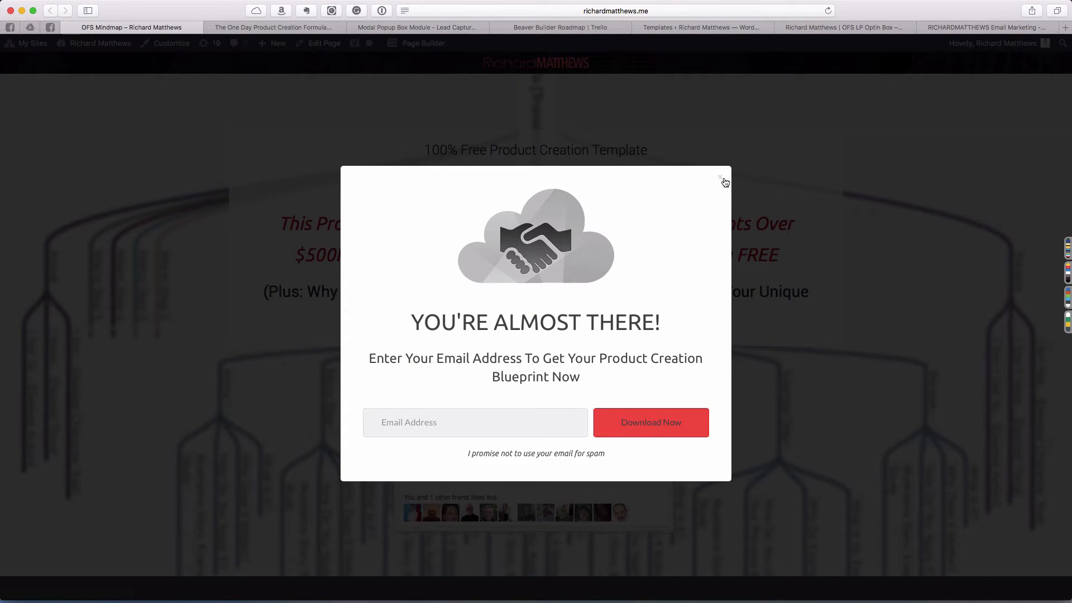
- Open the opt-in popup from Download Now, focus its email field, and close it, twice
click(724, 182)
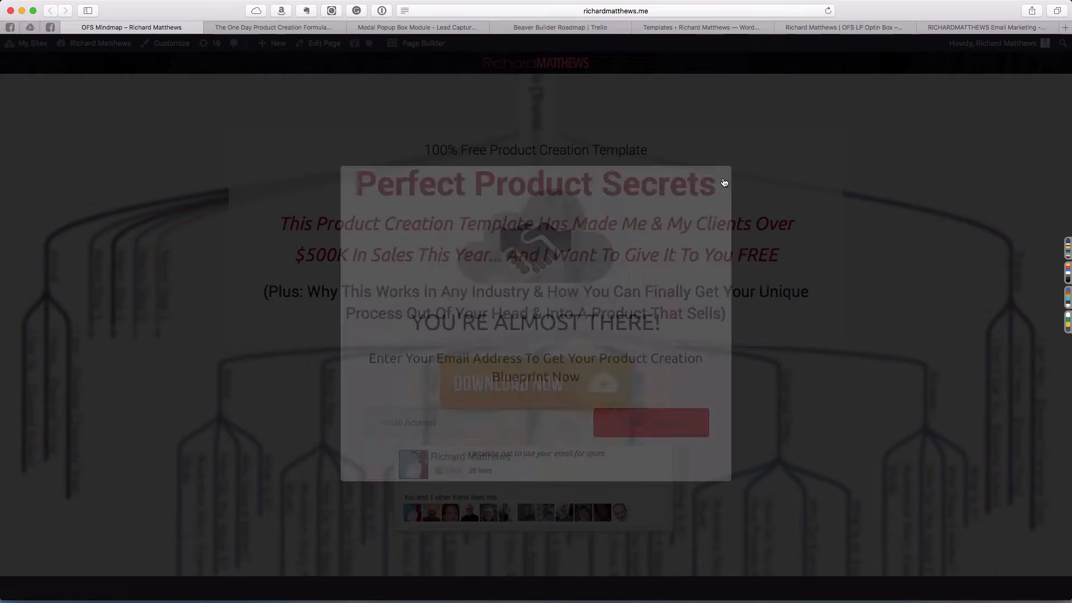
click(724, 183)
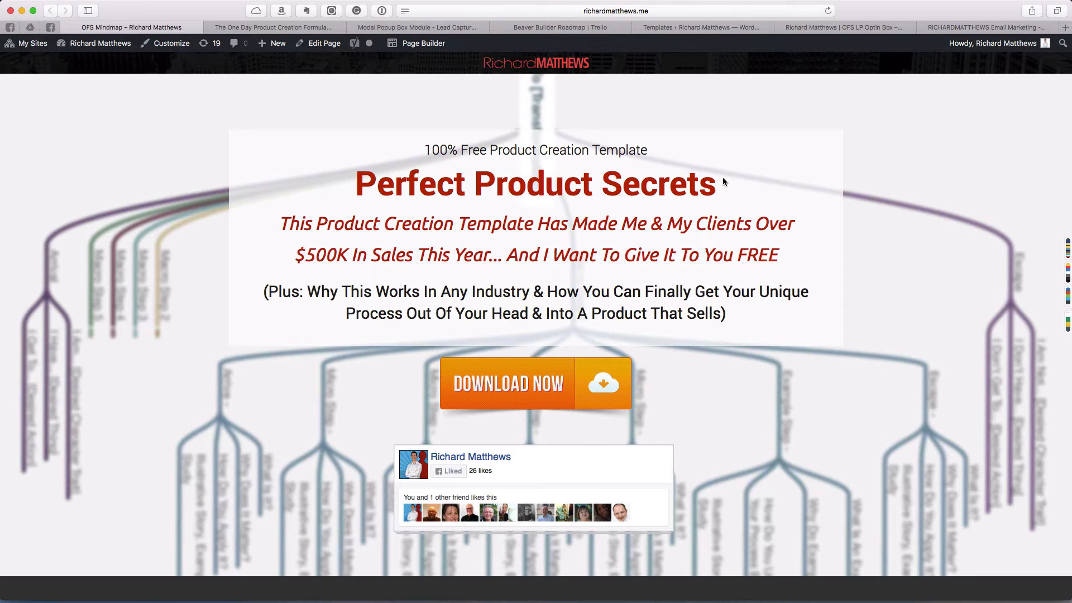
mouse_move(272, 144)
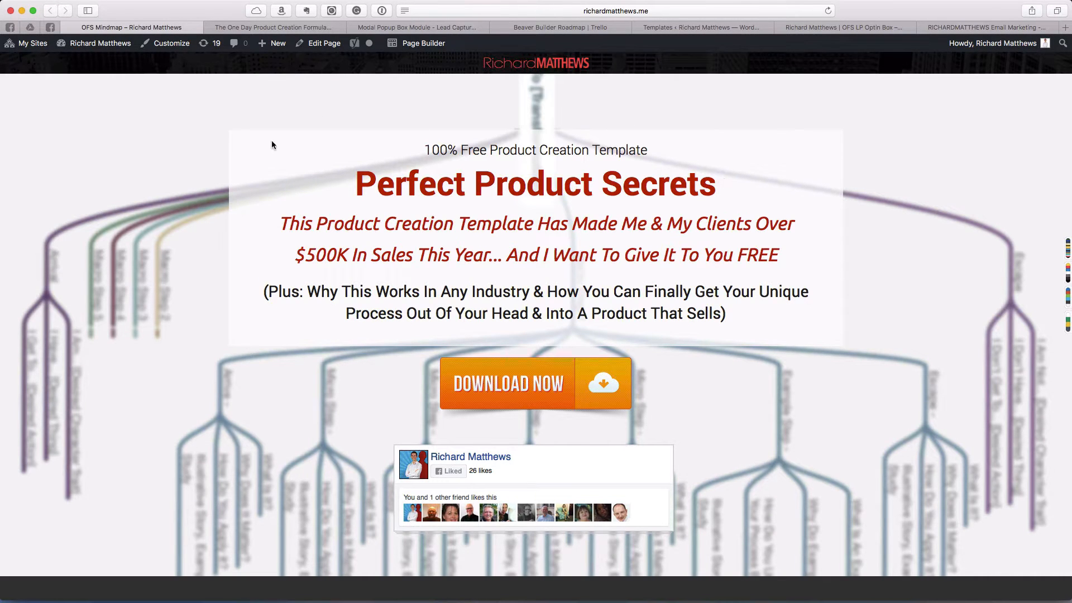
mouse_move(764, 349)
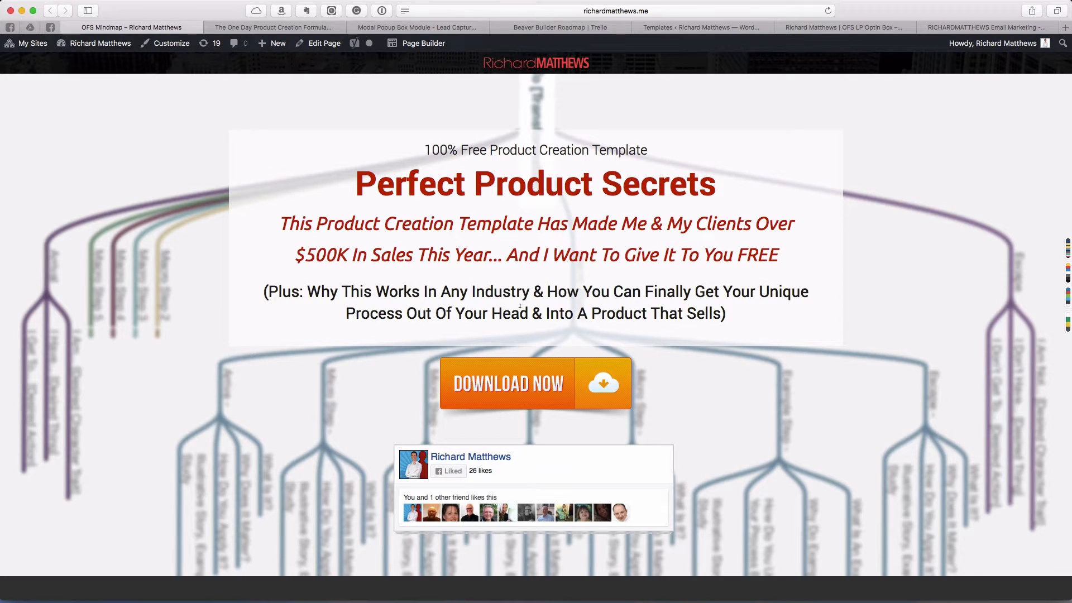
mouse_move(487, 157)
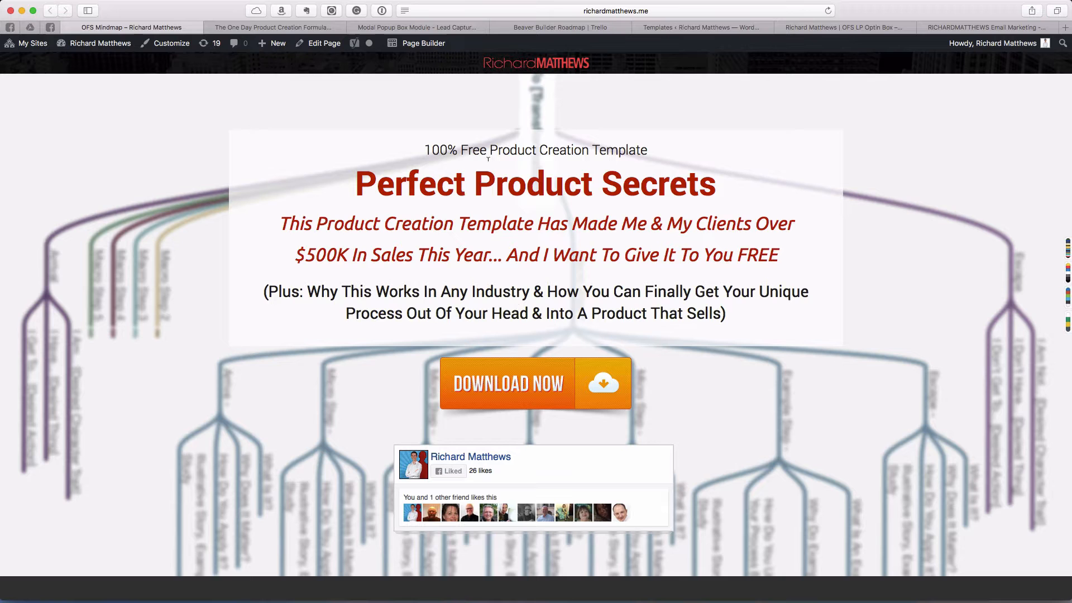
mouse_move(421, 398)
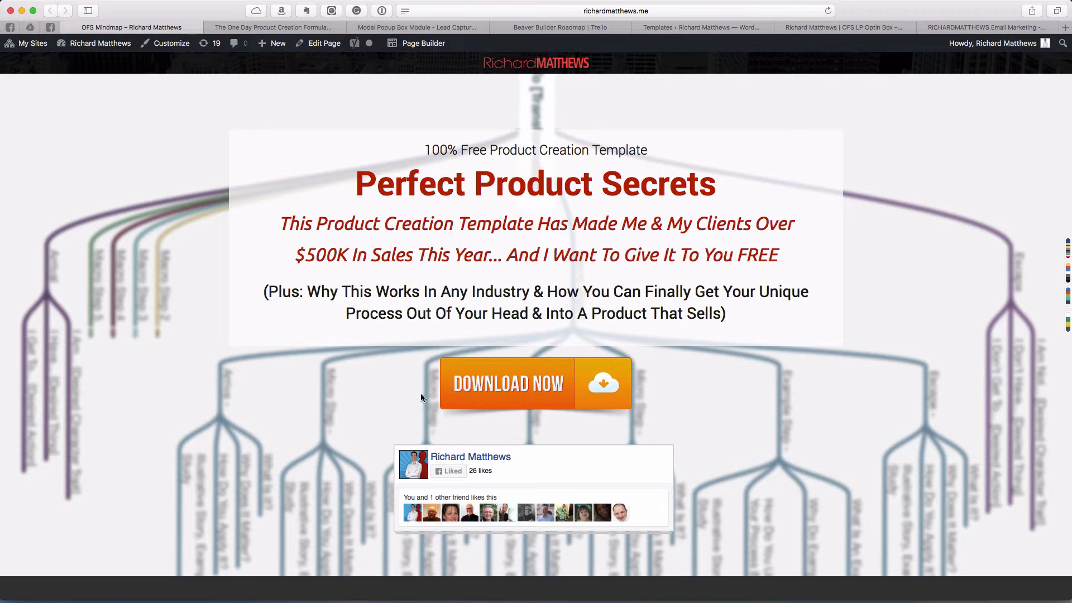
mouse_move(523, 391)
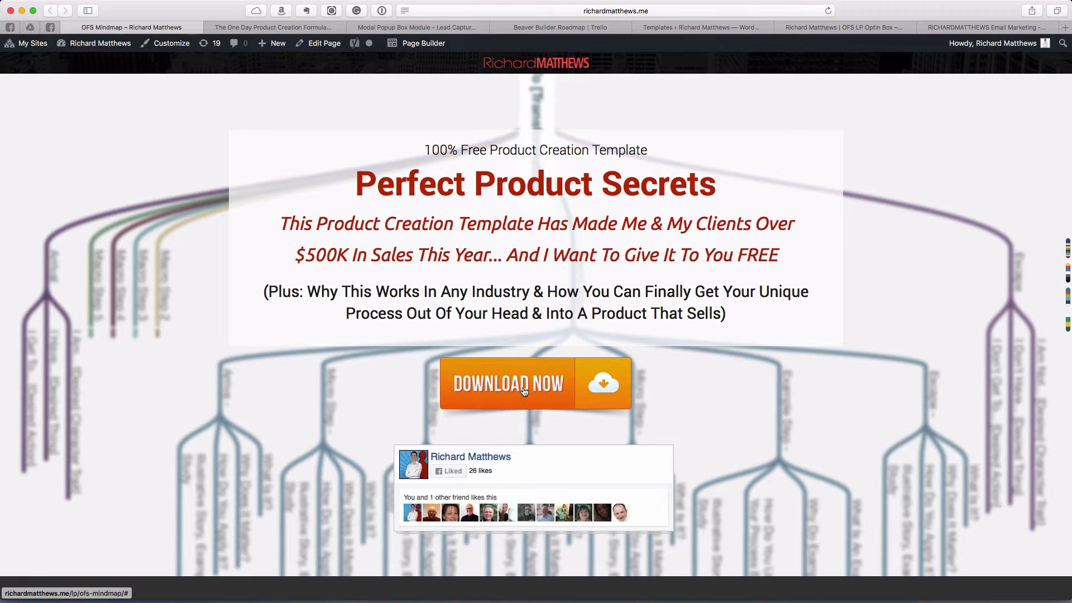
click(523, 389)
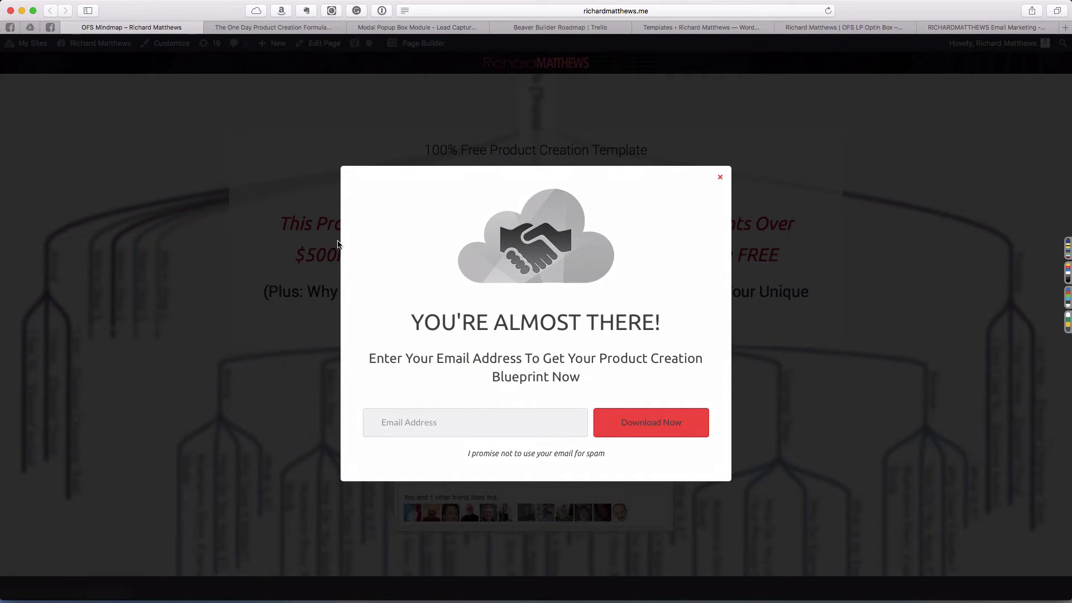
click(475, 422)
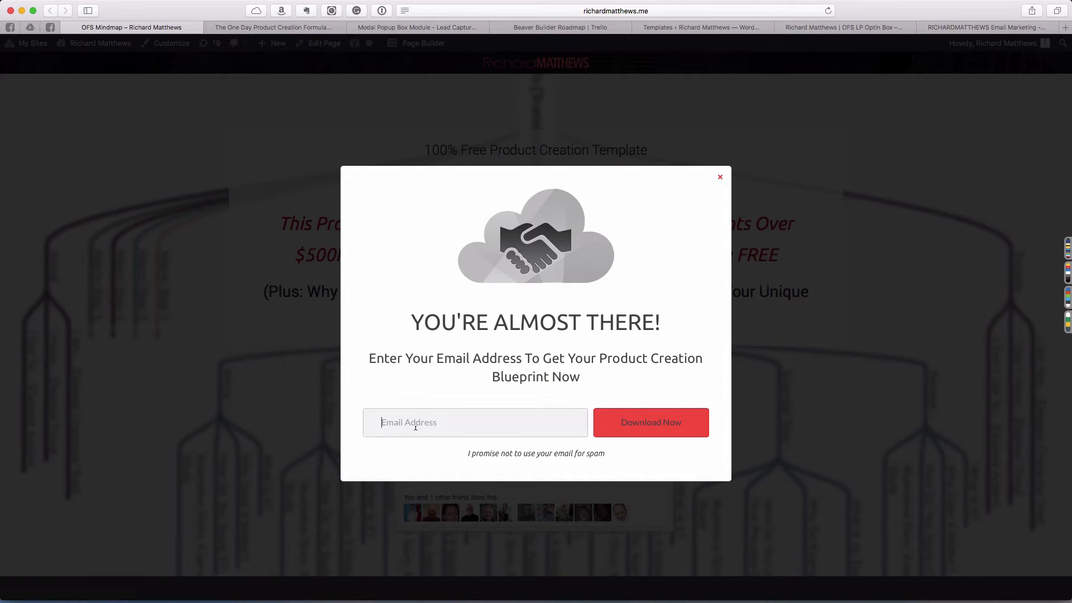
mouse_move(725, 198)
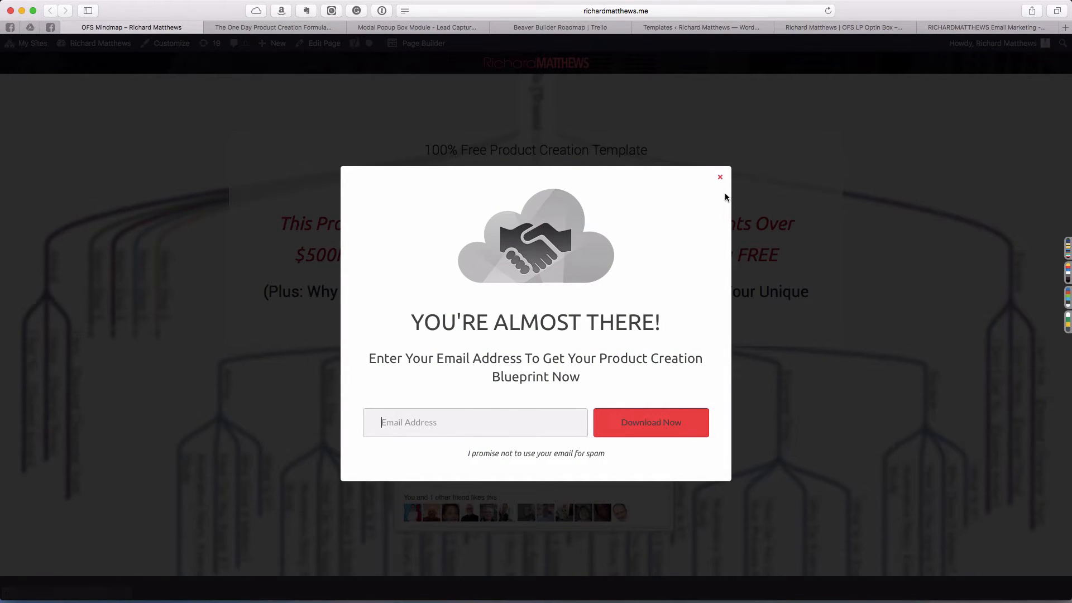
click(719, 177)
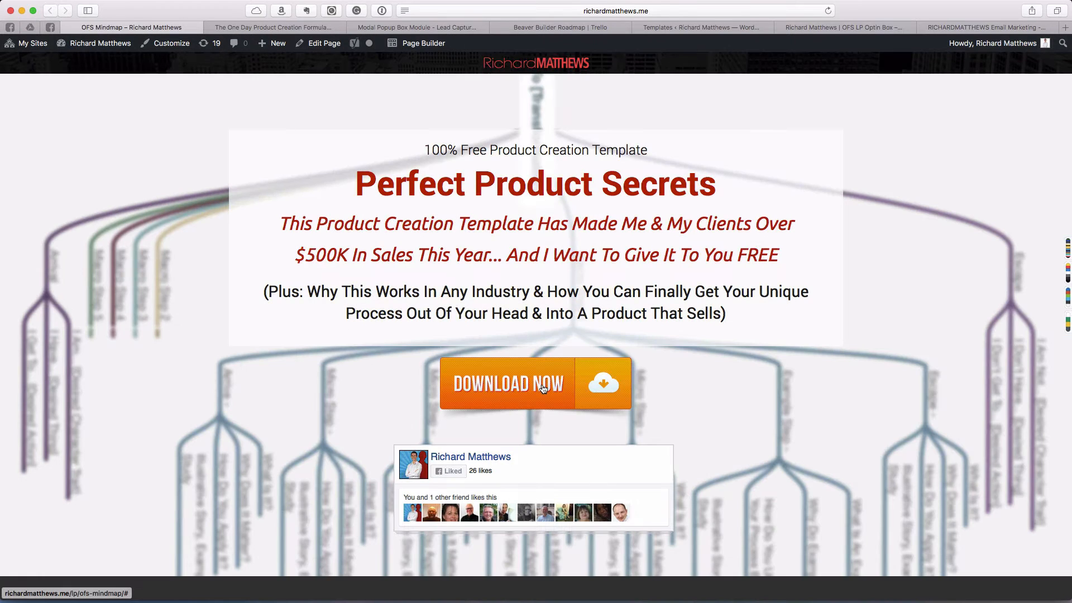
click(507, 383)
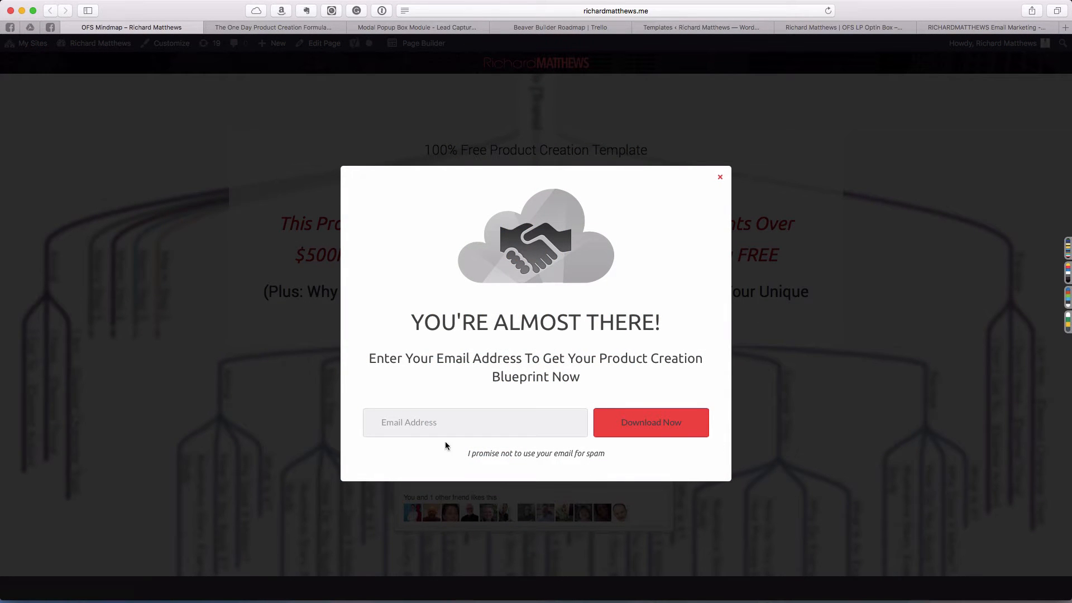
click(474, 422)
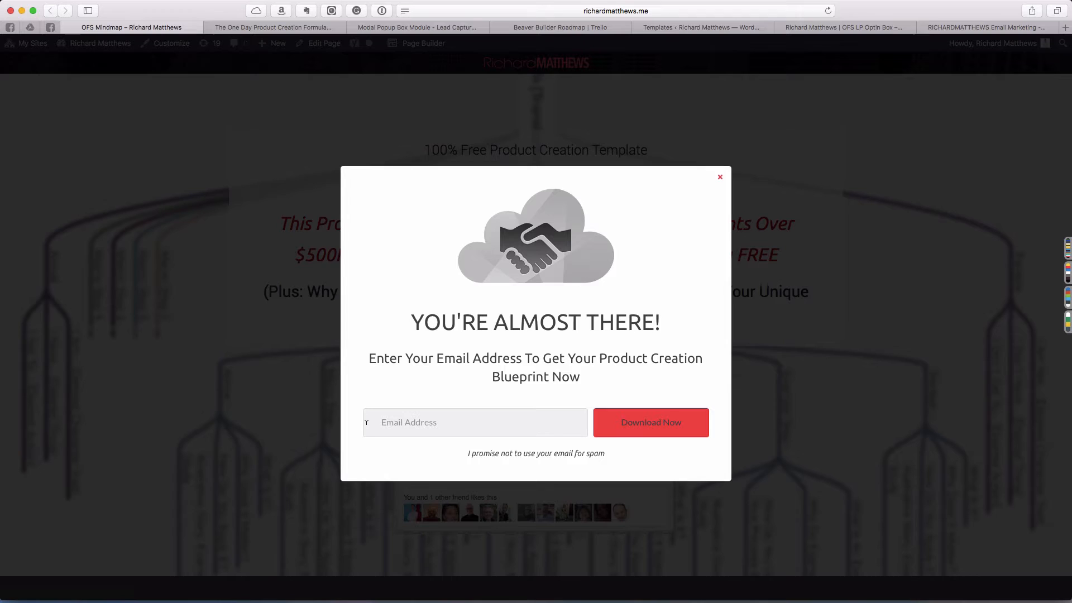
click(719, 177)
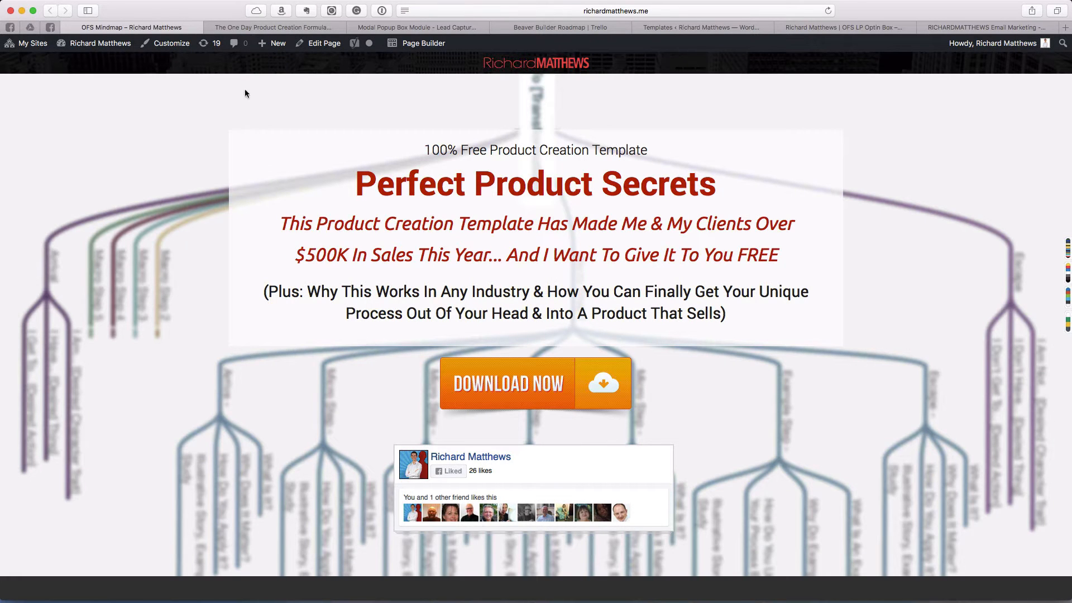
- In the One Day Product Creation Formula article, trigger the popup via 'You can download it here'
click(274, 27)
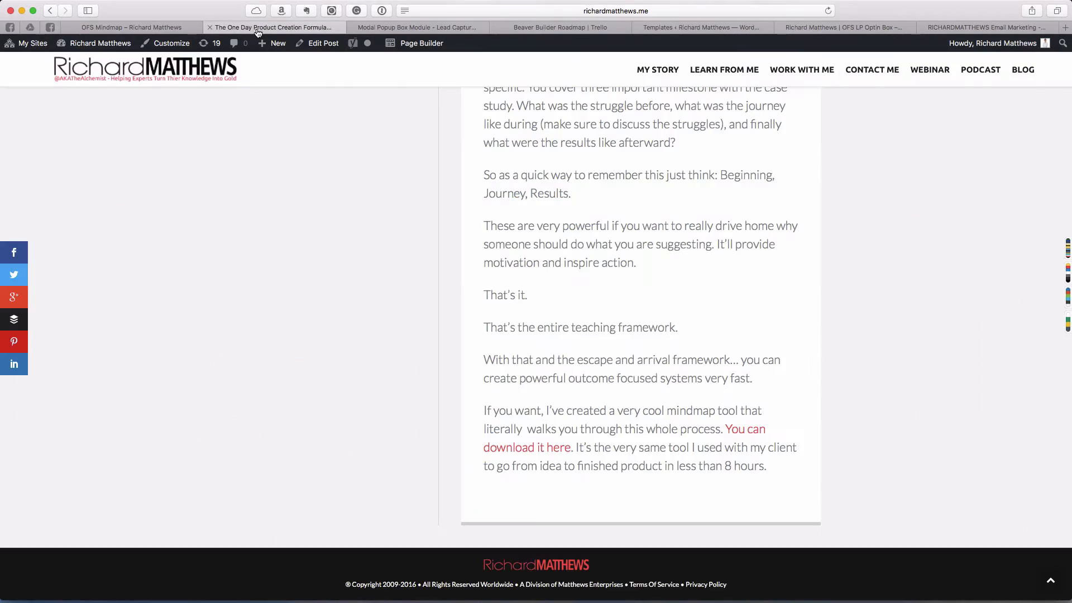
scroll(up, 3)
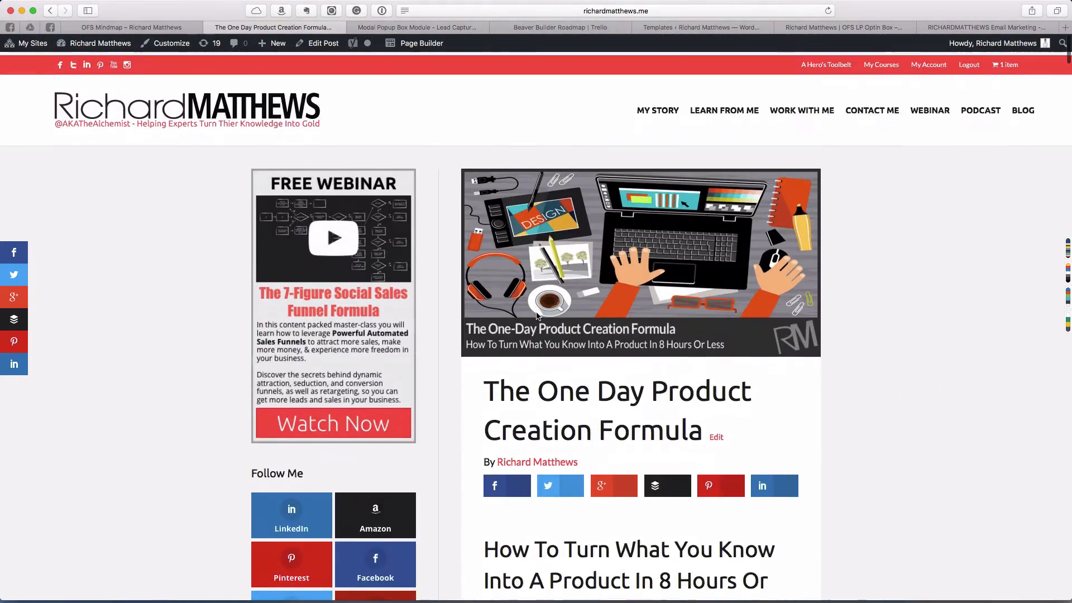
scroll(down, 3)
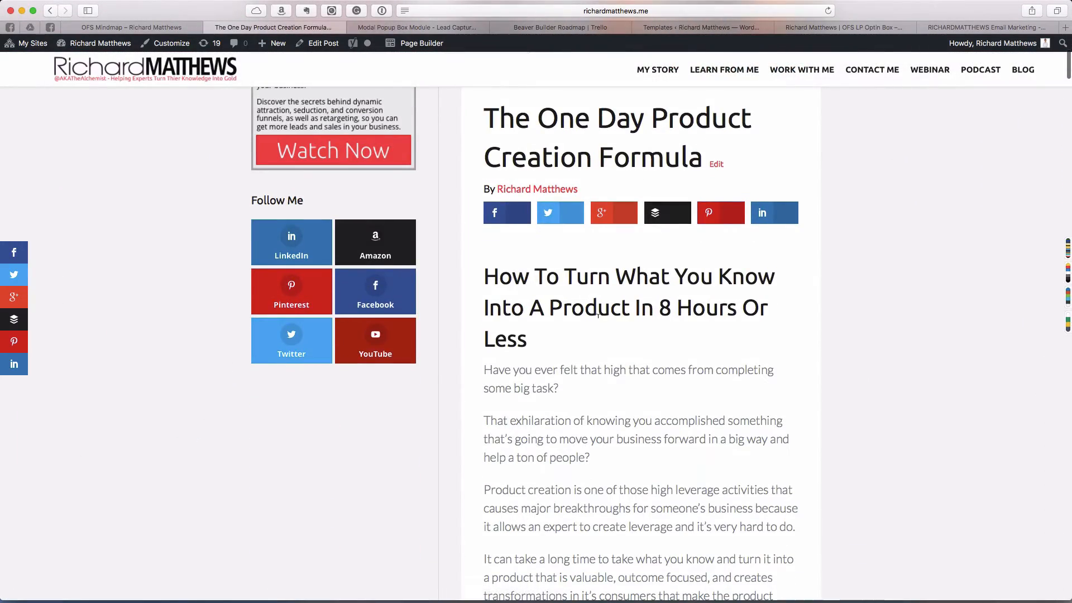
scroll(down, 3)
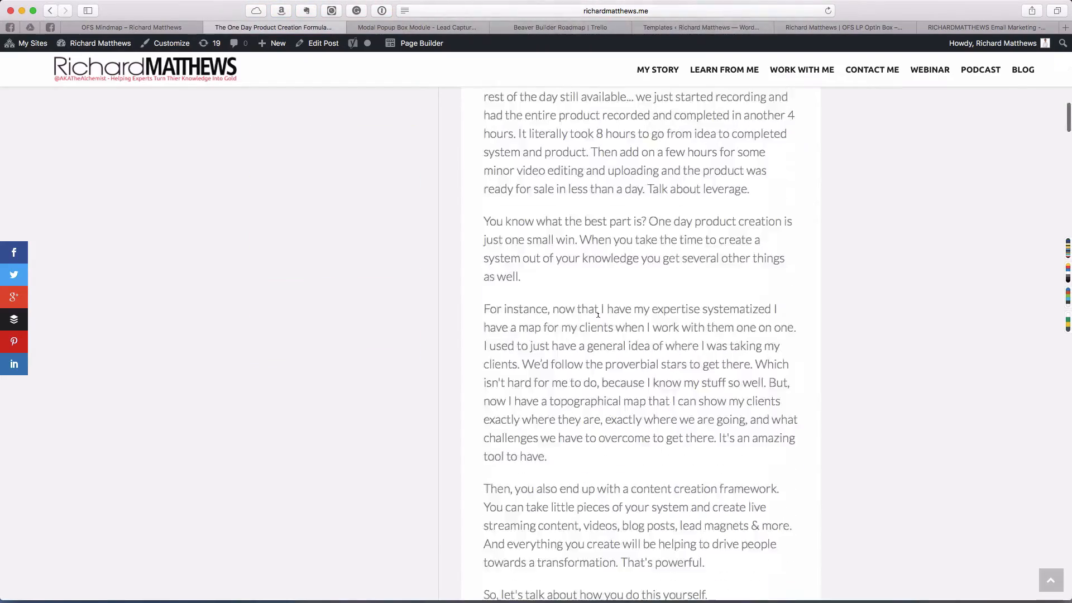
scroll(down, 3)
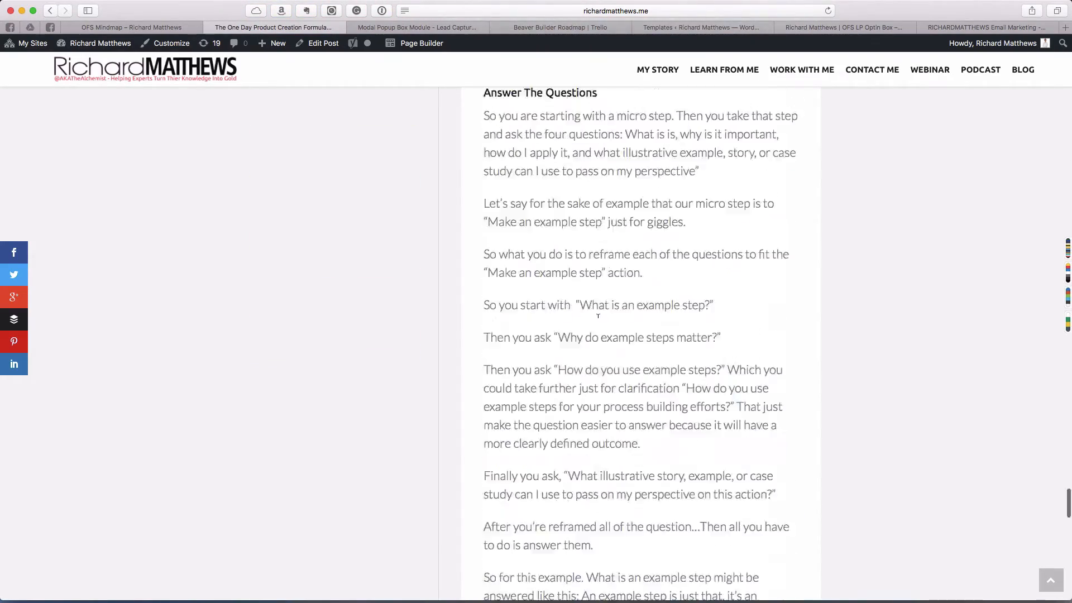
scroll(down, 3)
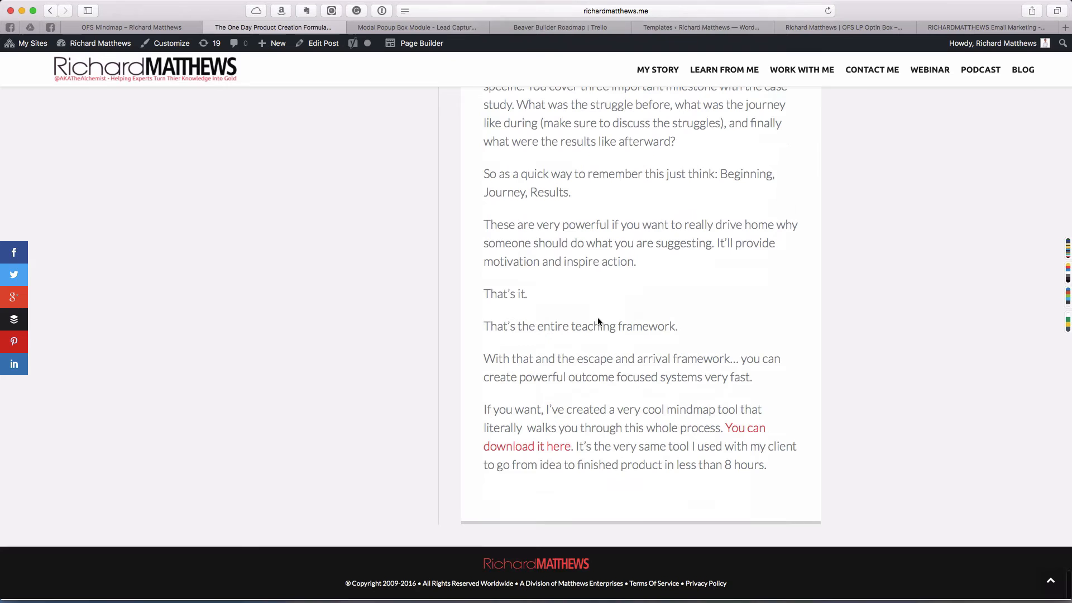
mouse_move(526, 446)
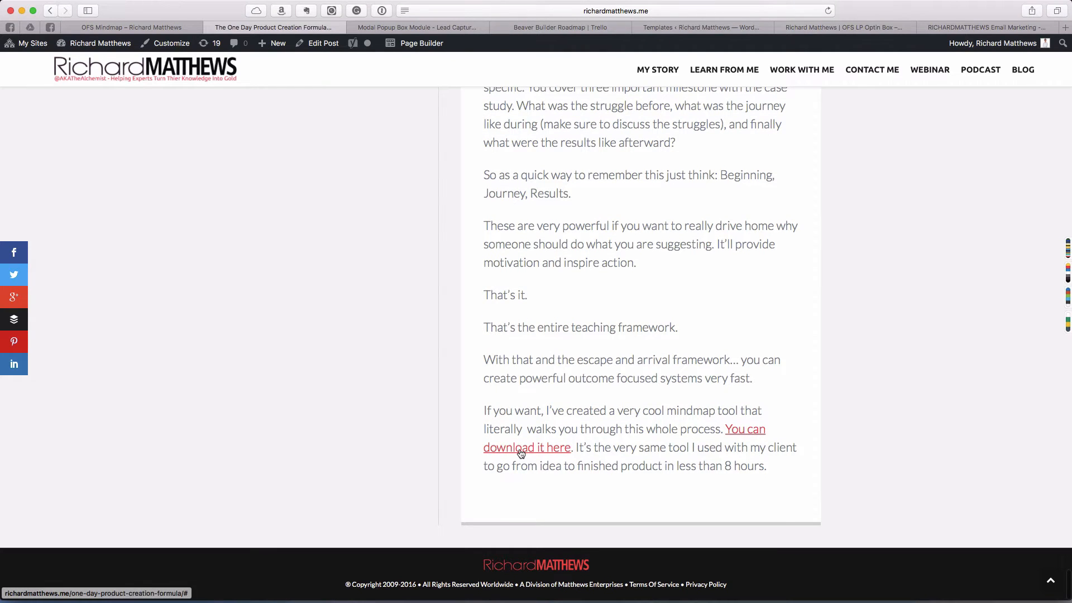
click(526, 448)
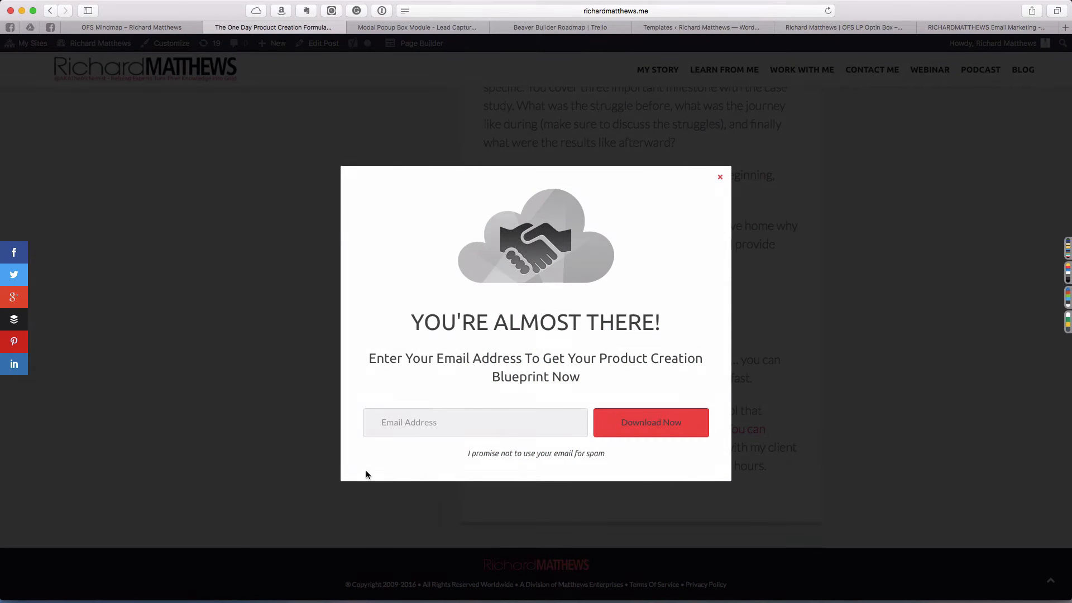
mouse_move(441, 196)
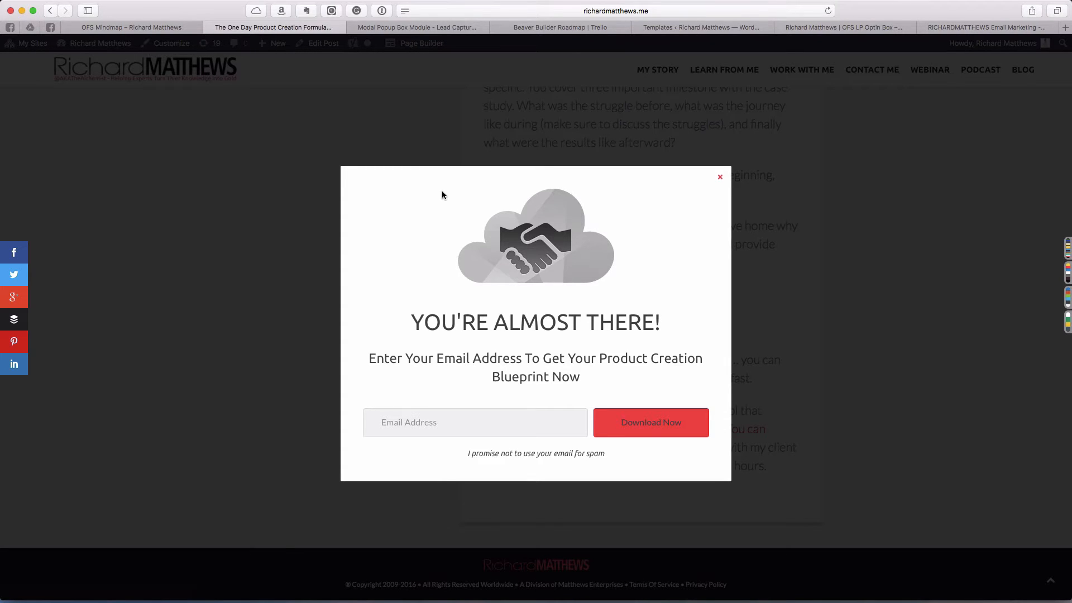
mouse_move(720, 177)
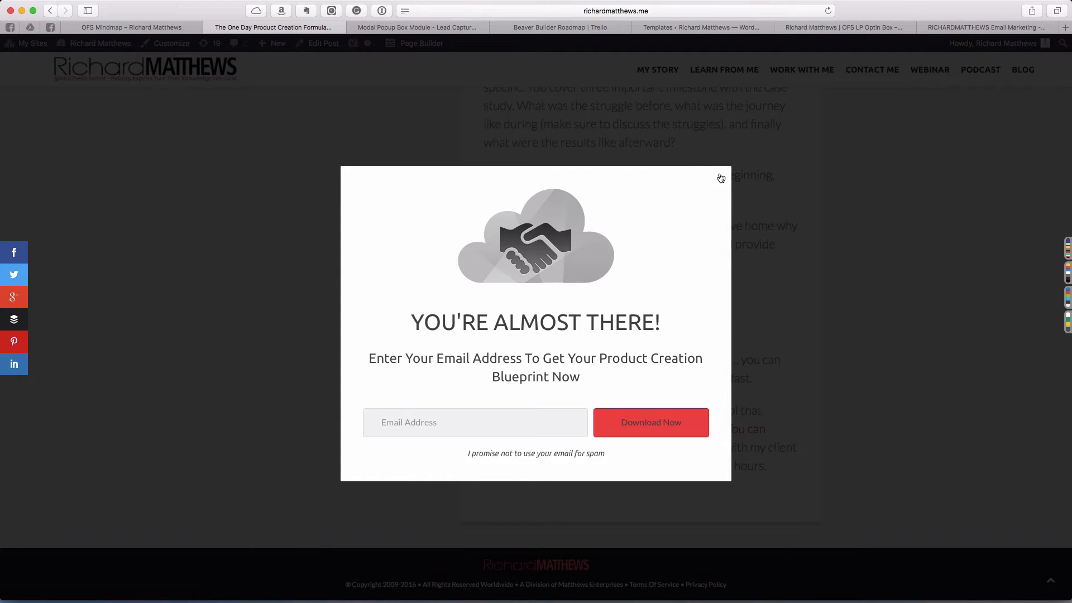
click(417, 27)
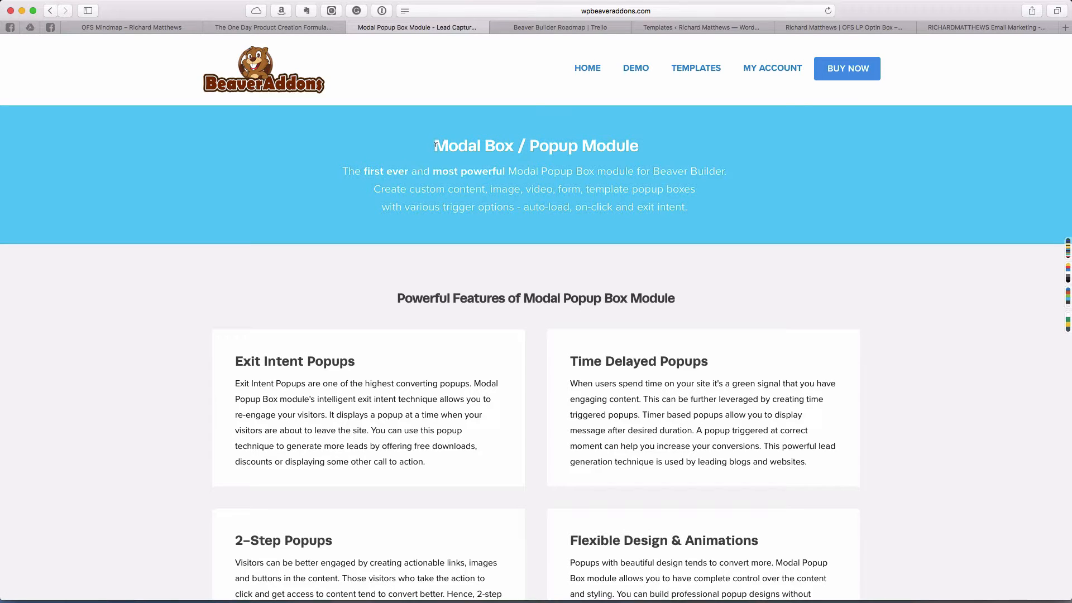
mouse_move(539, 313)
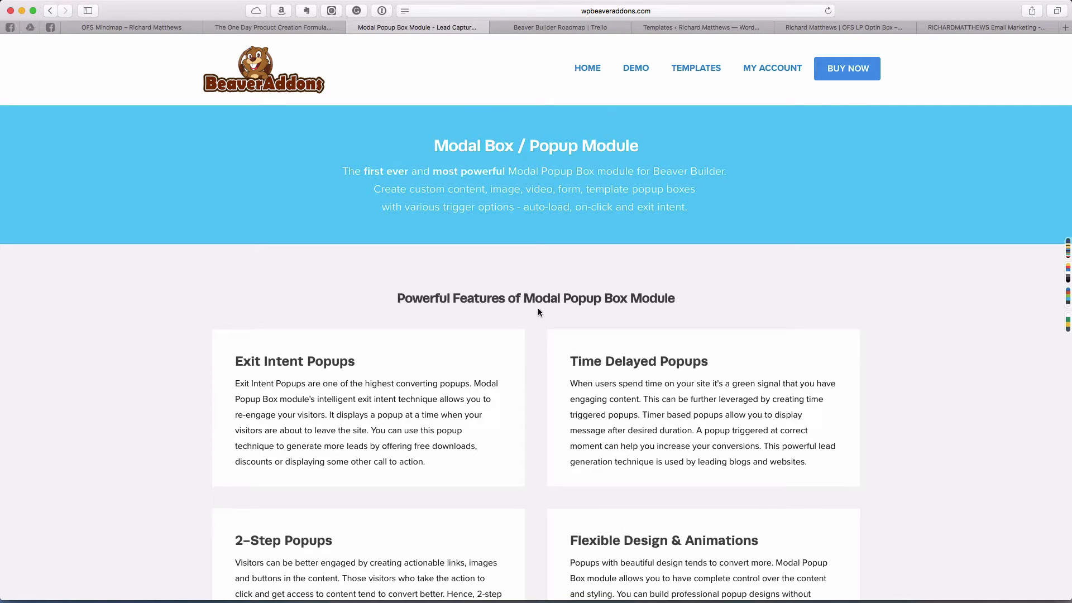
- Scroll the Modal Popup Box module page down to the Modal / Popup Box Demos buttons
scroll(down, 3)
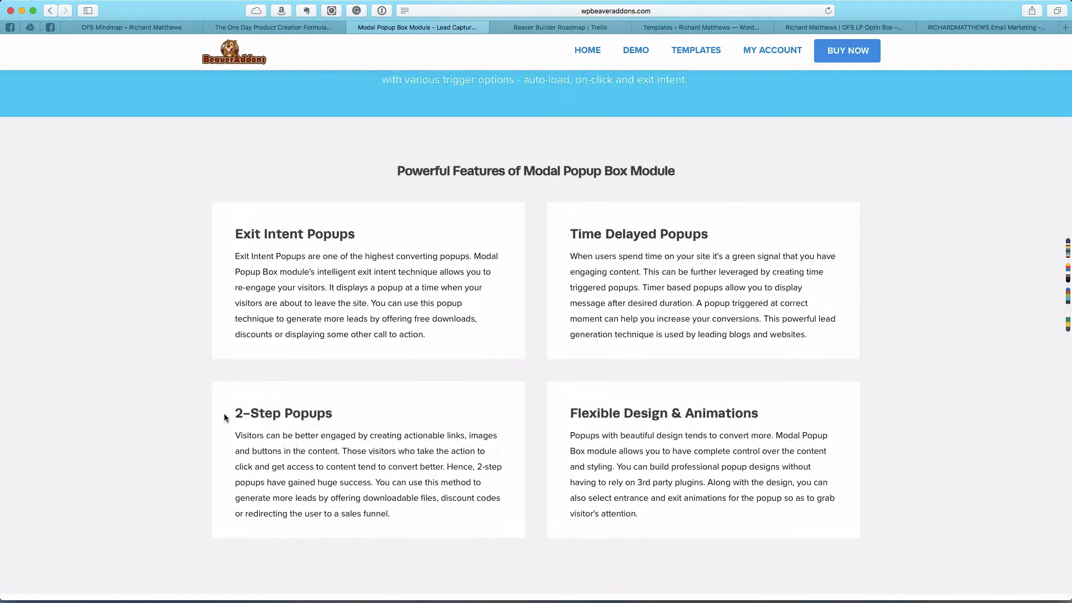
scroll(down, 3)
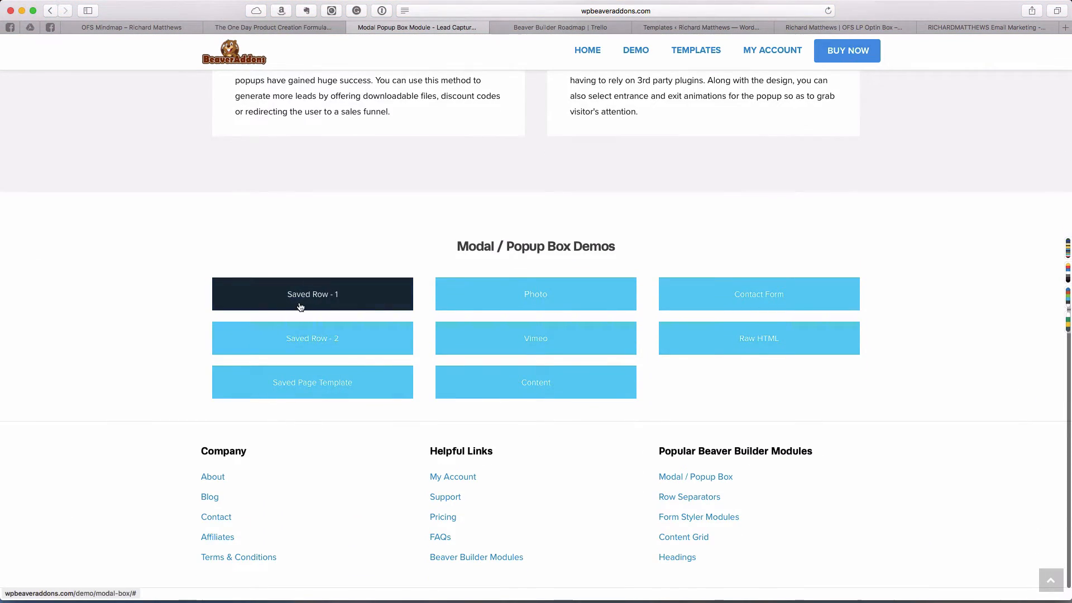
mouse_move(311, 337)
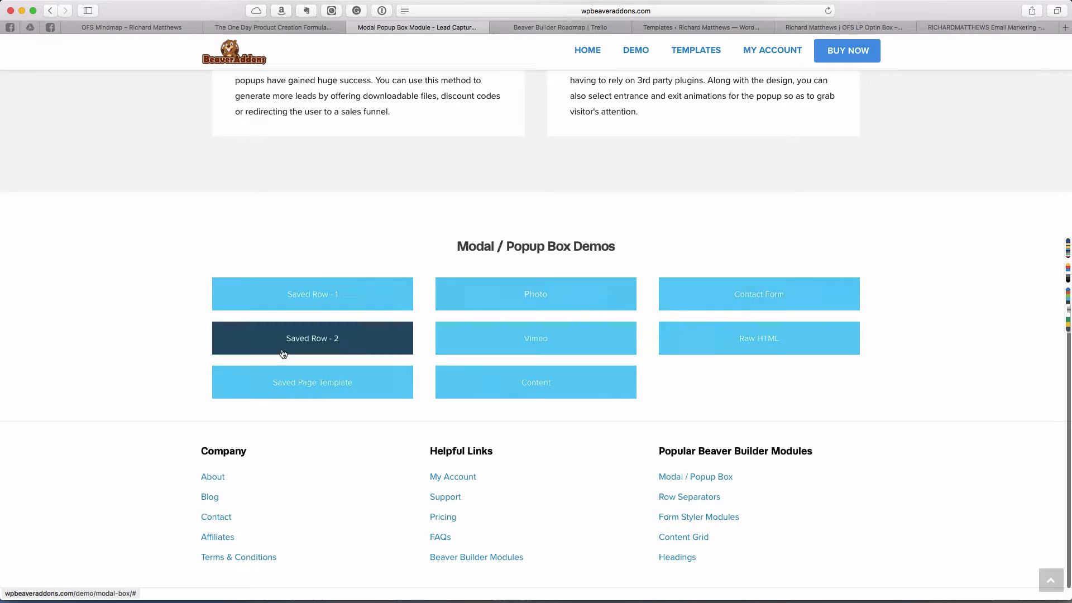
mouse_move(311, 382)
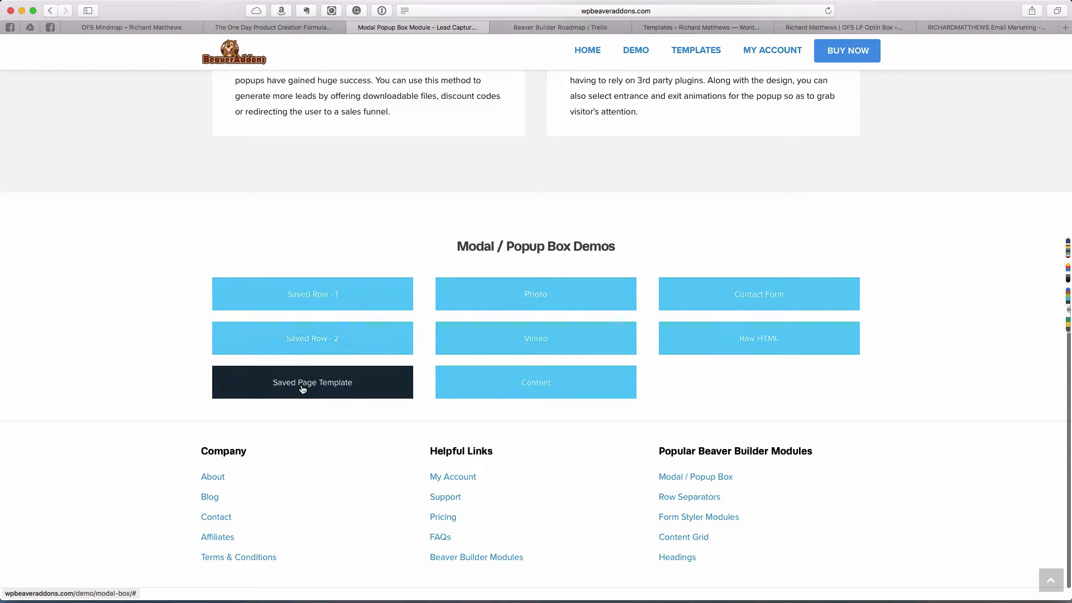
mouse_move(312, 338)
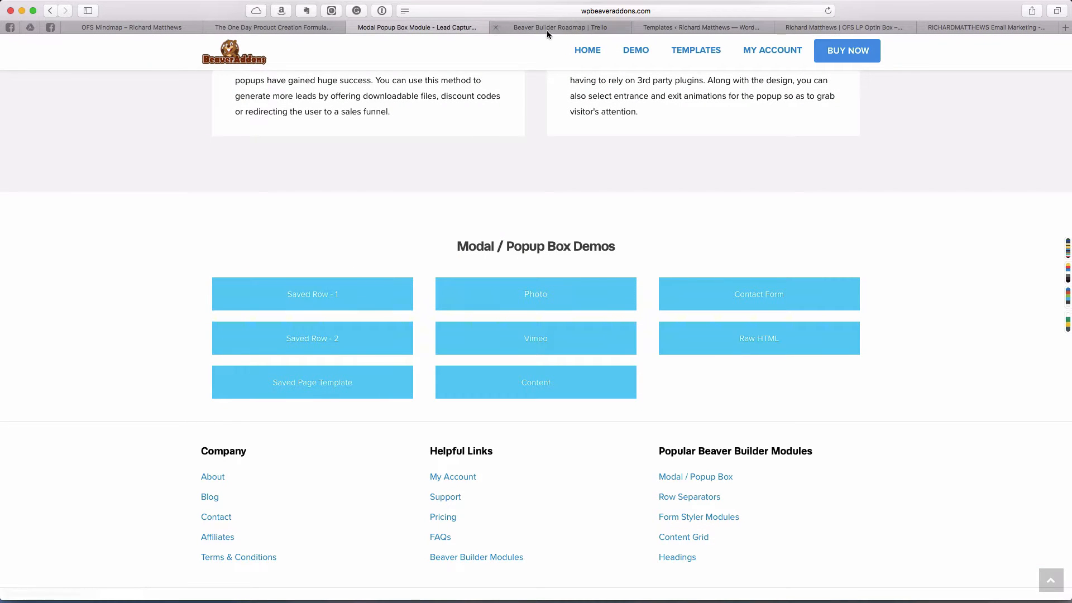
click(557, 28)
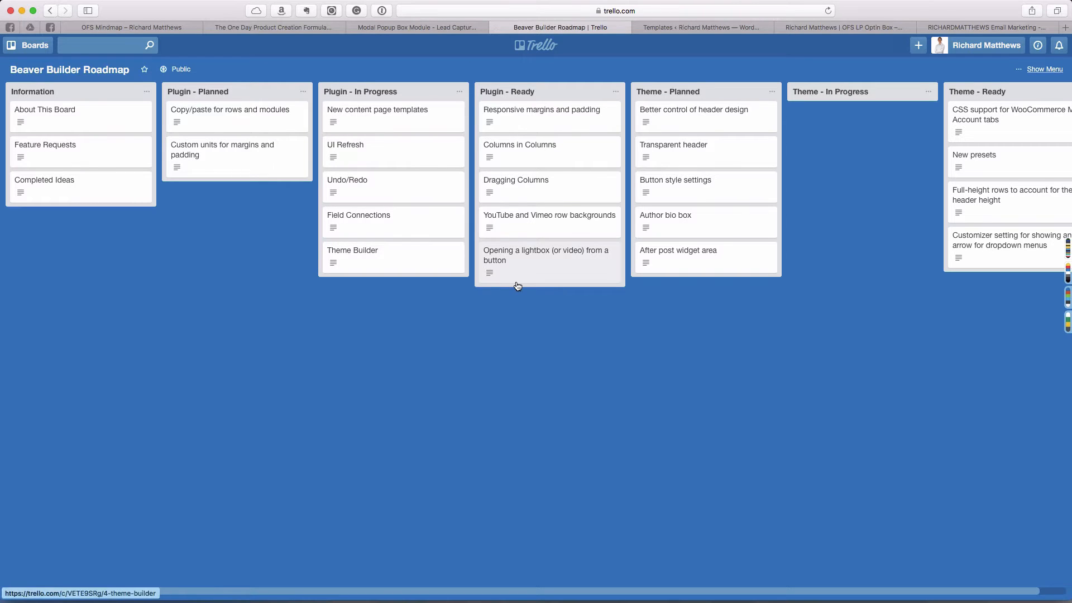
click(545, 254)
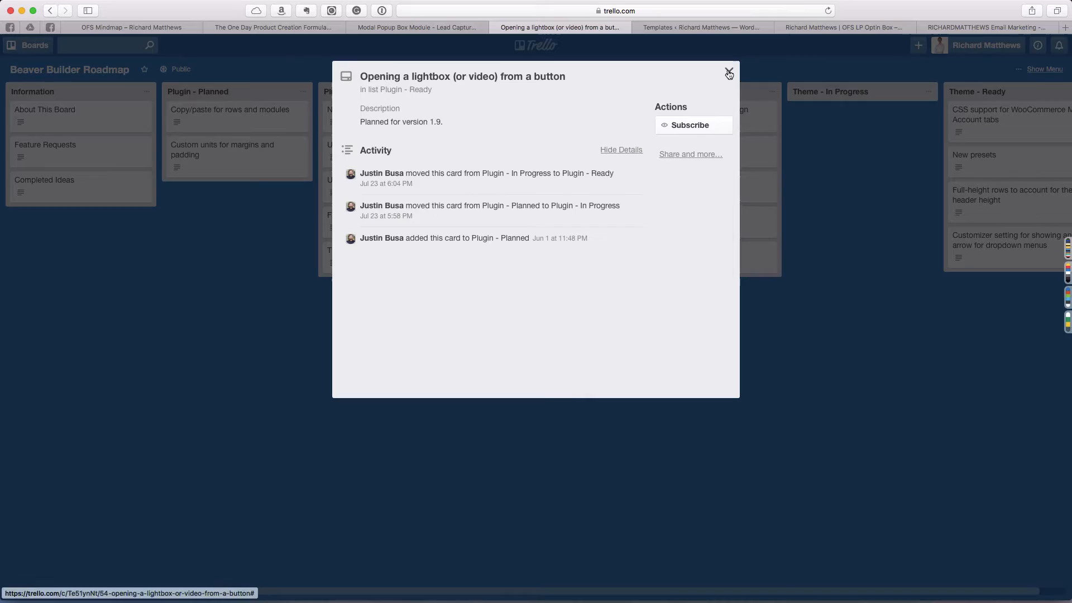
click(728, 73)
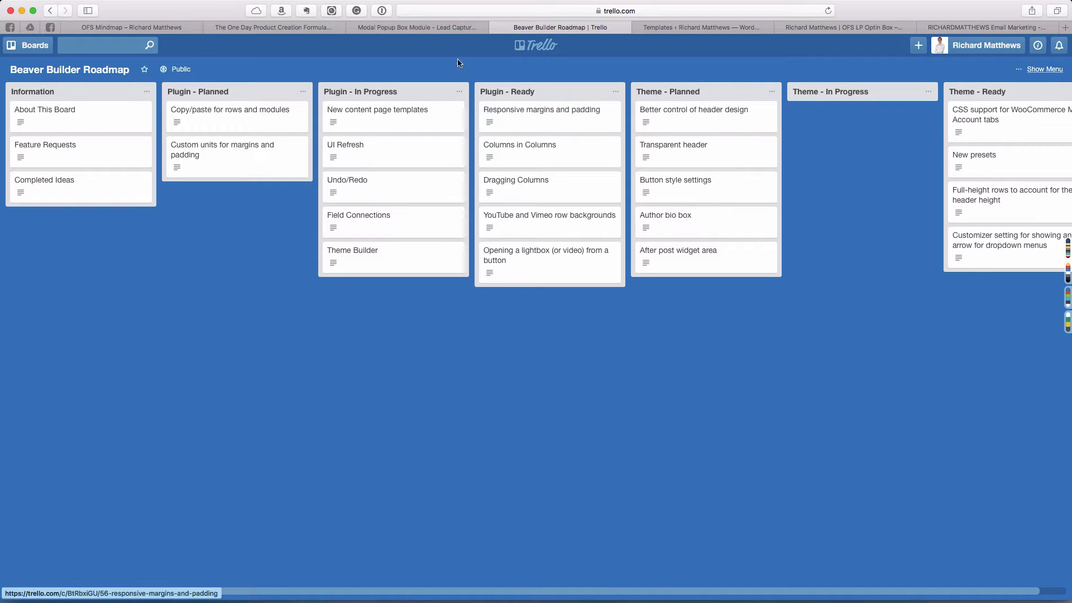
click(417, 27)
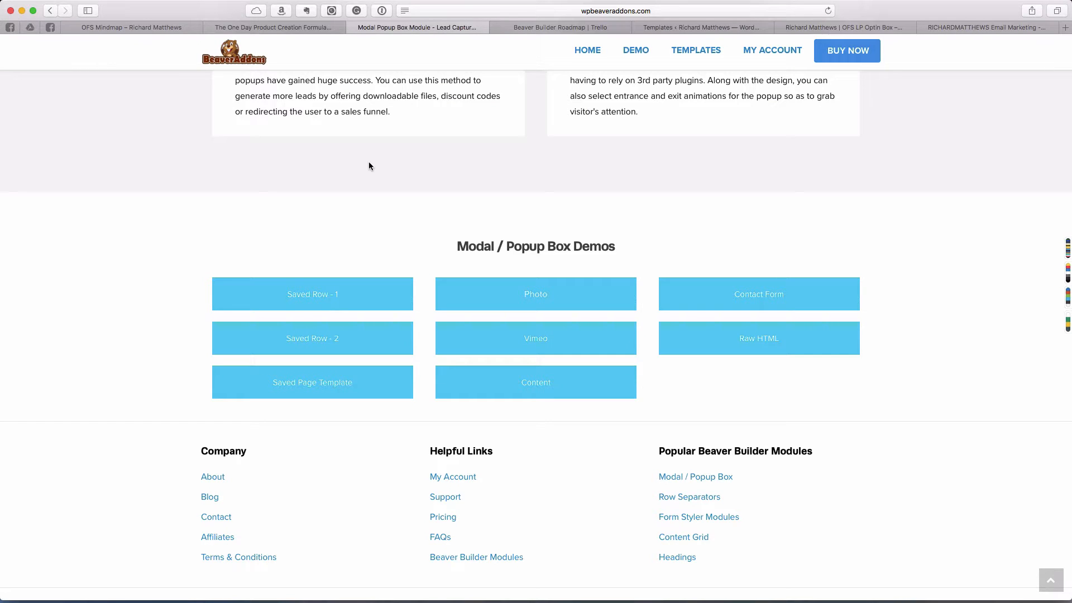
mouse_move(390, 220)
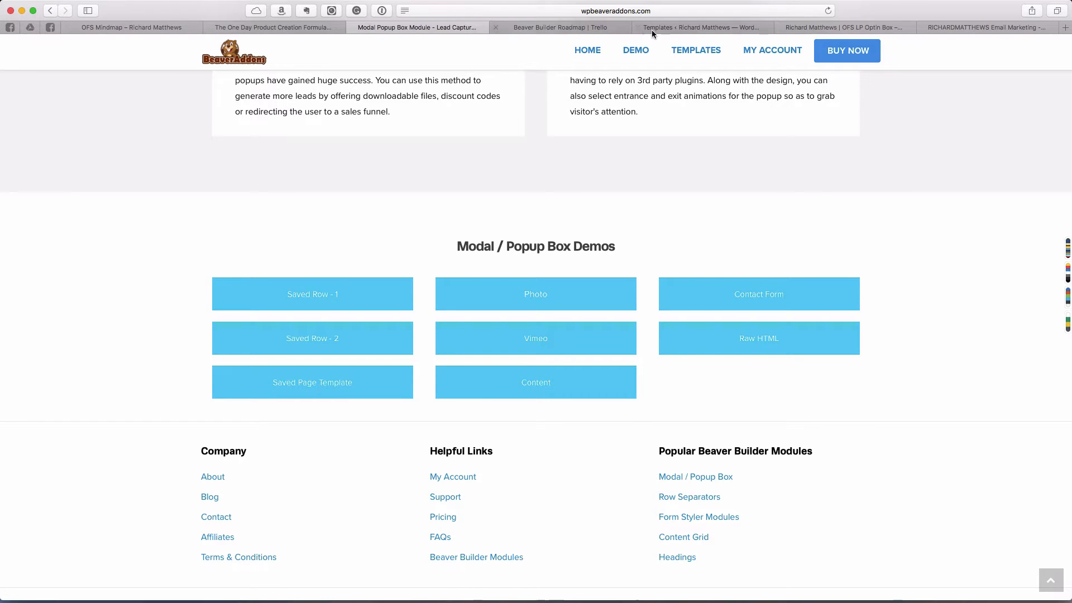
- Go to the WordPress Templates list and open OFS LP Optin Box in Page Builder
click(698, 27)
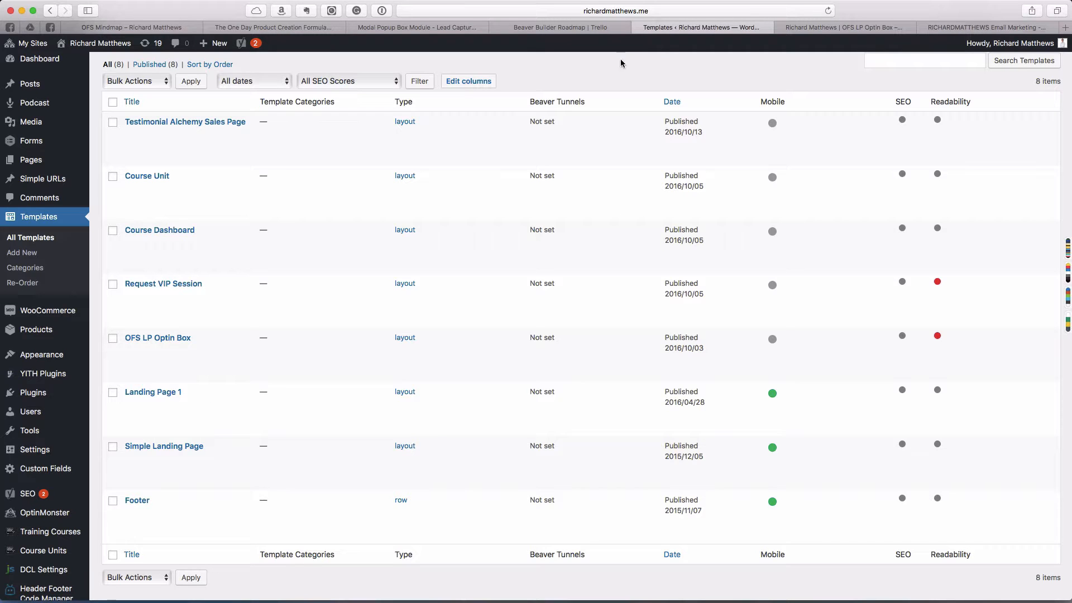
click(131, 132)
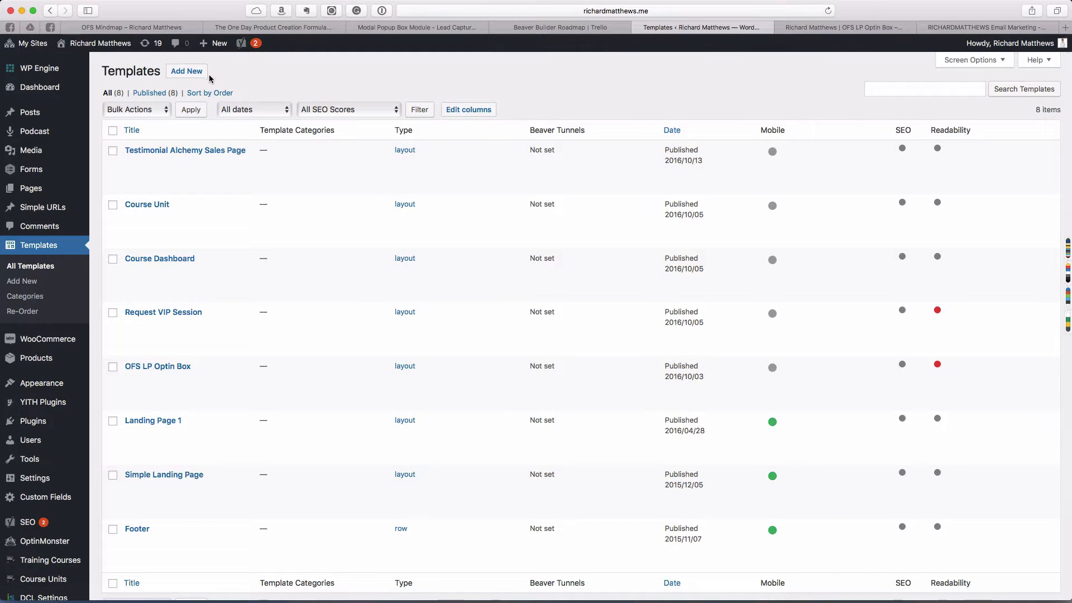
mouse_move(158, 366)
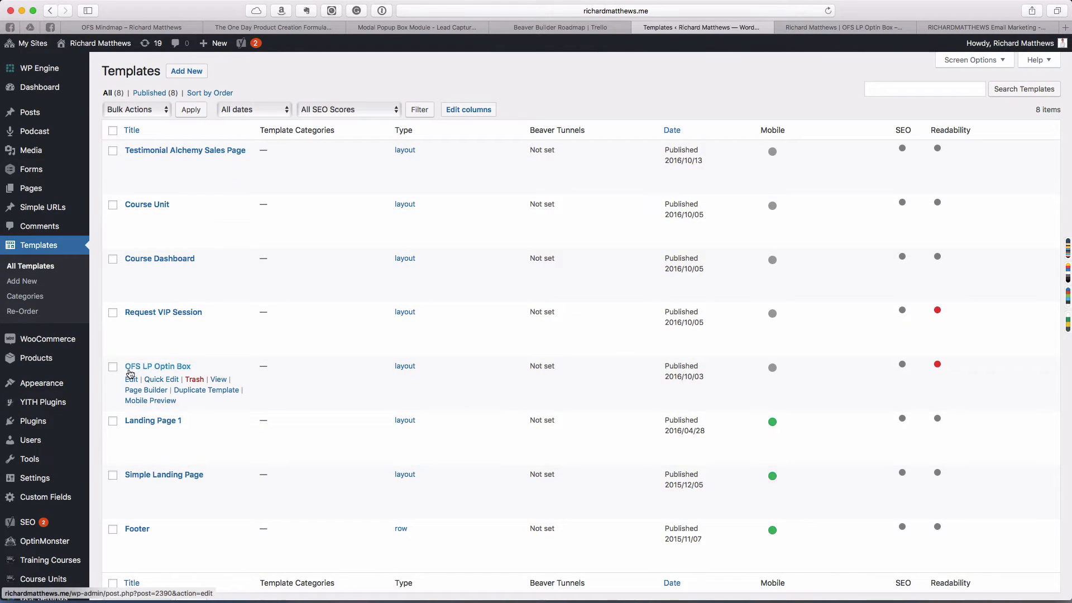
mouse_move(153, 374)
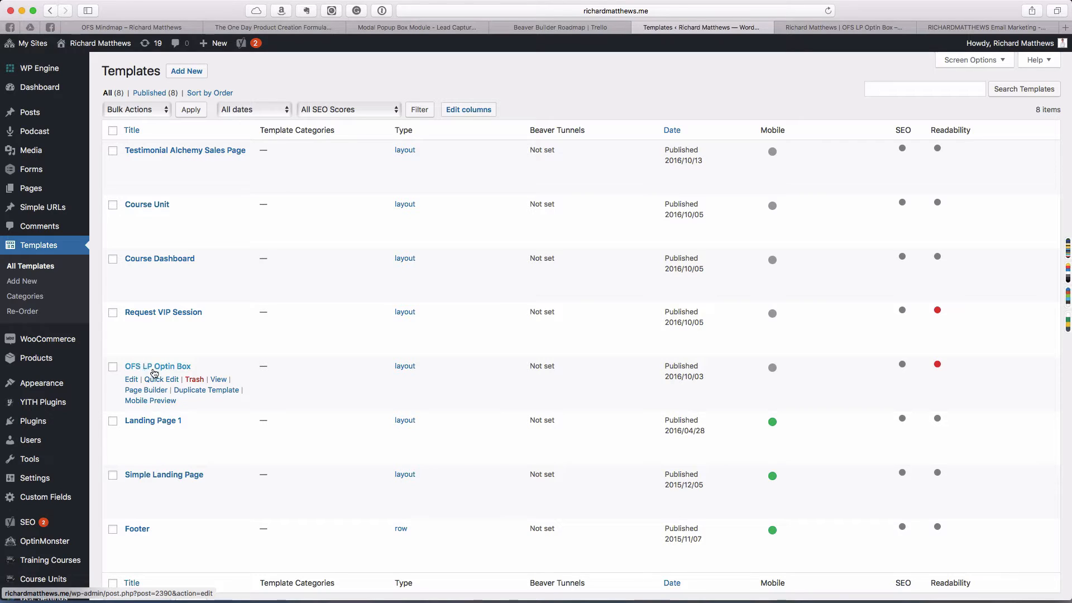
mouse_move(603, 251)
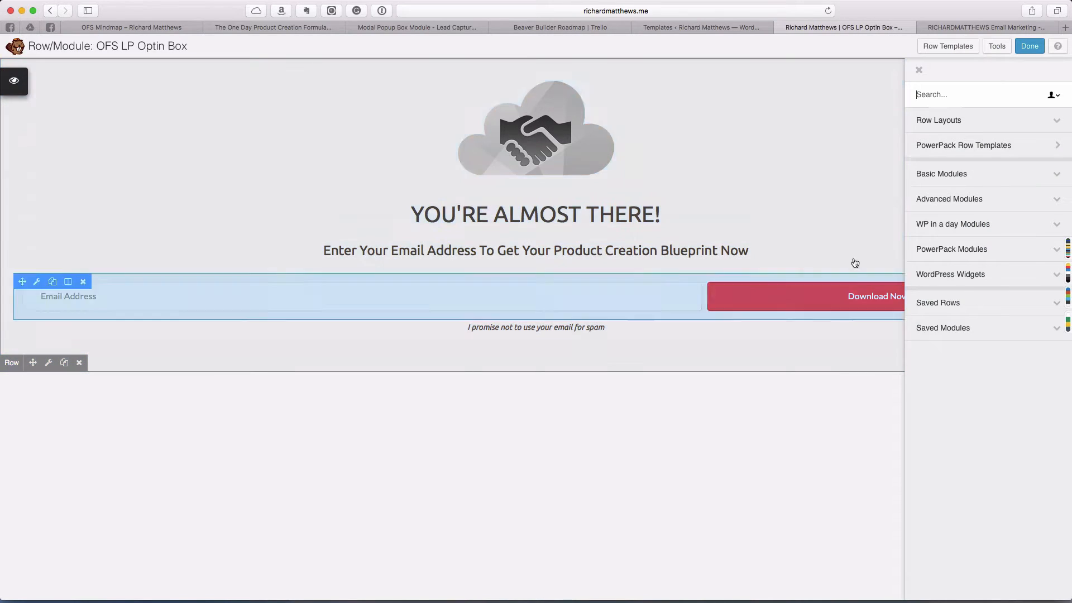
- Close the Add Content sidebar to reveal the optin box's heading, email field and button
click(918, 69)
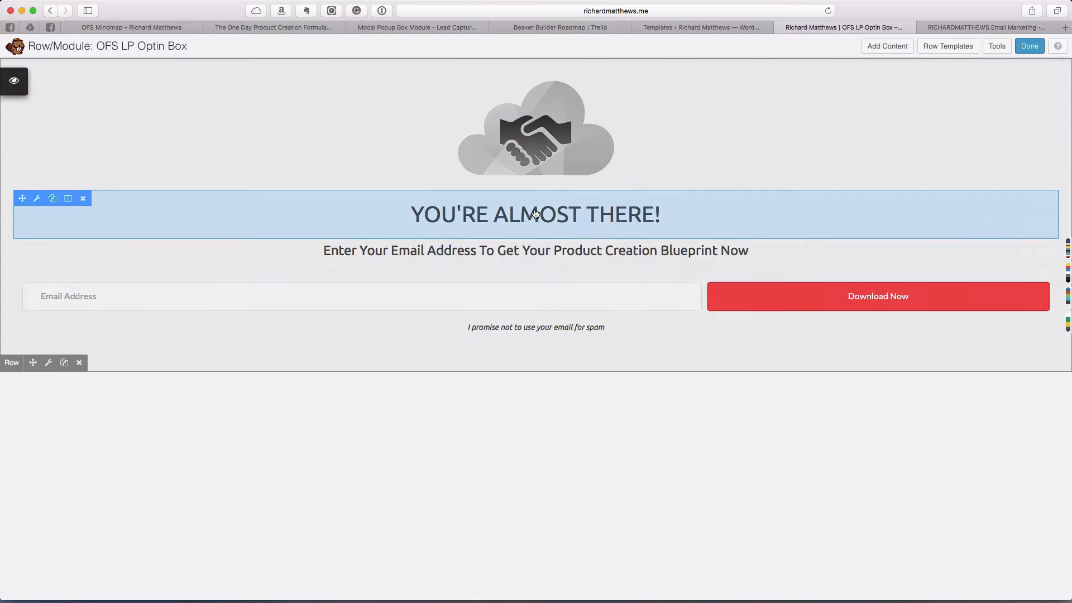
mouse_move(100, 185)
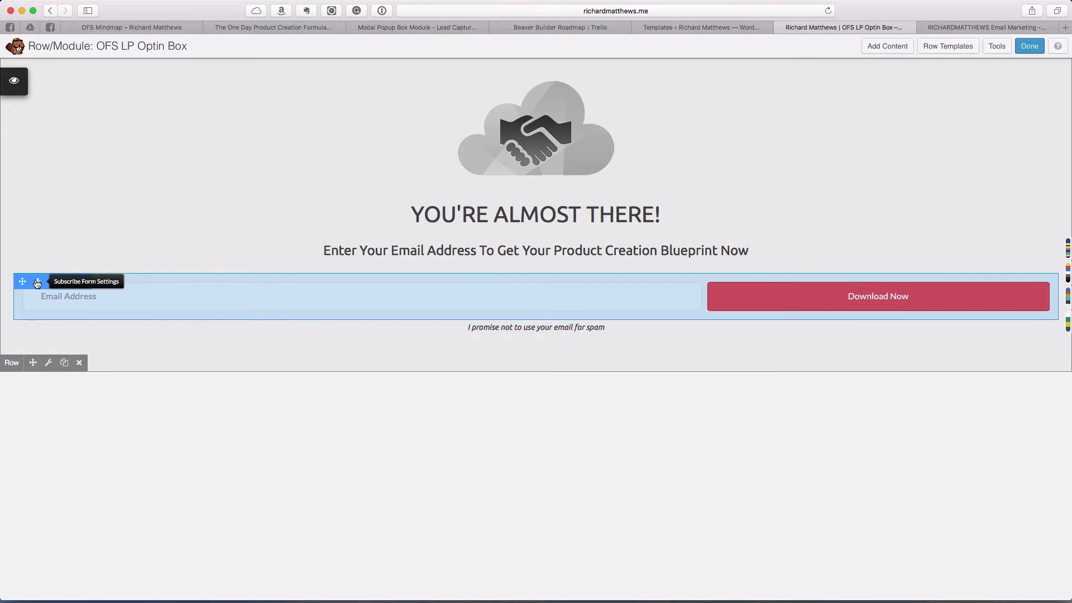
- Open the subscribe form module's settings, showing ActiveCampaign and Master Broadcast List
click(37, 281)
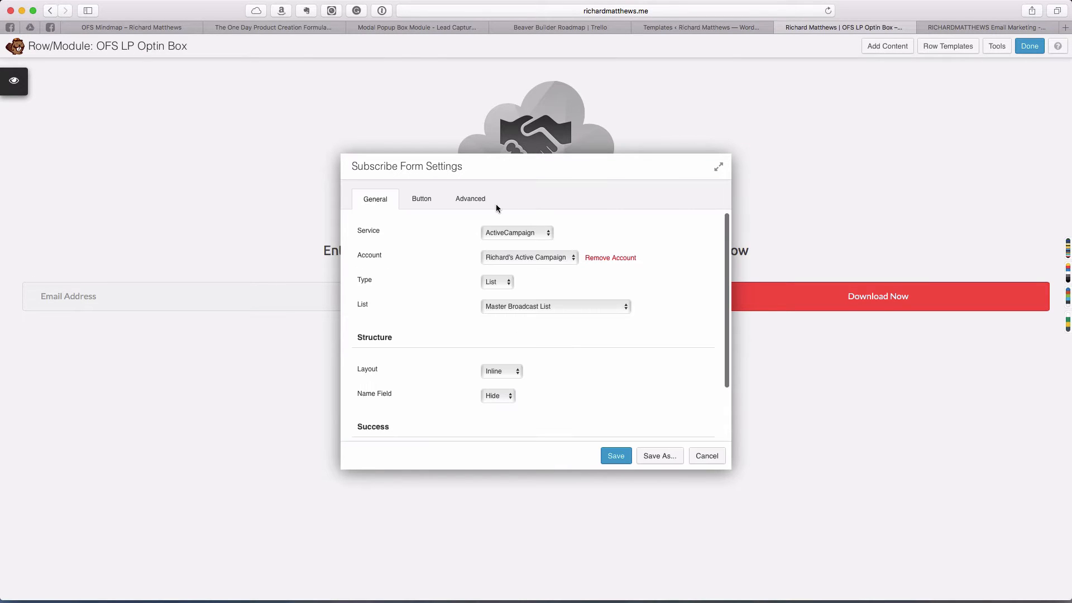
mouse_move(386, 229)
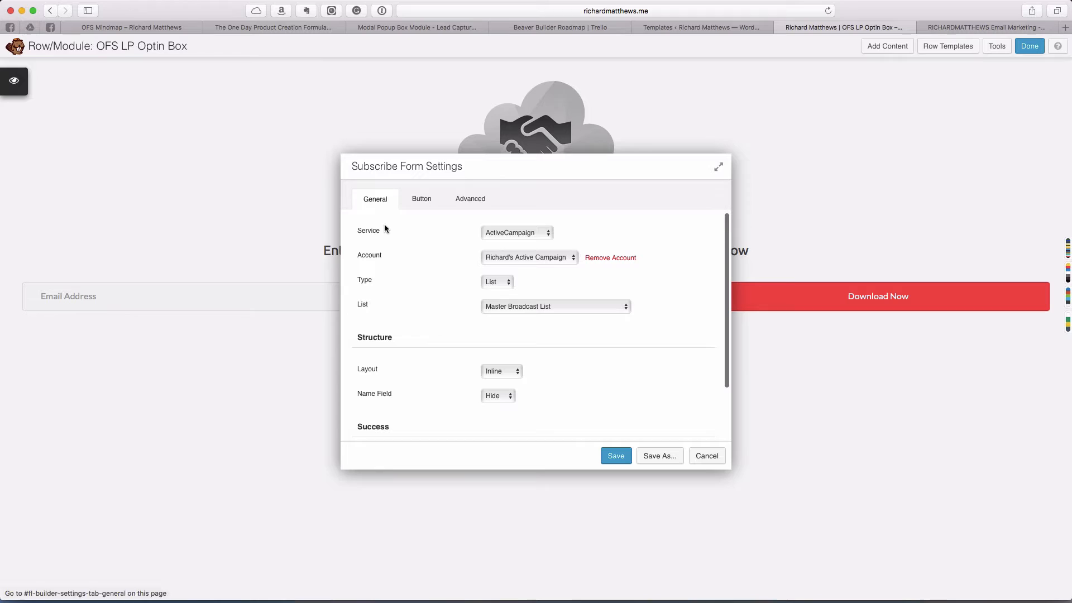
mouse_move(482, 235)
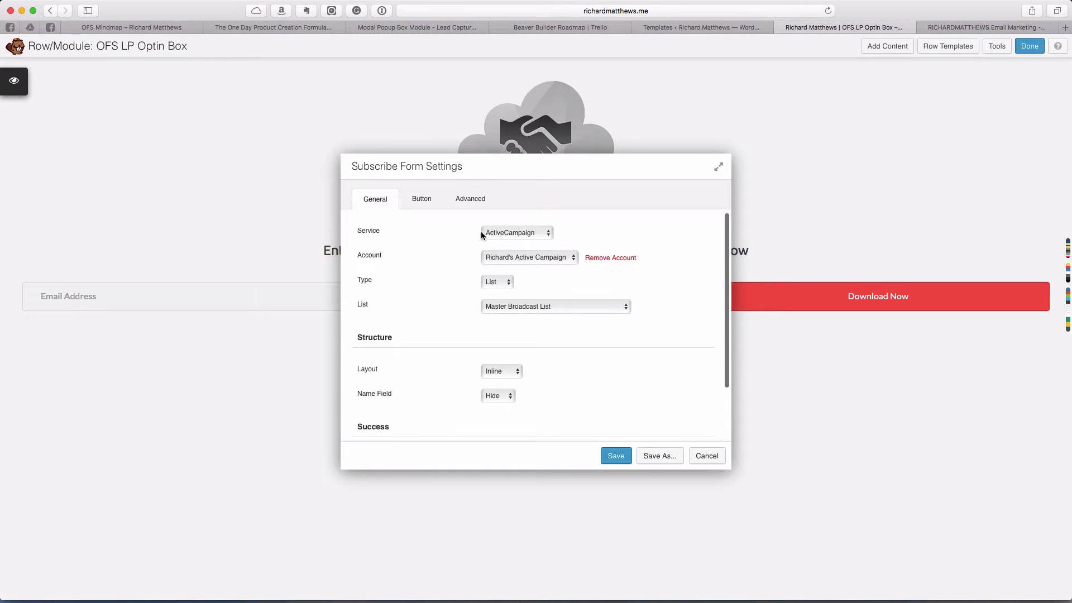
mouse_move(509, 236)
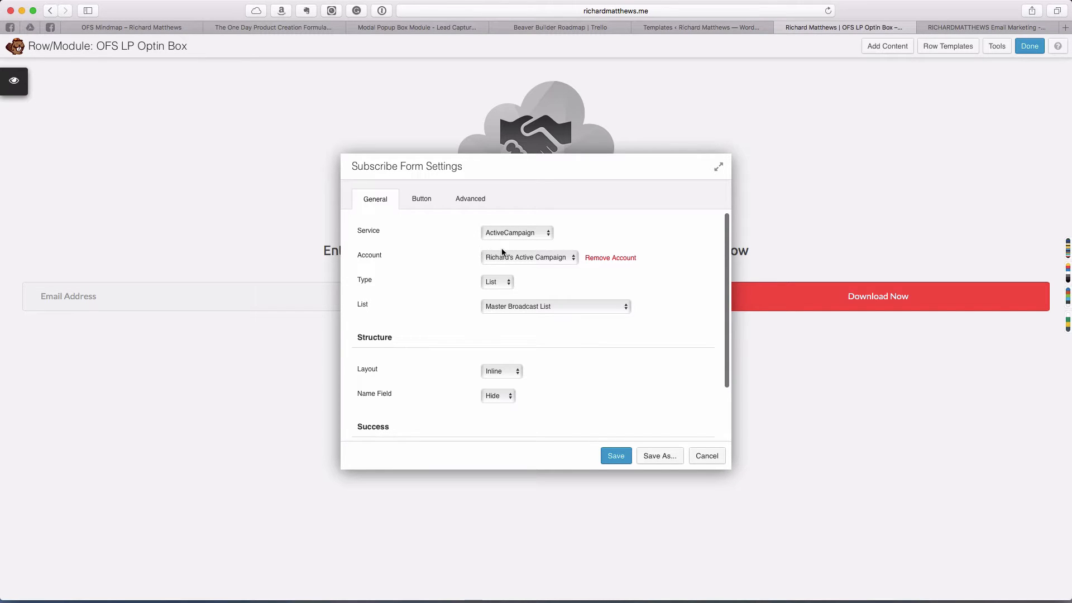
mouse_move(476, 289)
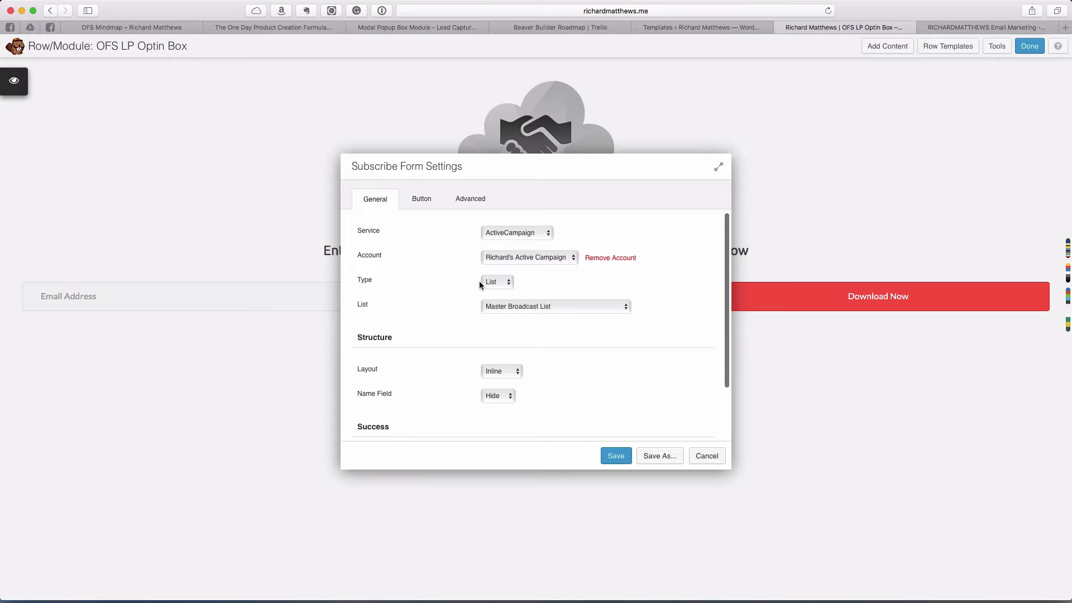
mouse_move(463, 290)
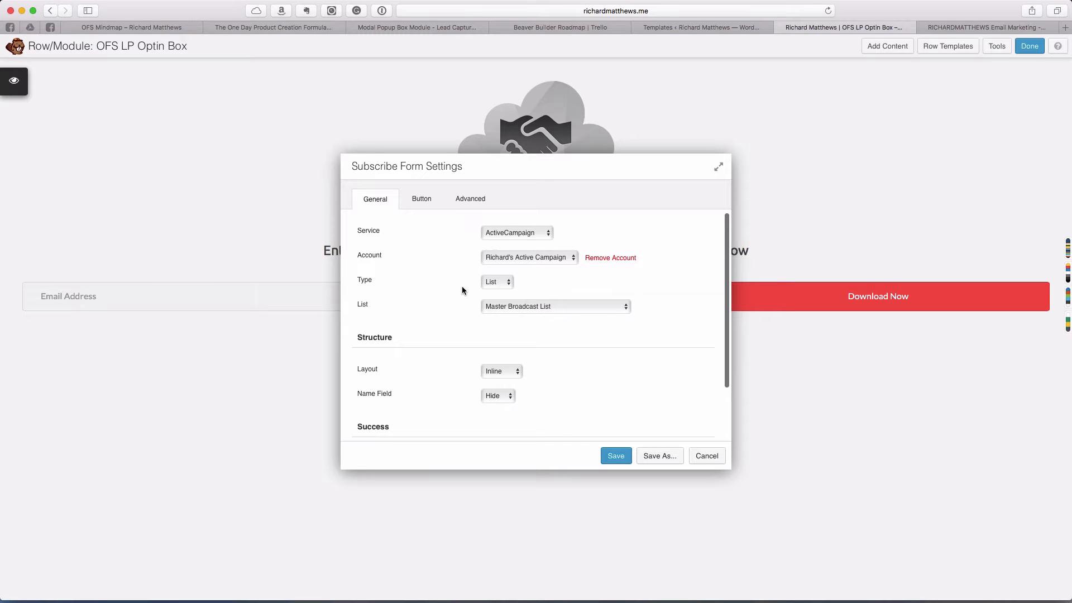
mouse_move(547, 290)
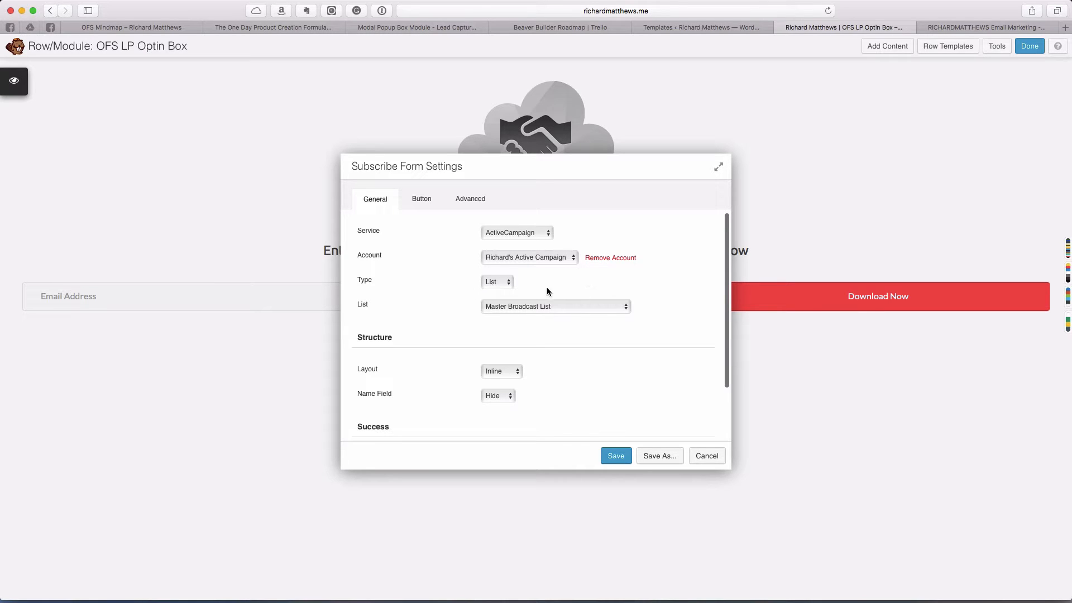
mouse_move(491, 323)
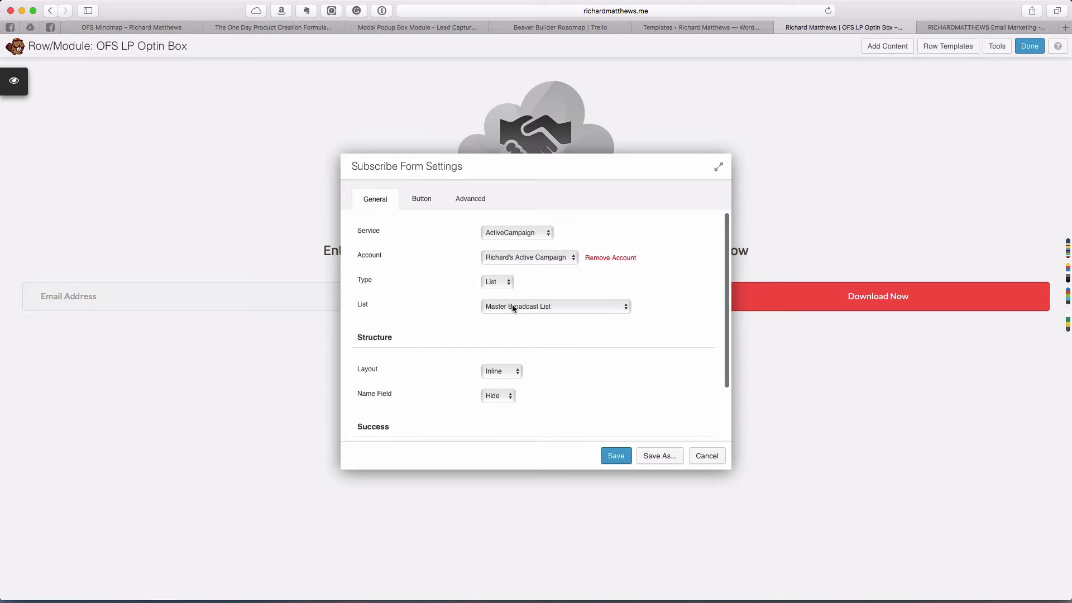
mouse_move(546, 299)
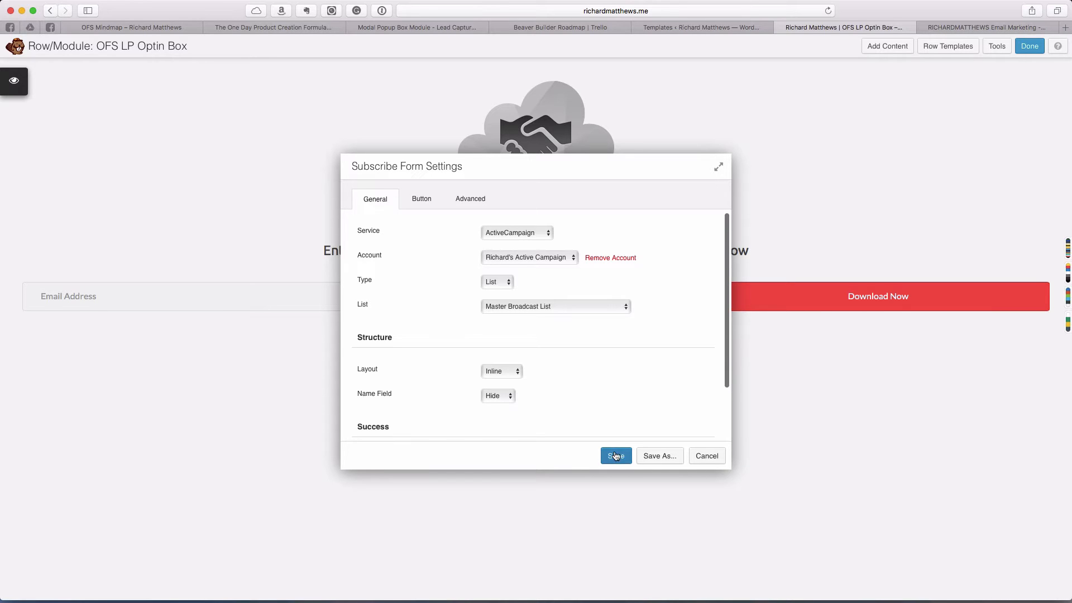
- Switch to the Deliver OFS MindMap Tool automation and preview its delivery email
click(984, 27)
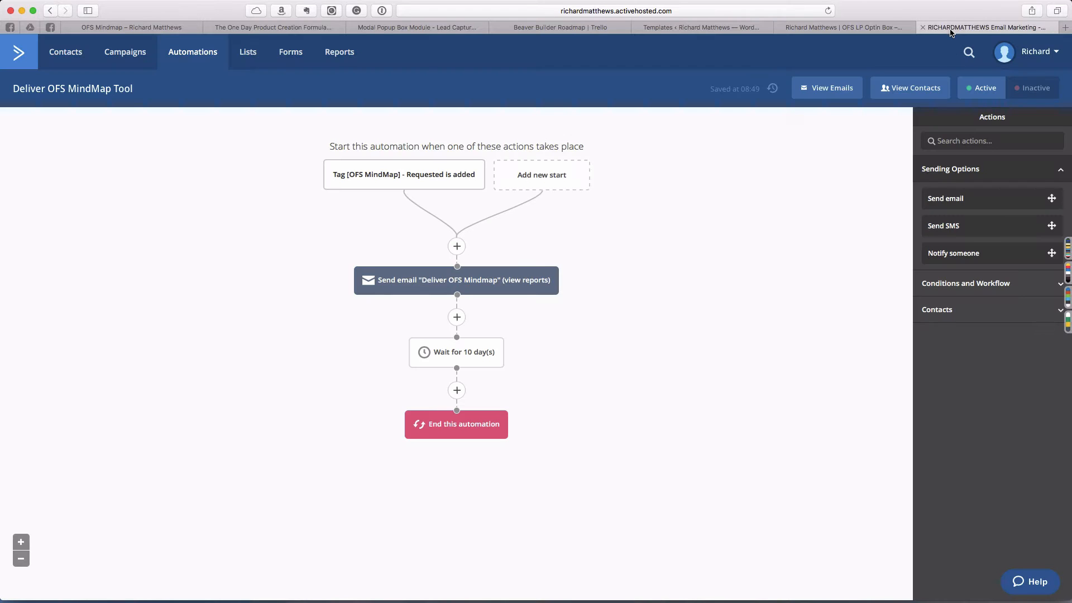
mouse_move(372, 137)
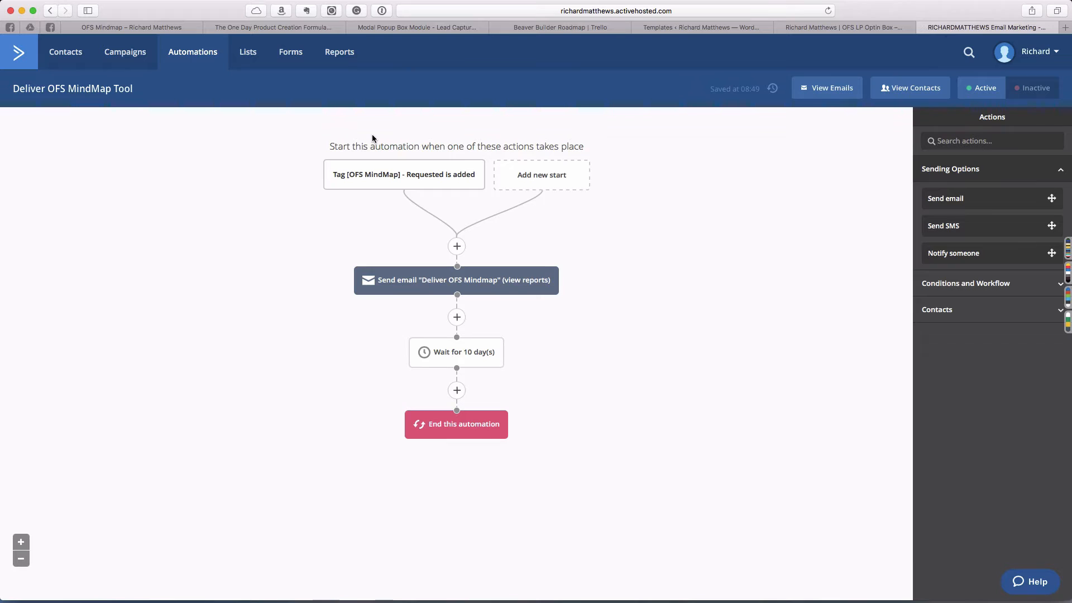
mouse_move(200, 223)
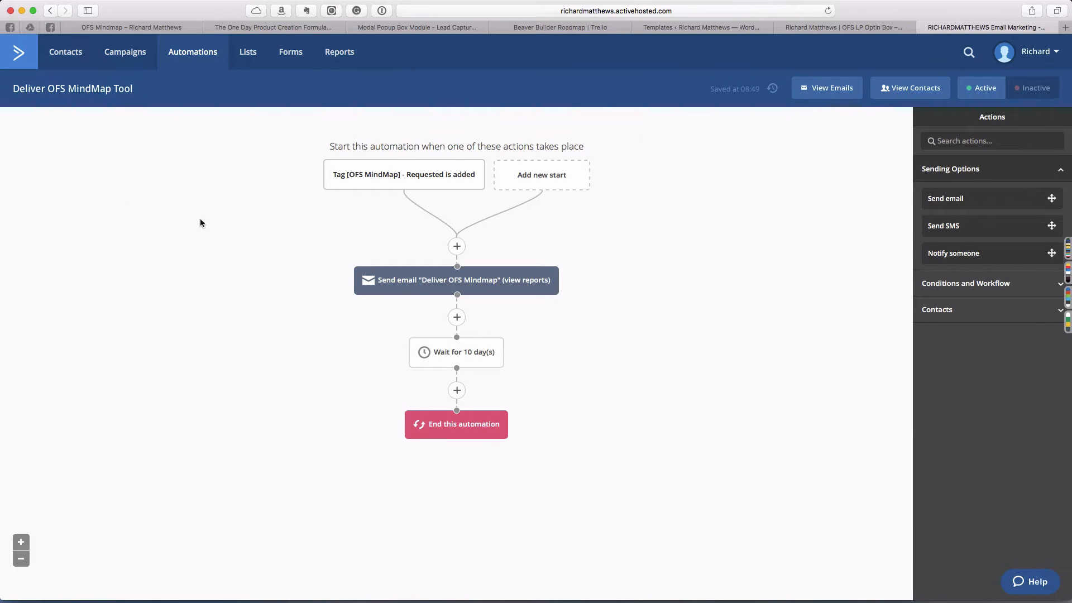
mouse_move(66, 103)
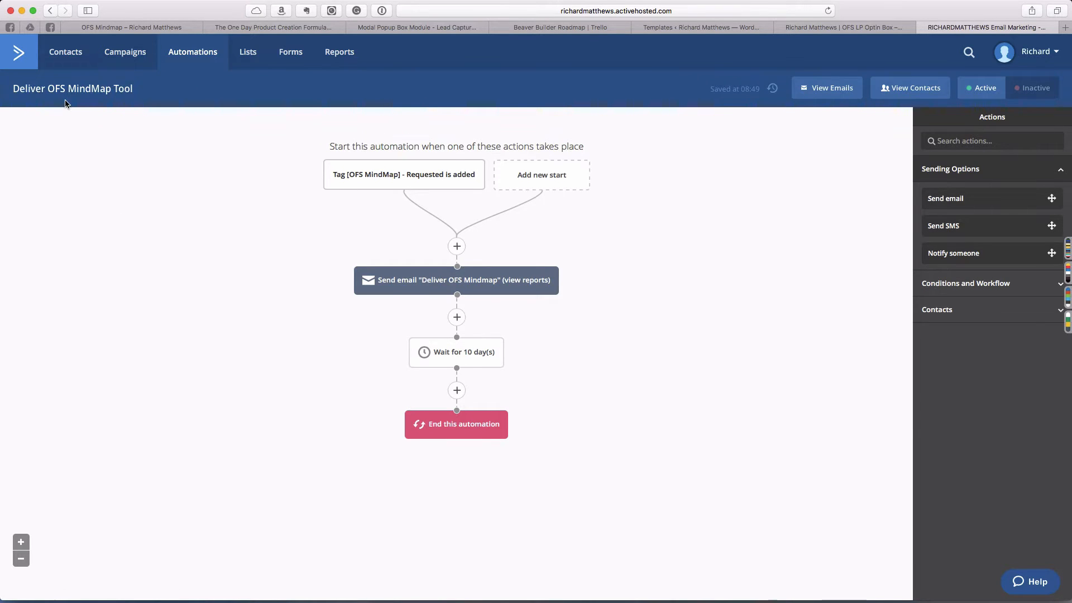
click(456, 279)
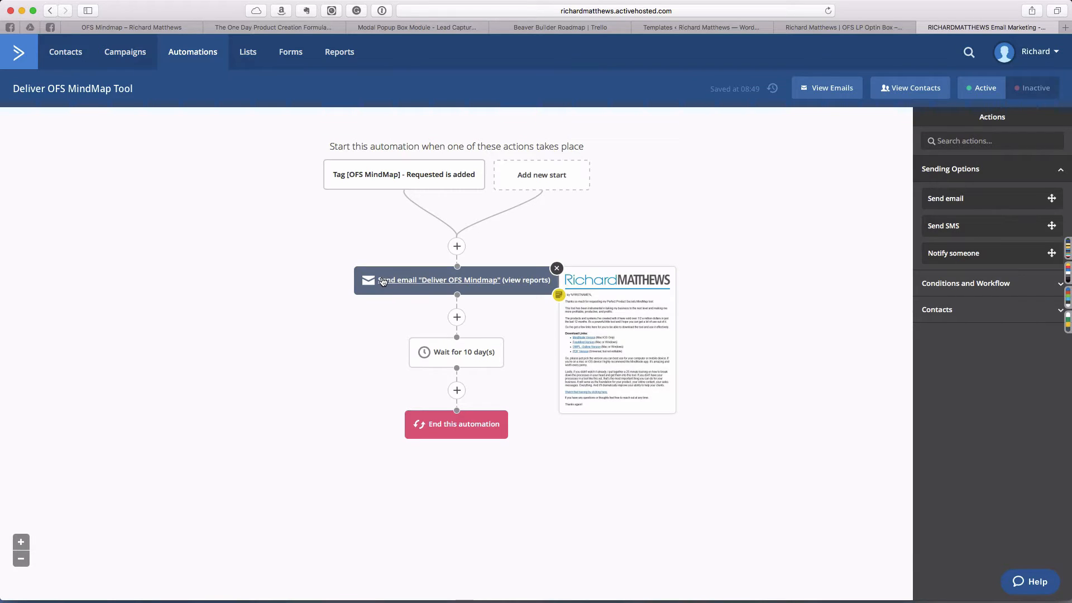
click(556, 267)
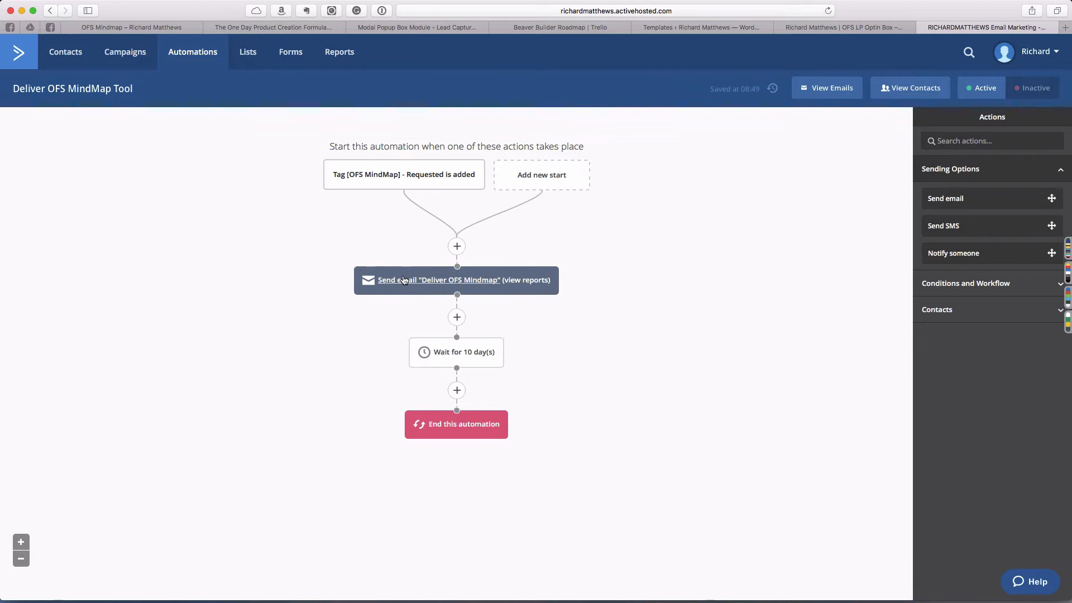
click(438, 280)
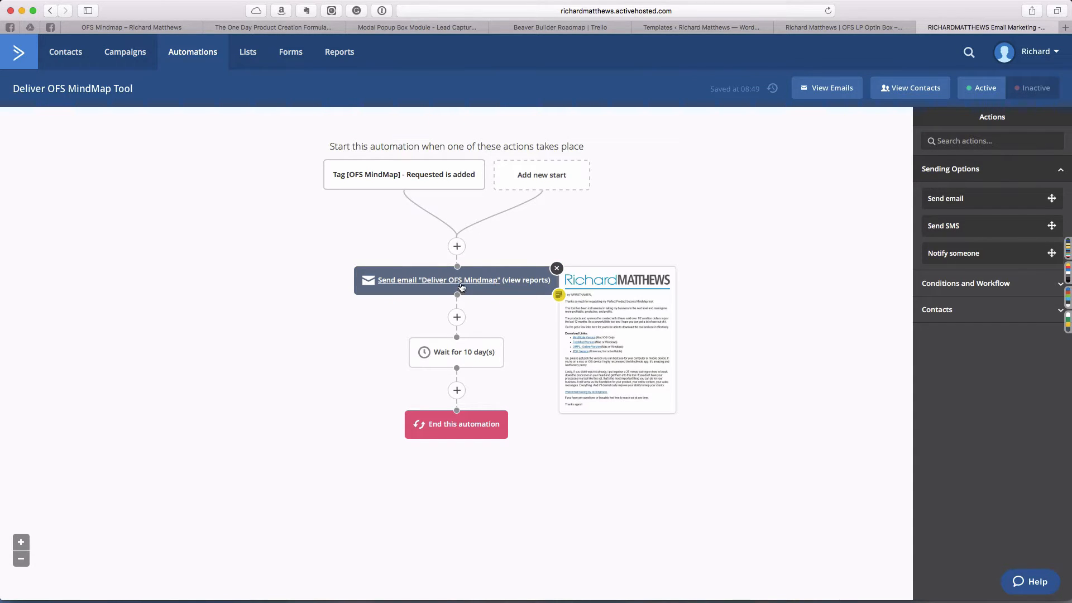
click(556, 267)
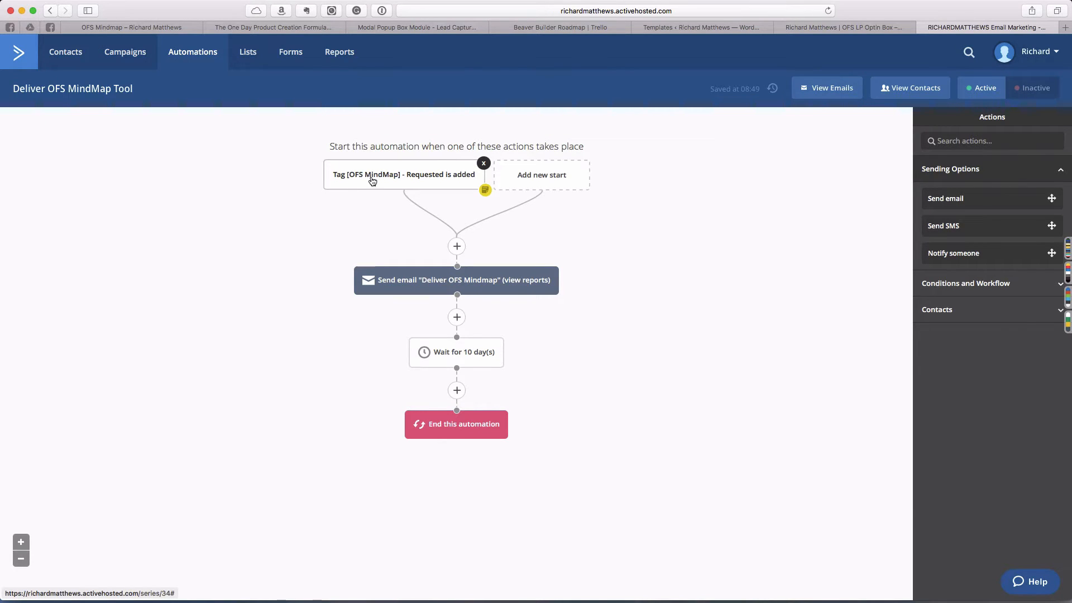
- Review the [OFS MindMap] - Requested tag-added start trigger and save it
click(403, 174)
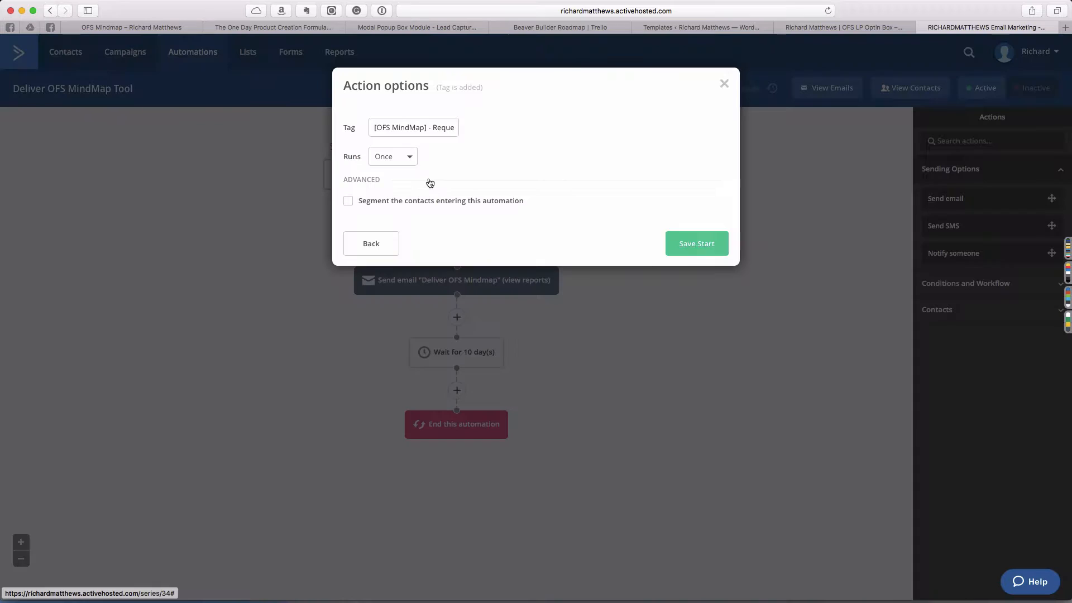
triple_click(413, 128)
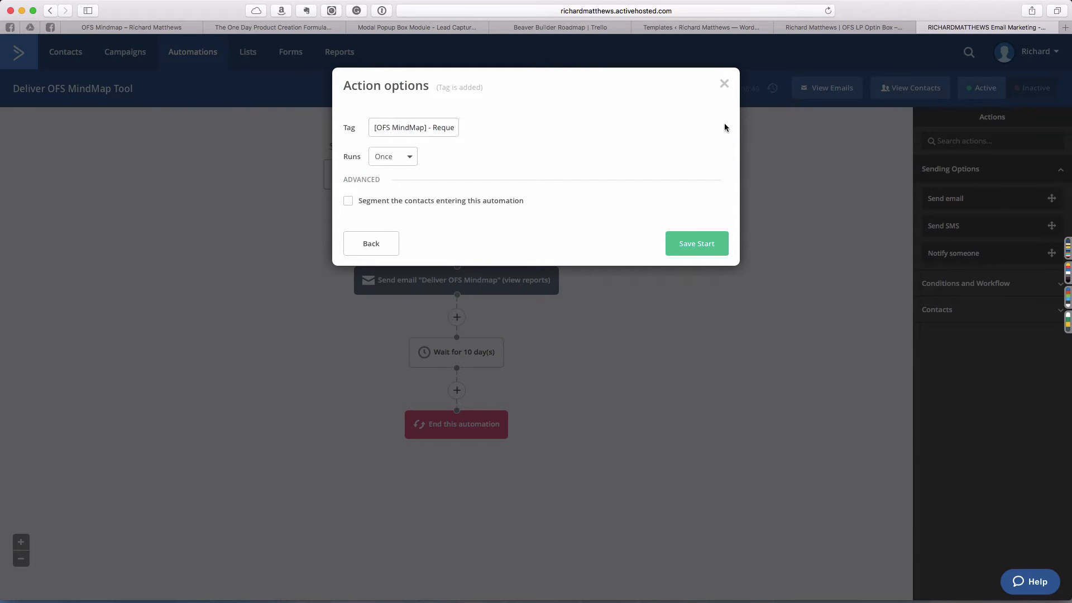
click(696, 243)
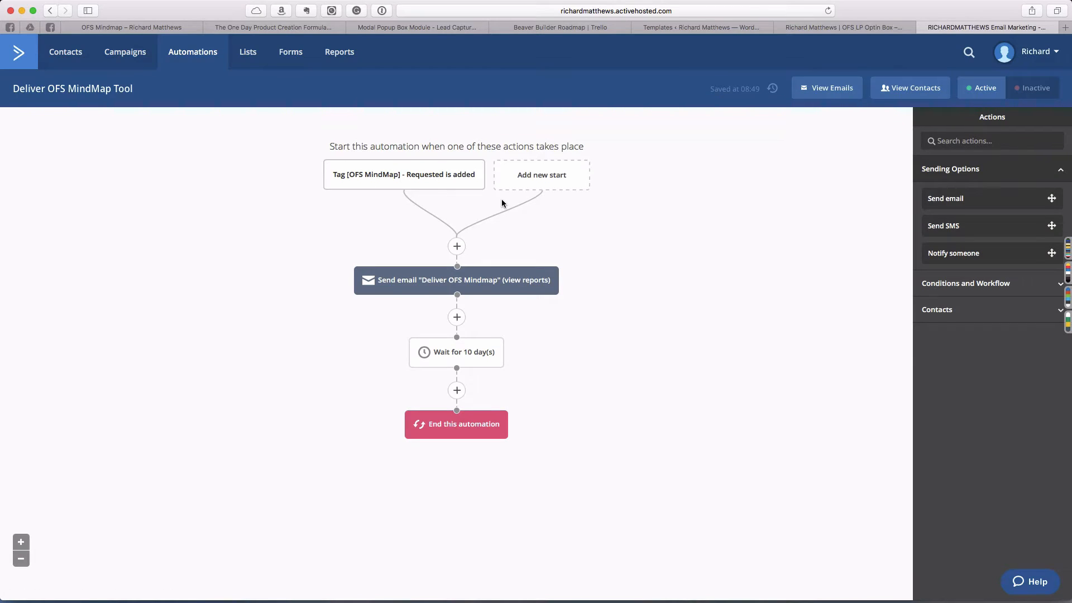
mouse_move(506, 197)
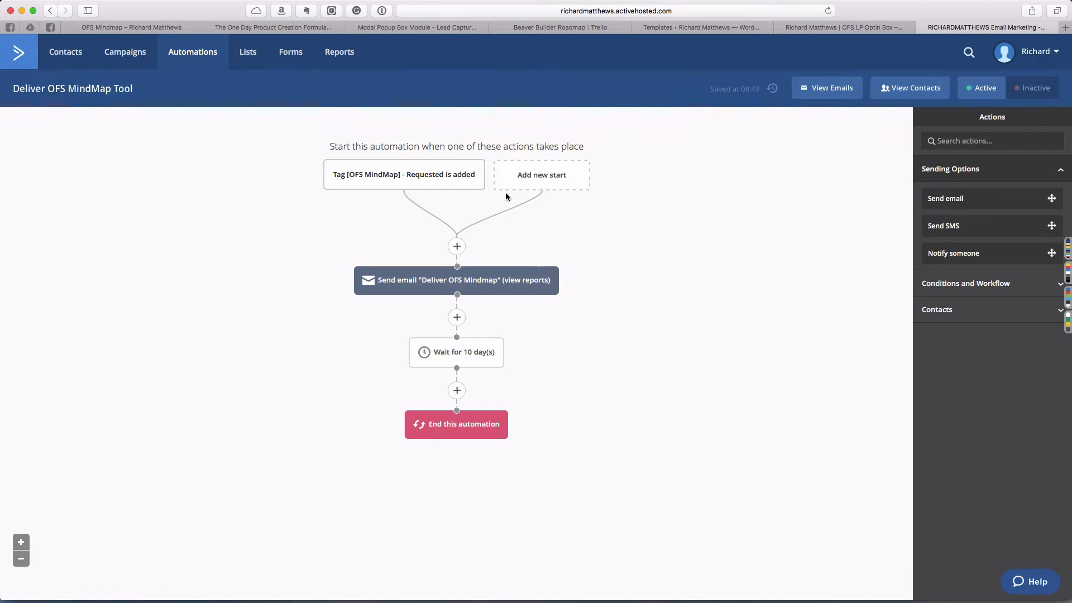
mouse_move(387, 262)
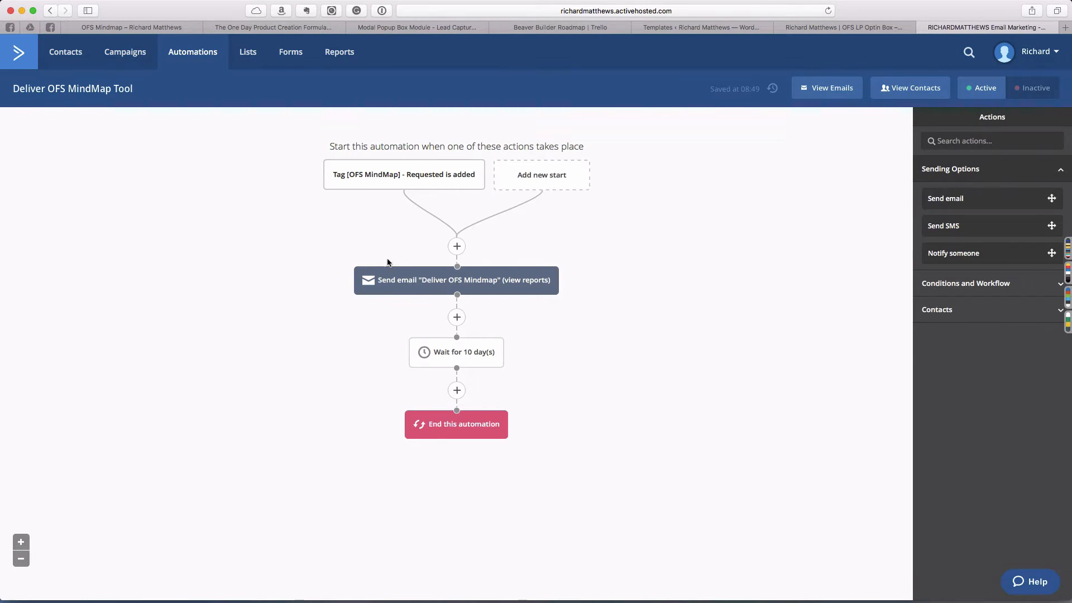
mouse_move(454, 302)
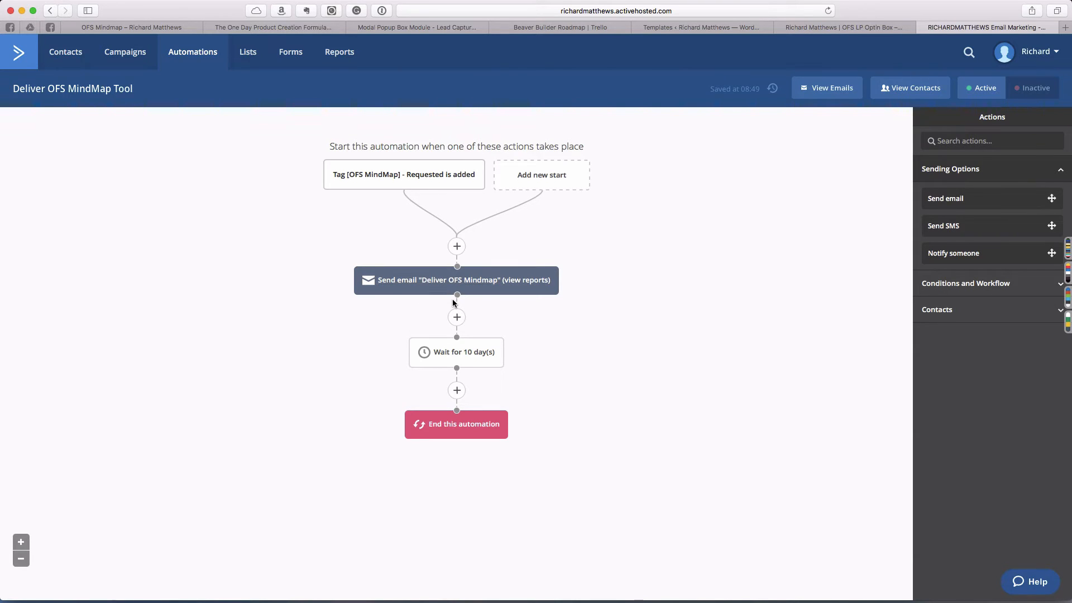
mouse_move(828, 38)
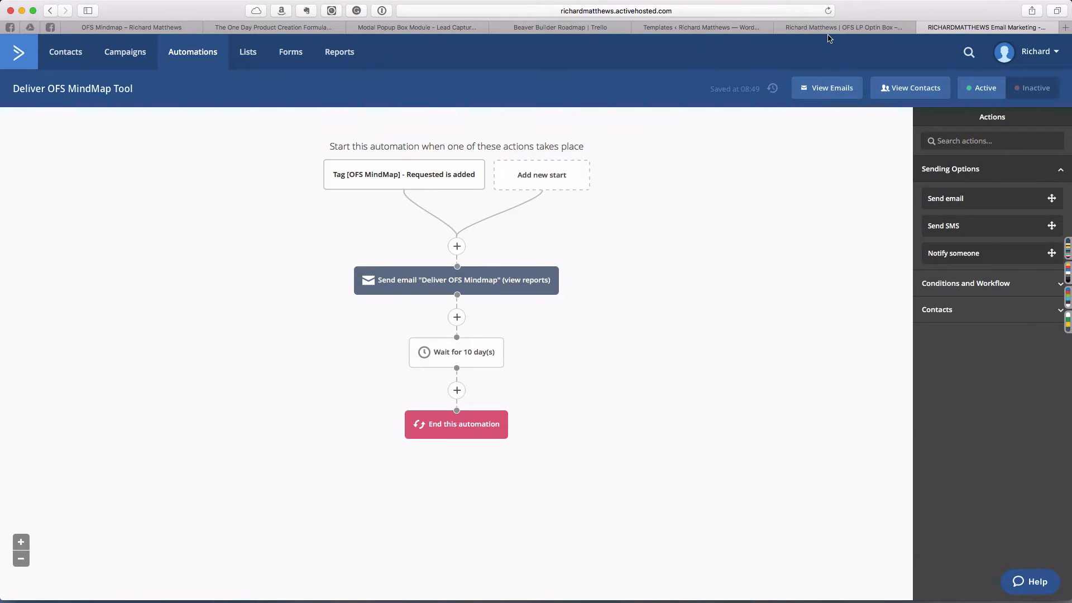
- Check Beaver Builder's Subscribe Form Settings, then go to ActiveCampaign's Forms list
click(844, 27)
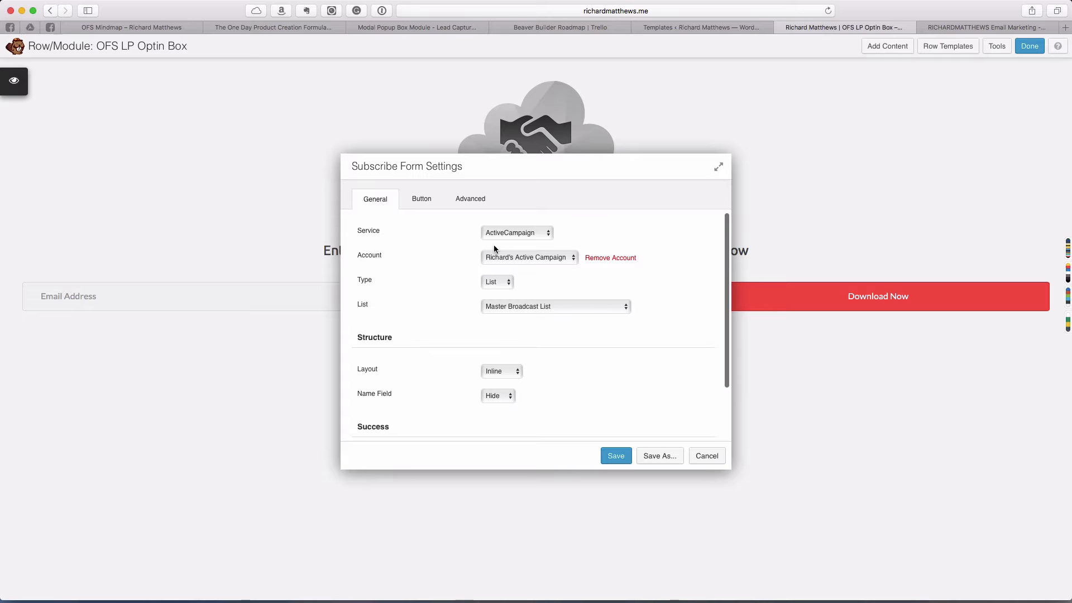
mouse_move(902, 110)
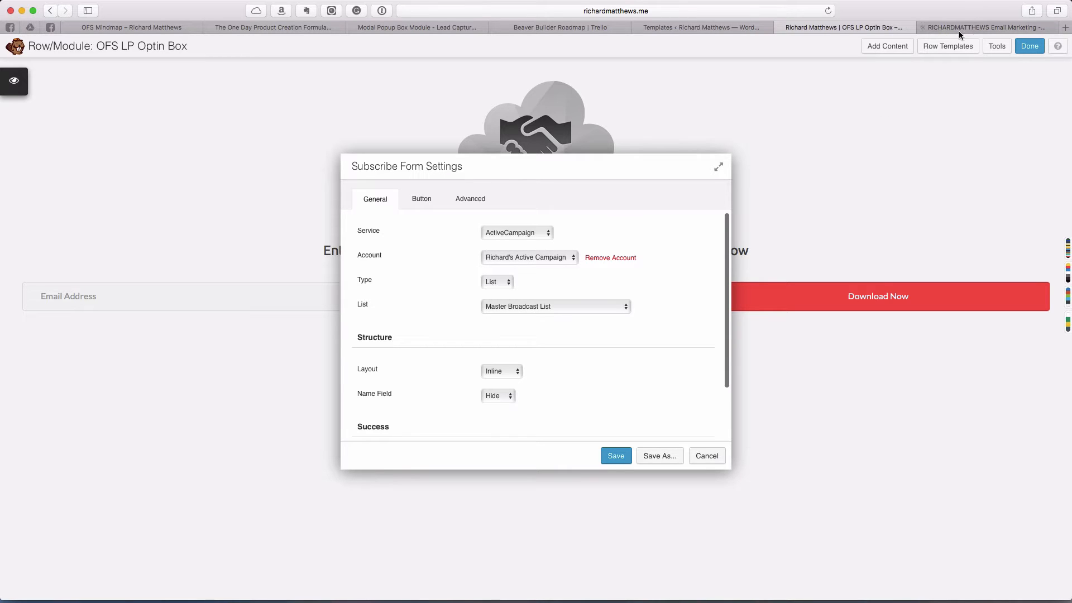
click(982, 28)
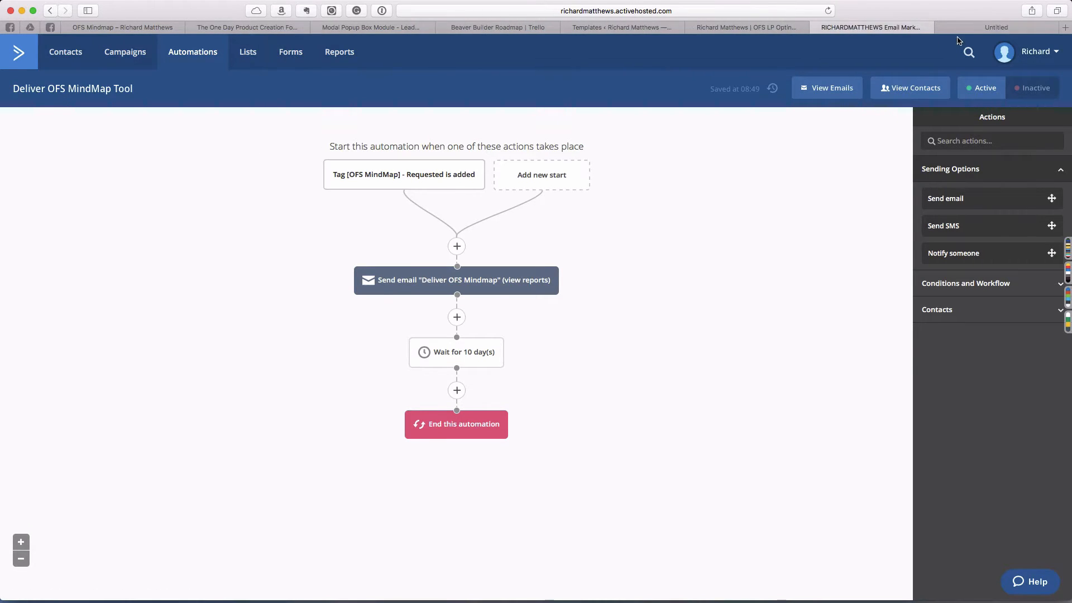
click(290, 52)
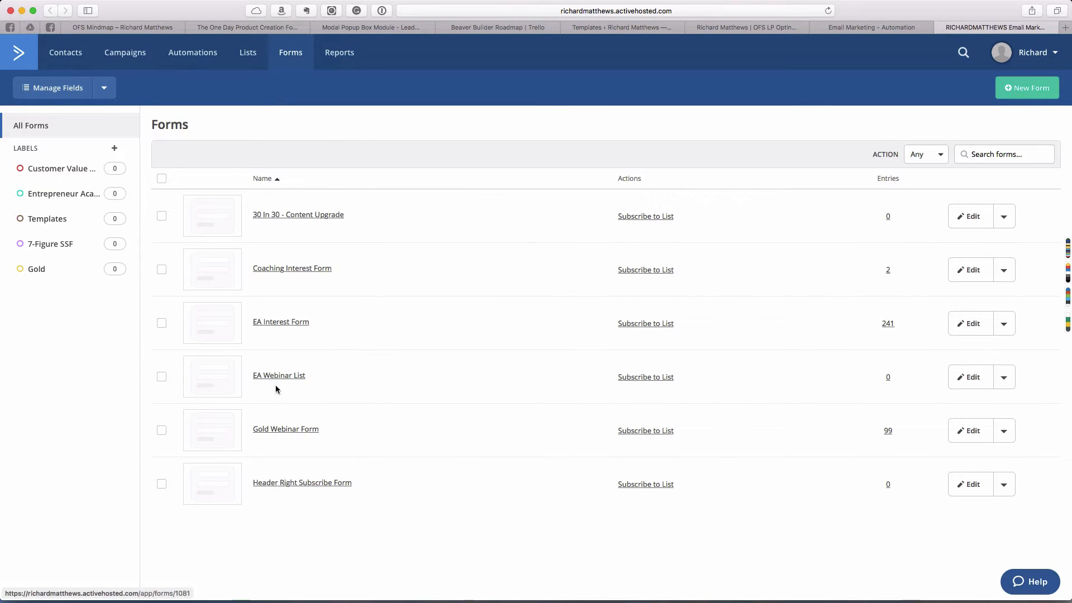
mouse_move(295, 393)
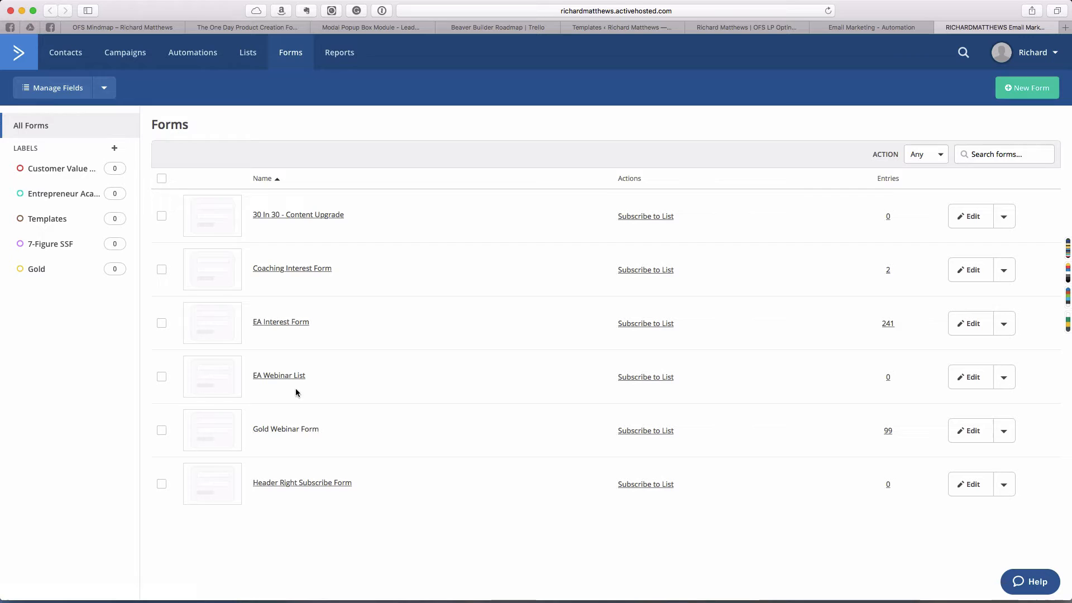
- Start a new form named 'OFS Mindmap'
click(1026, 88)
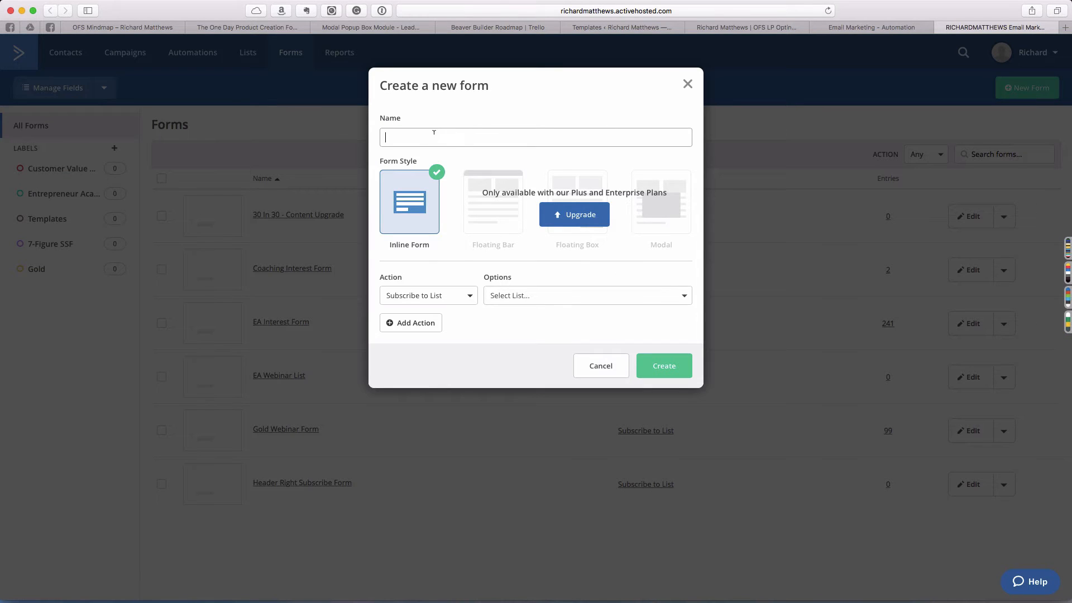
text(OFS M)
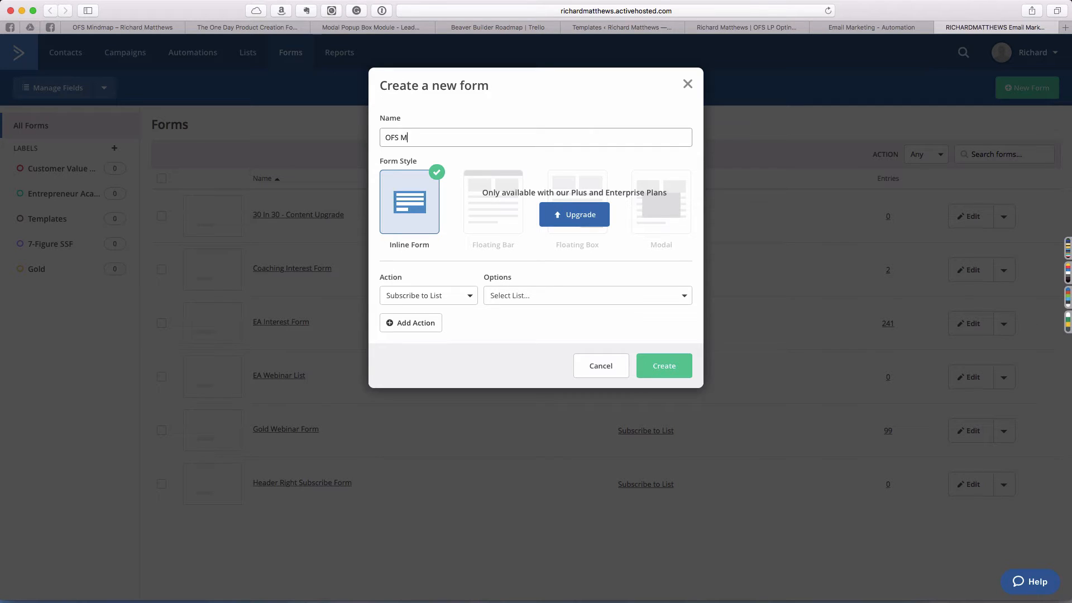
text(indma)
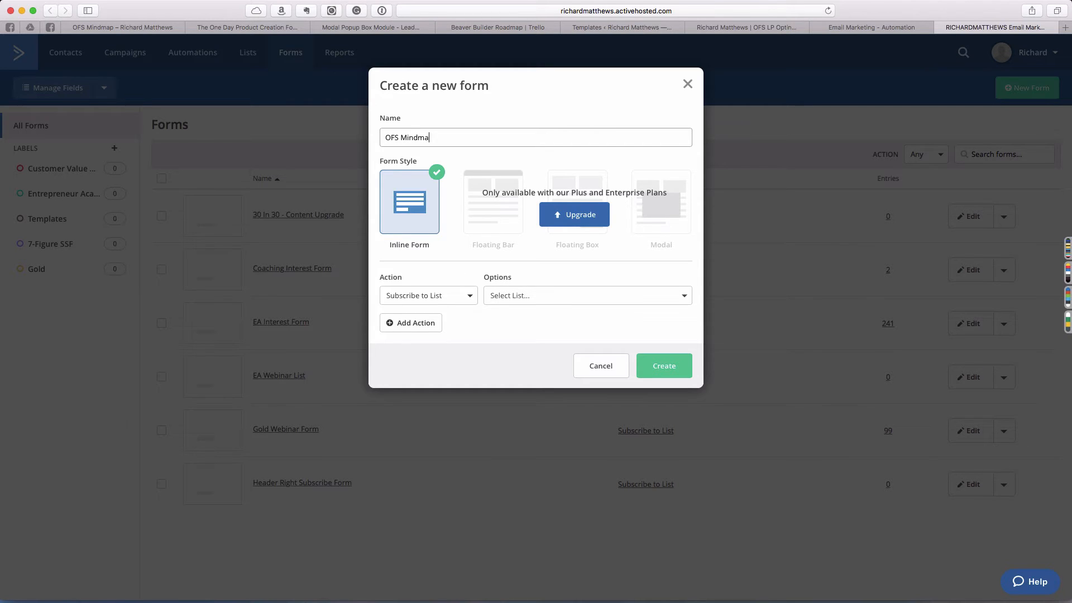
text(p)
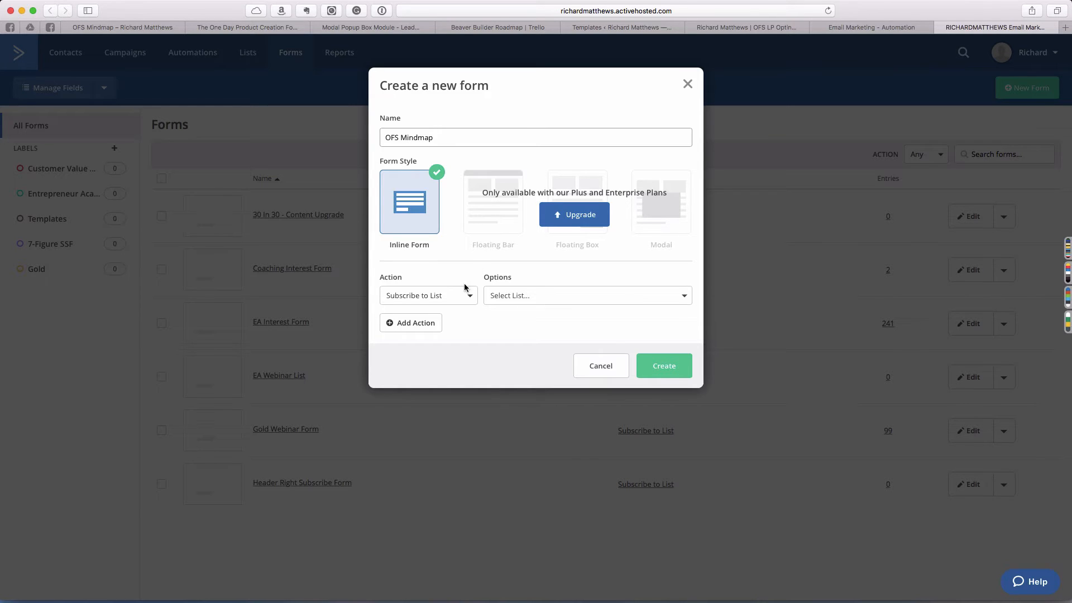
mouse_move(475, 311)
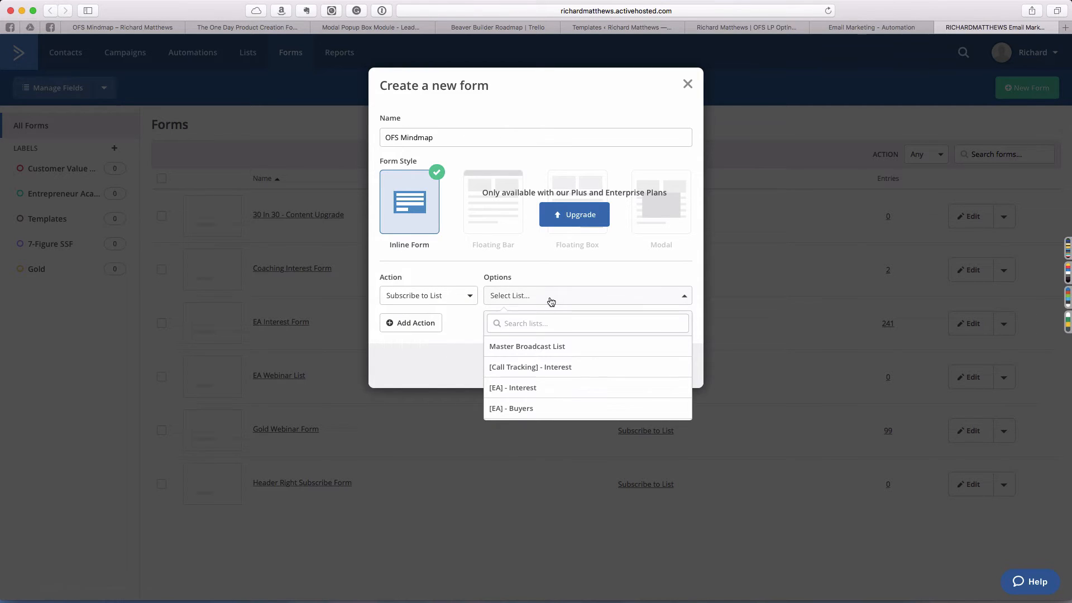
- Subscribe to Master Broadcast List, add the [OFS MindMap] - Requested tag, and create
click(526, 346)
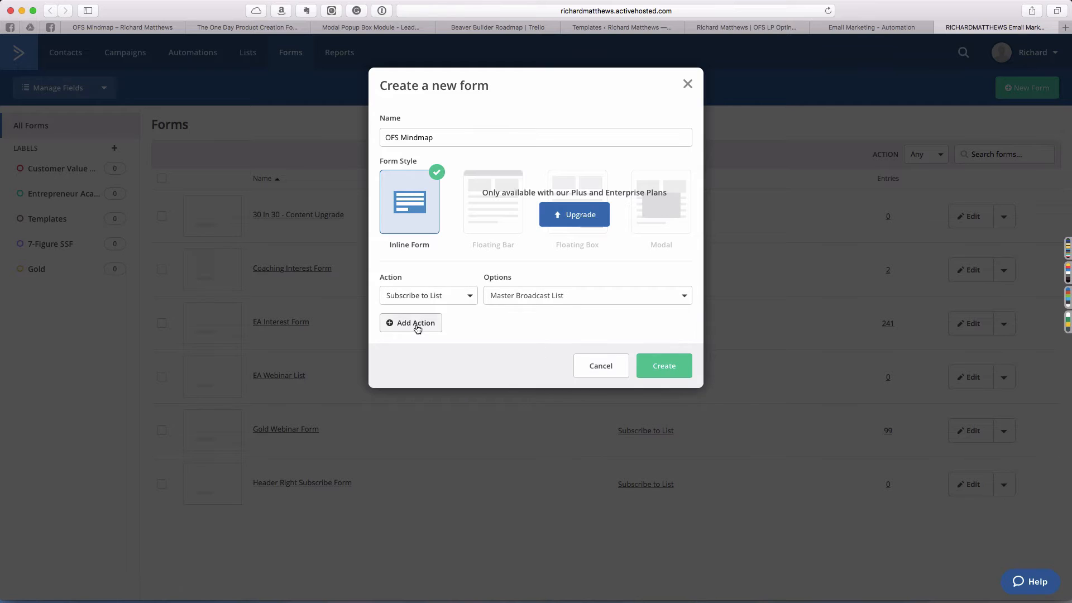
click(411, 323)
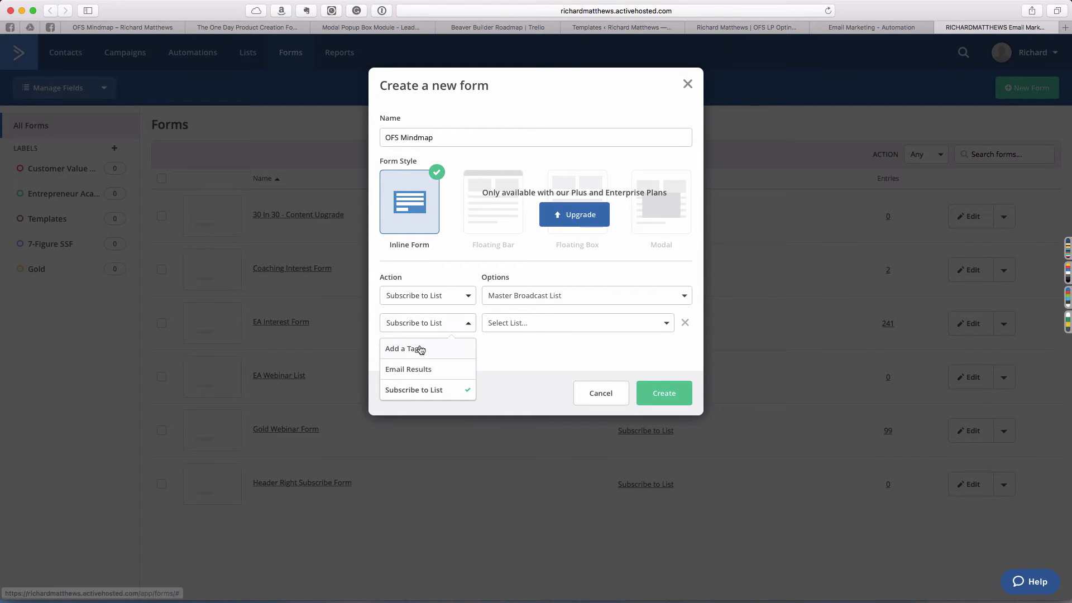
click(404, 348)
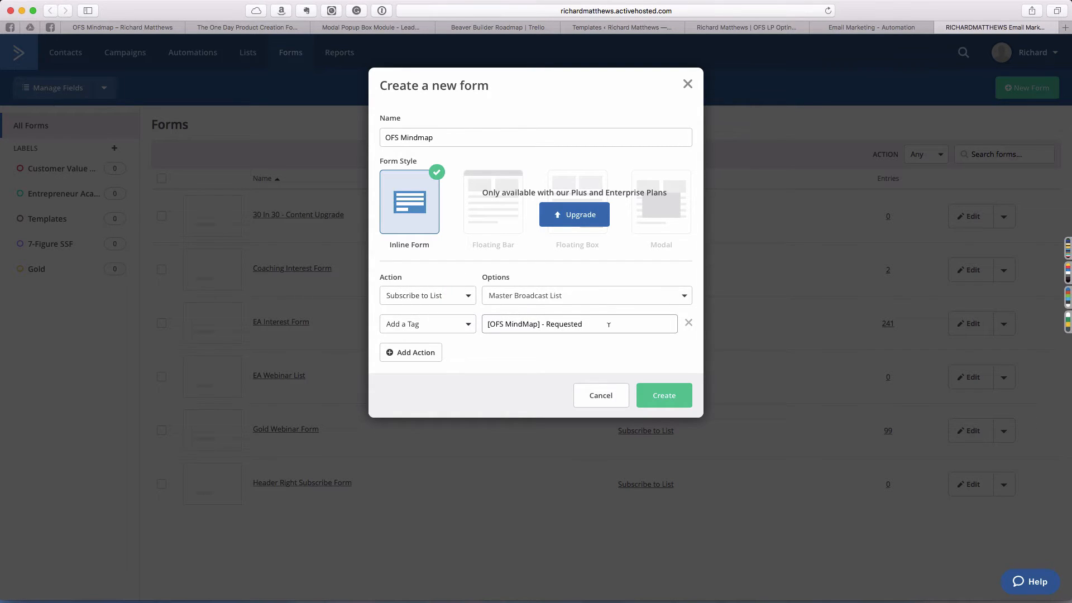
mouse_move(661, 395)
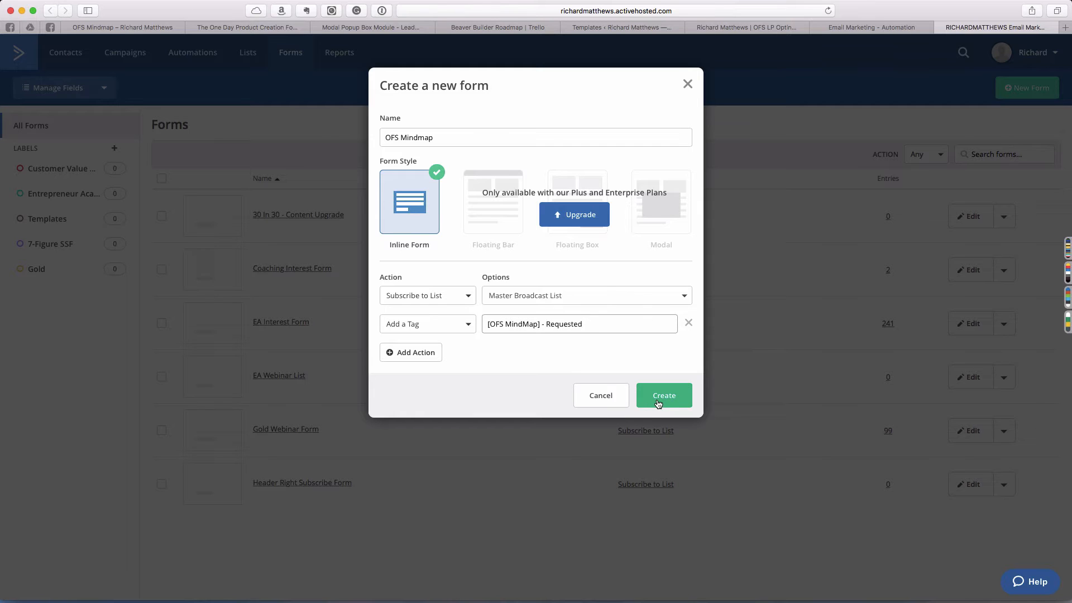
click(663, 395)
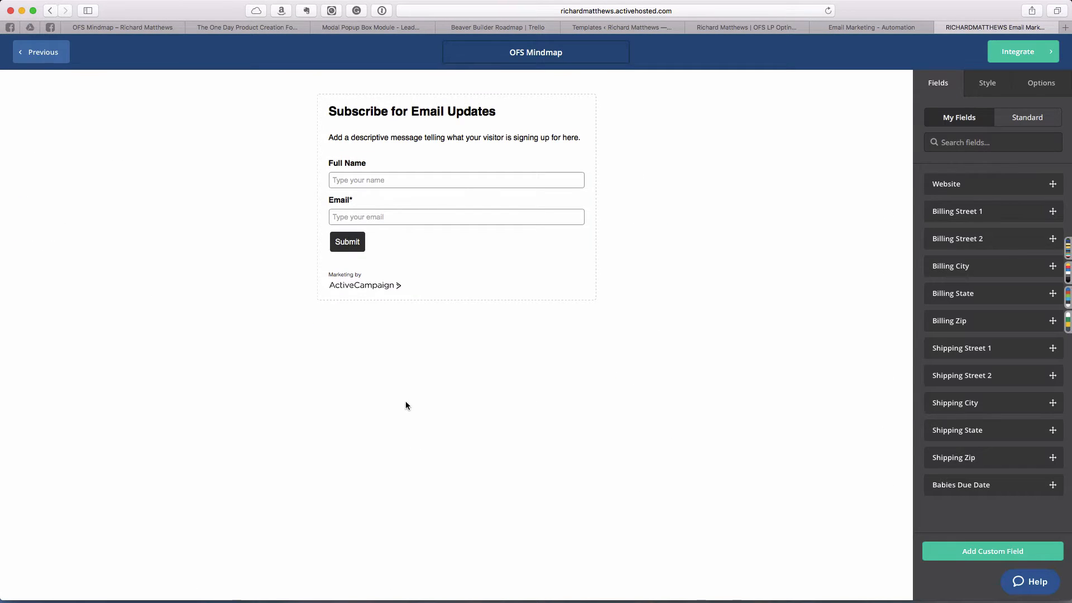
- Delete the 'Subscribe for Email Updates' heading and the descriptive message from the form
click(411, 111)
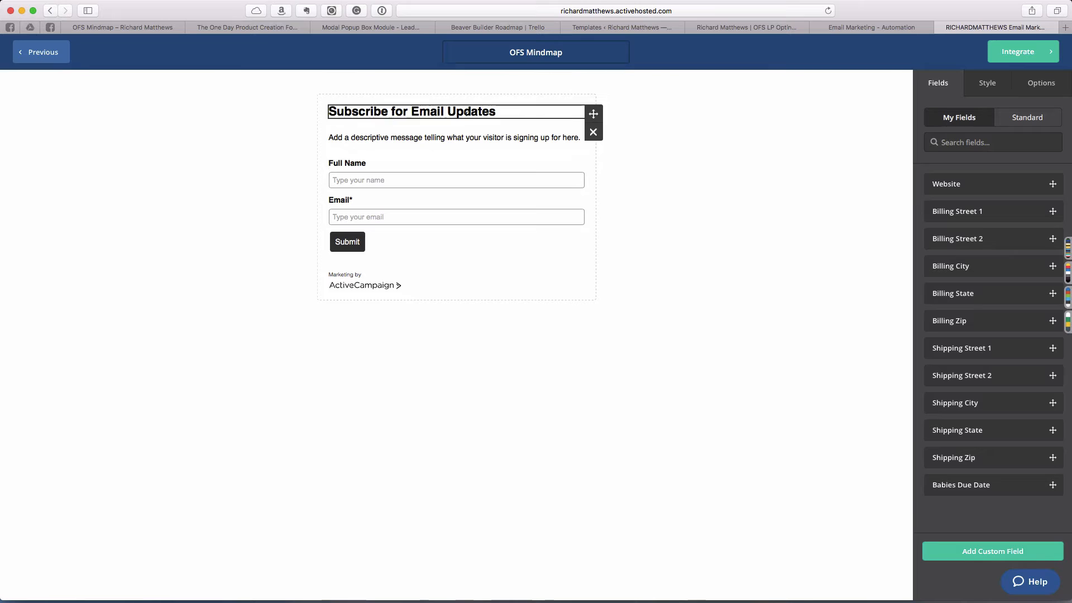
click(593, 131)
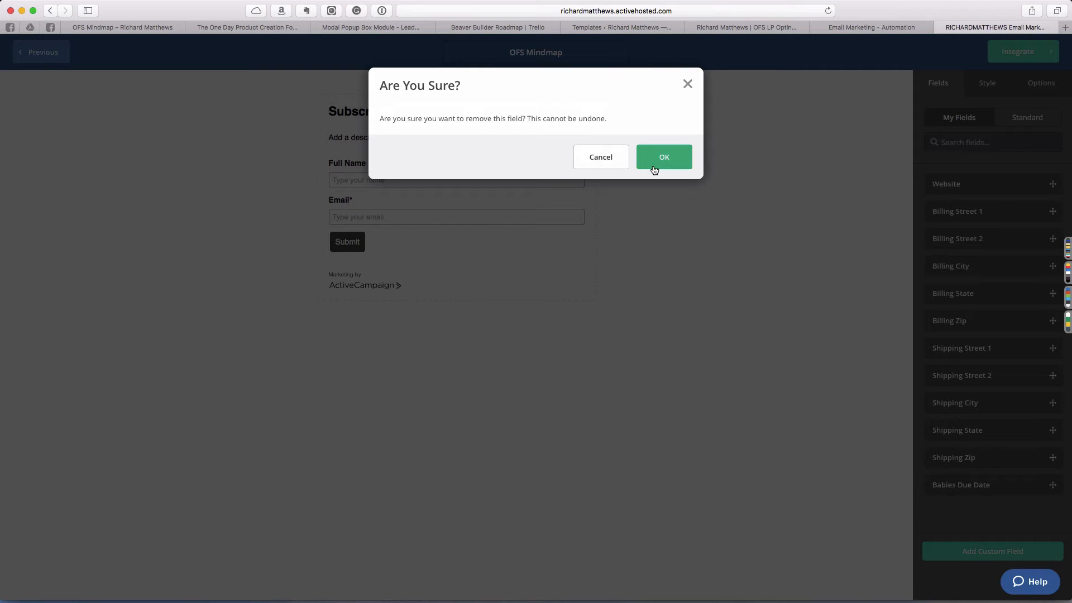
click(663, 157)
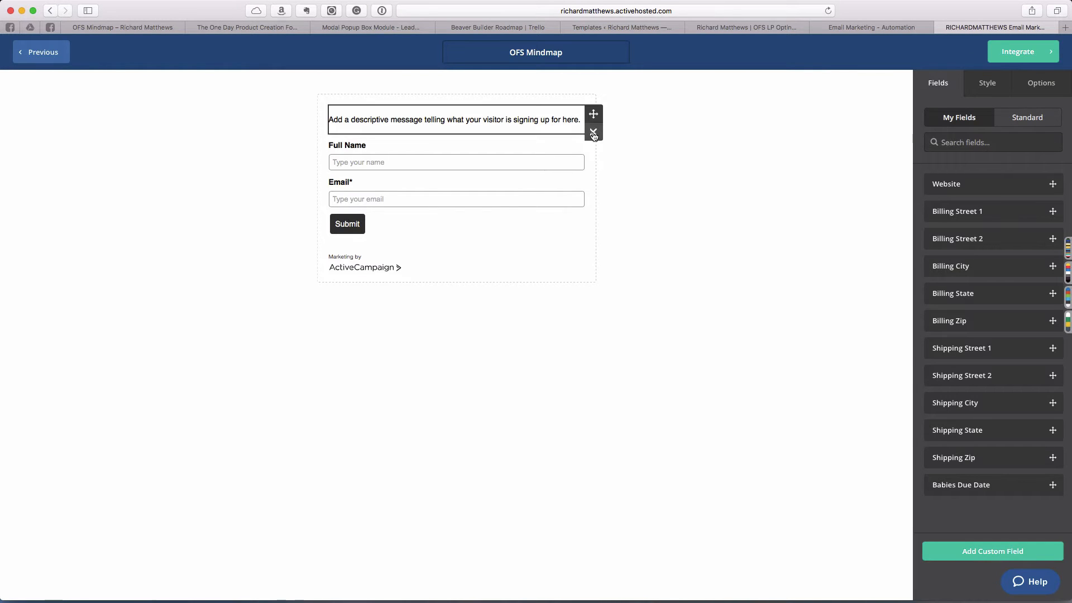
click(593, 132)
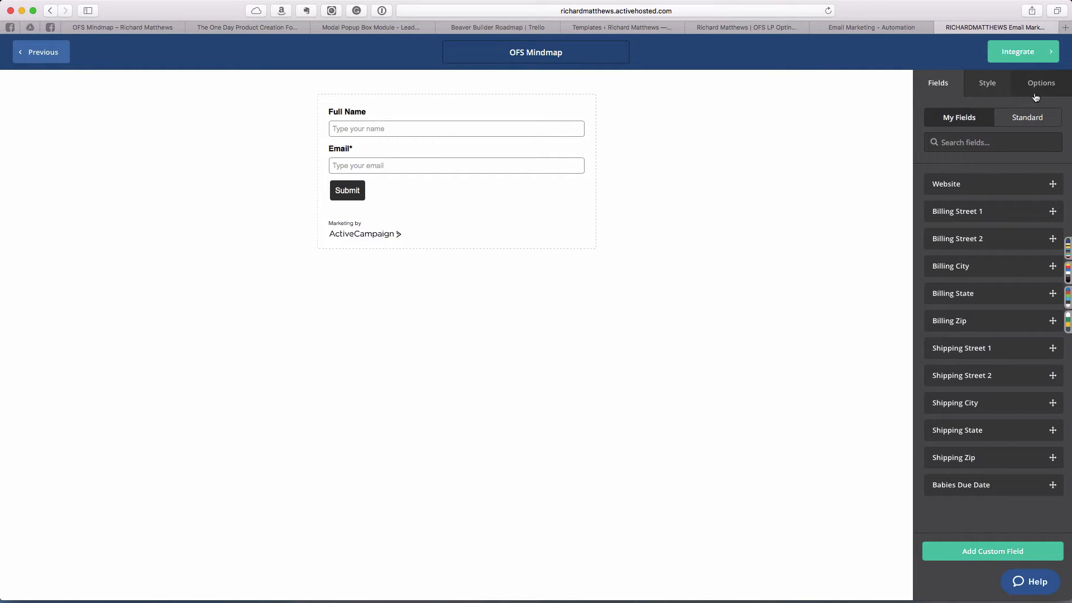
click(1041, 82)
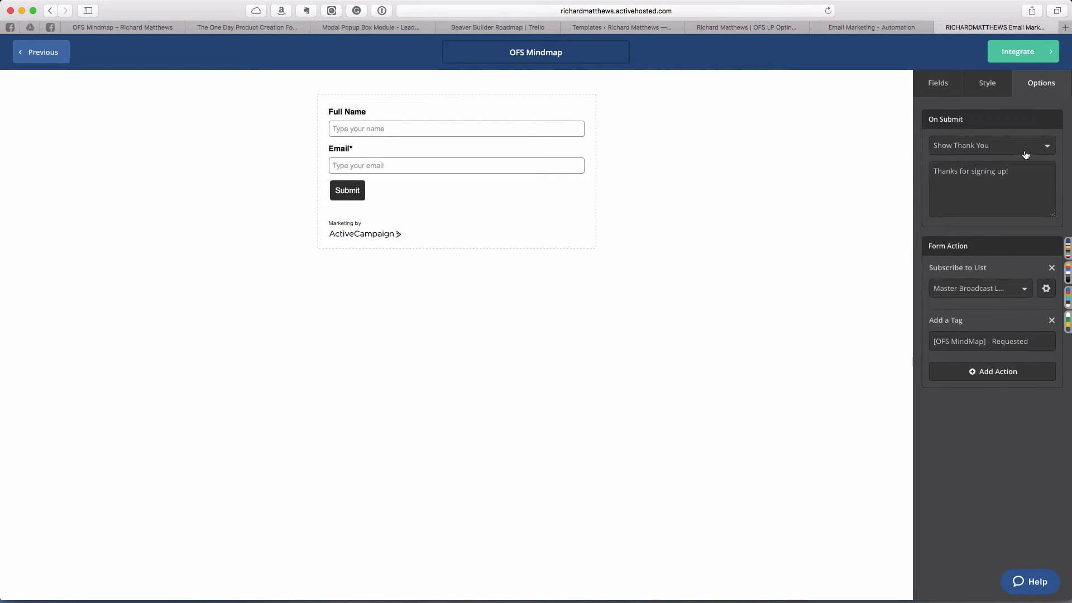
mouse_move(939, 299)
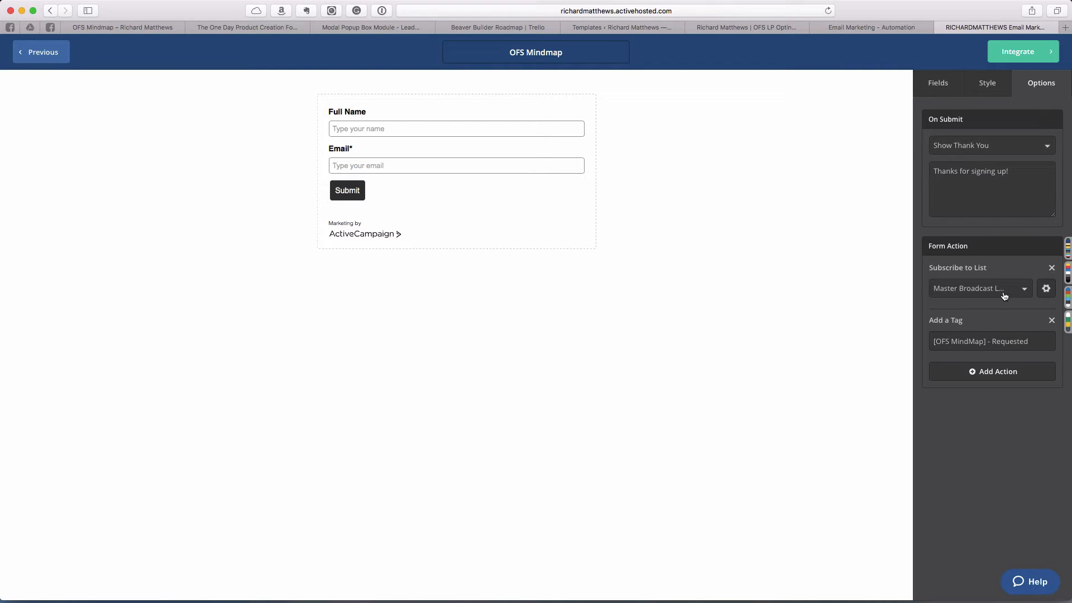
mouse_move(882, 42)
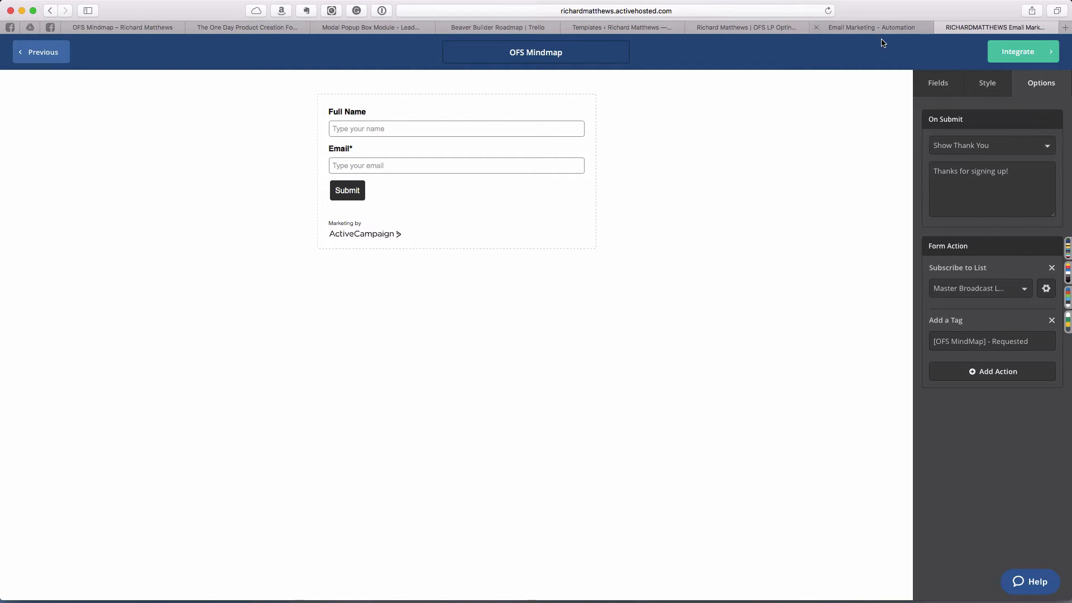
mouse_move(253, 64)
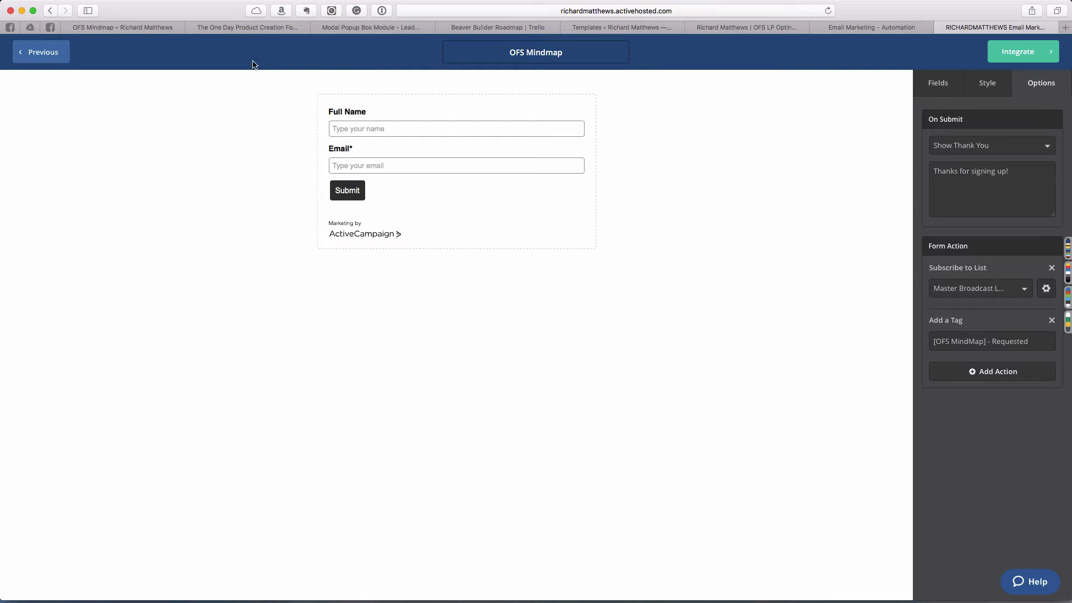
- From WordPress All Pages, view the OFS Mindmap Delivered page live in a new tab
click(619, 27)
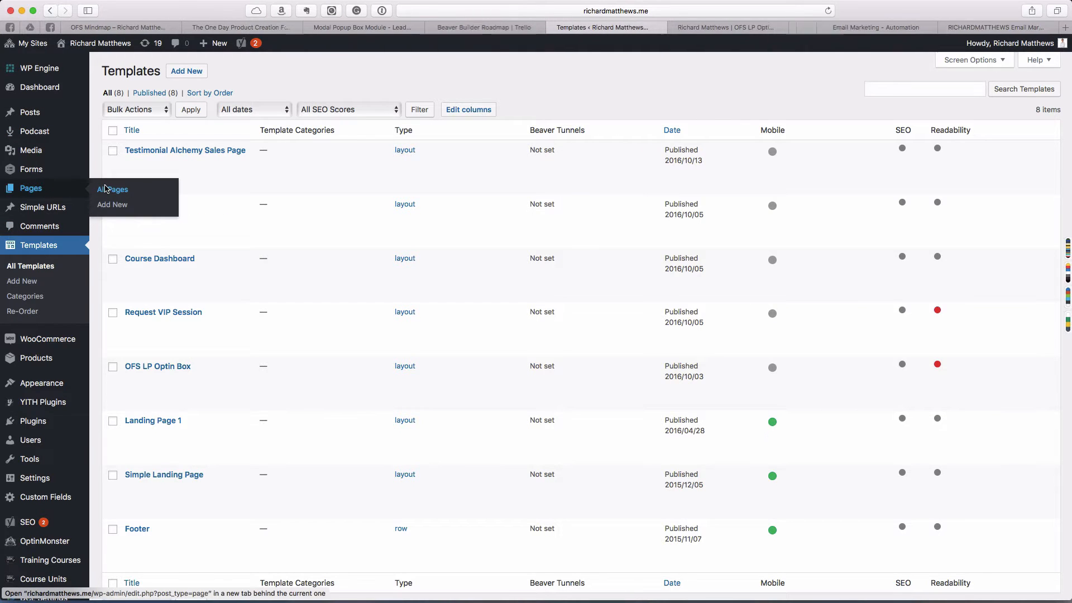
click(112, 190)
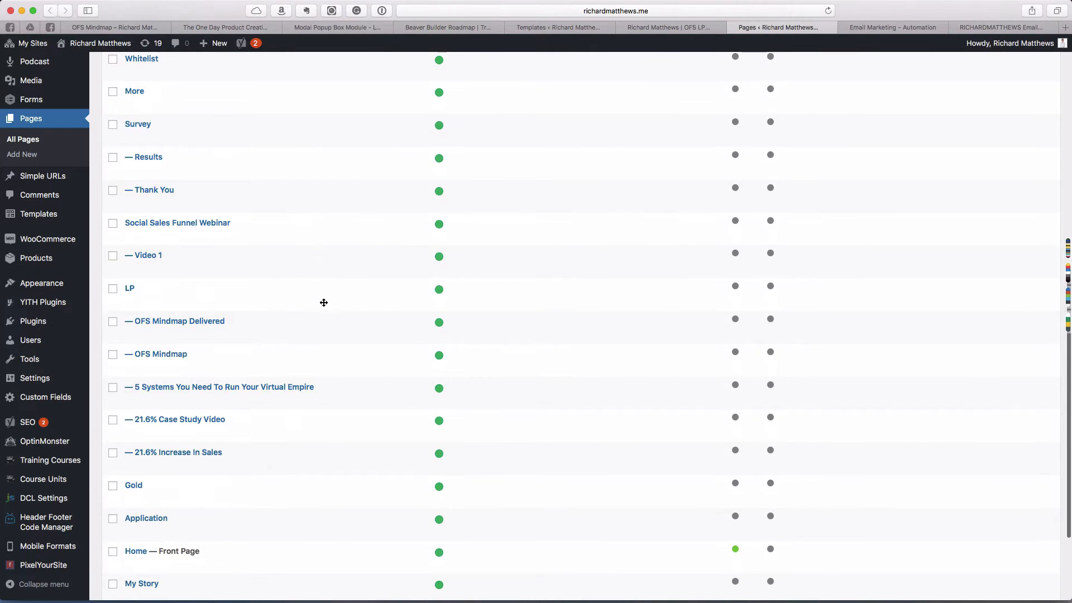
mouse_move(174, 320)
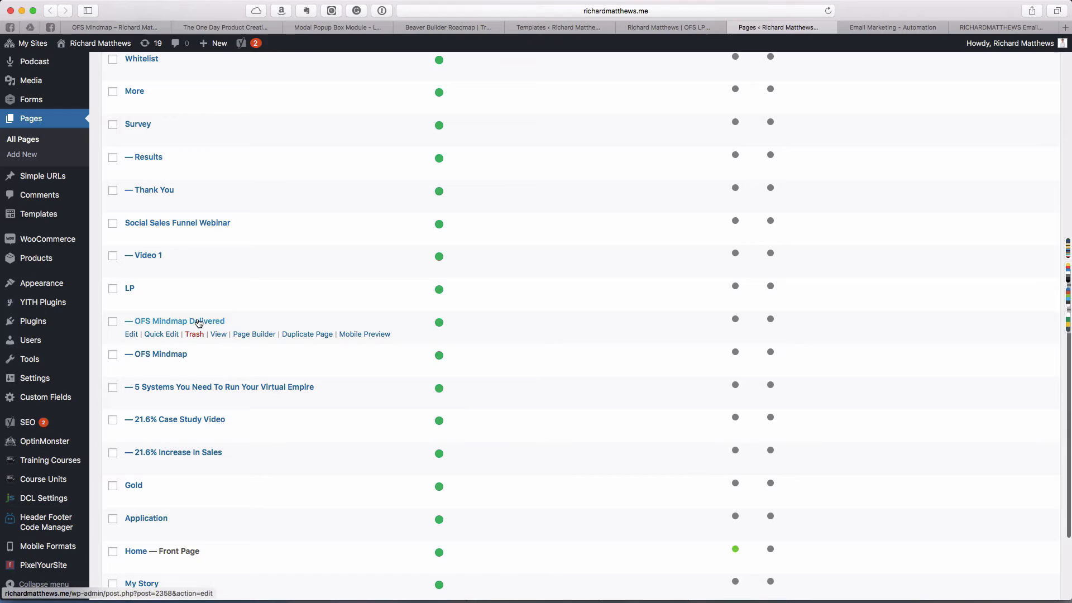
mouse_move(219, 334)
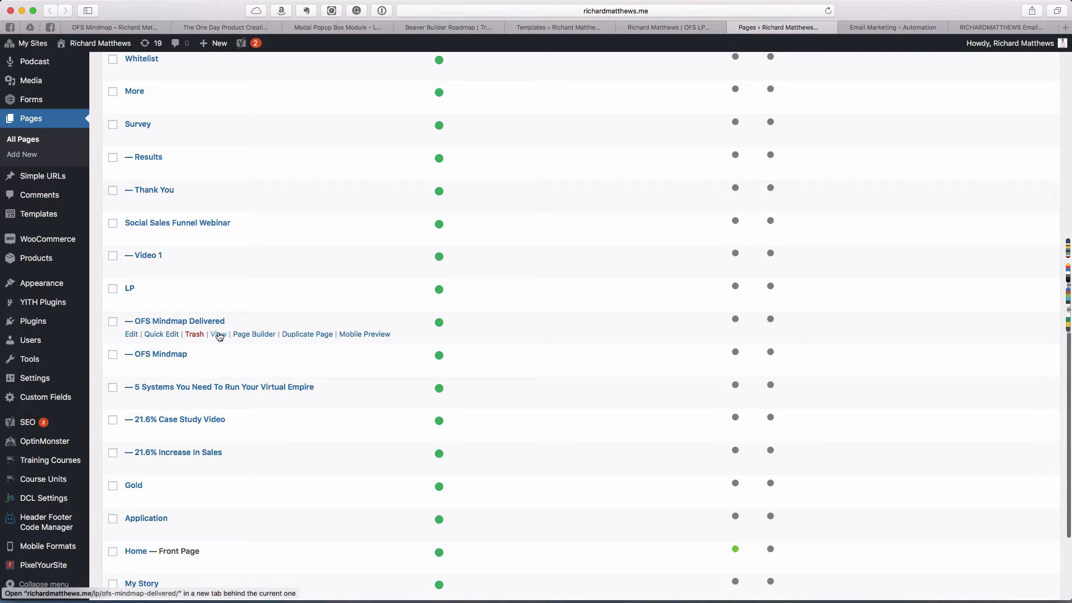
click(219, 334)
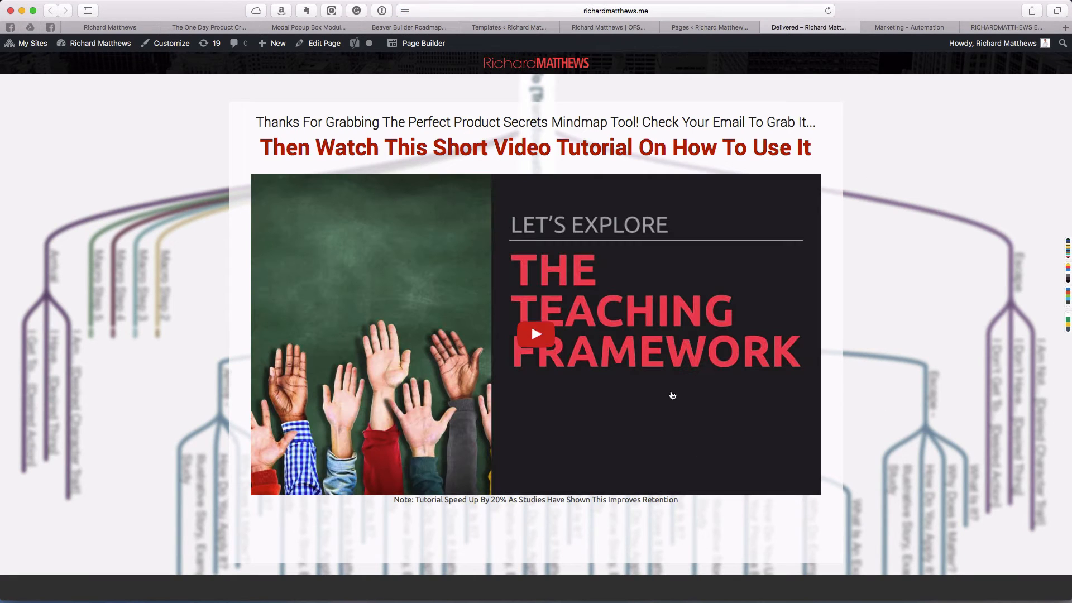
mouse_move(926, 28)
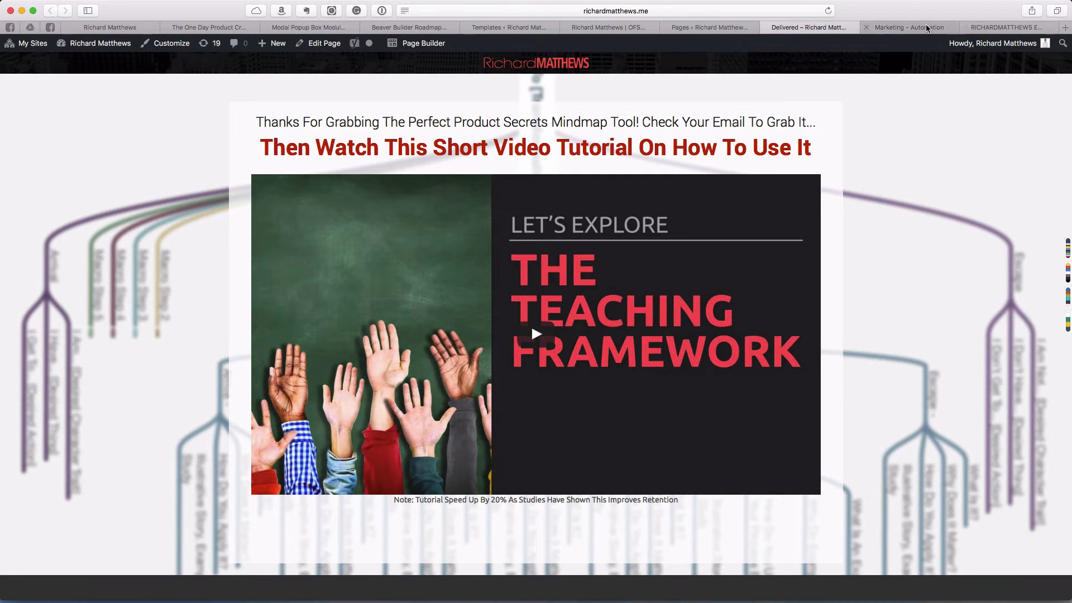
click(907, 28)
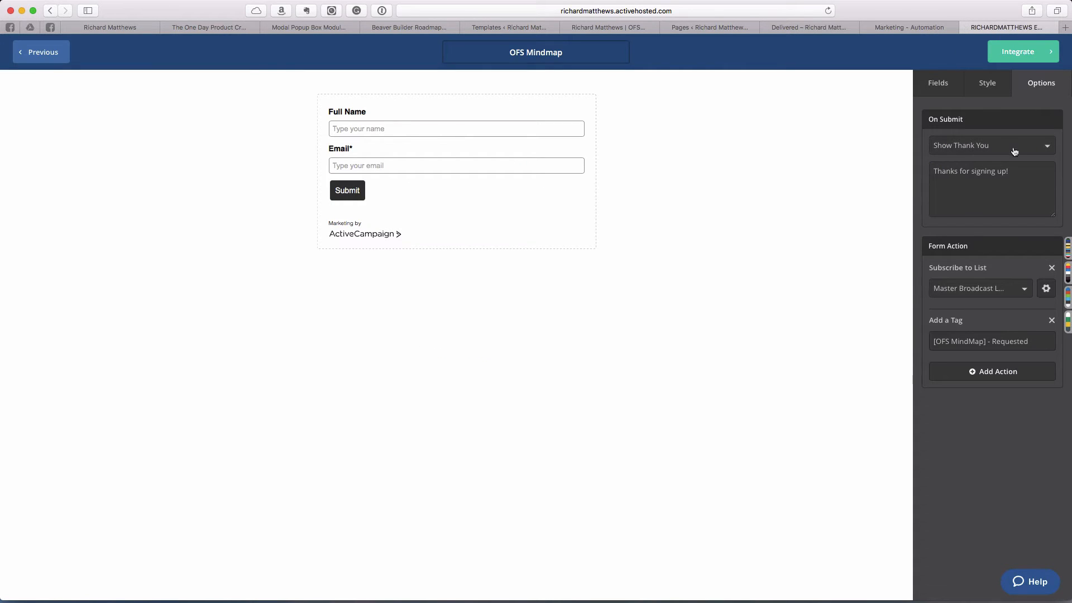
click(990, 145)
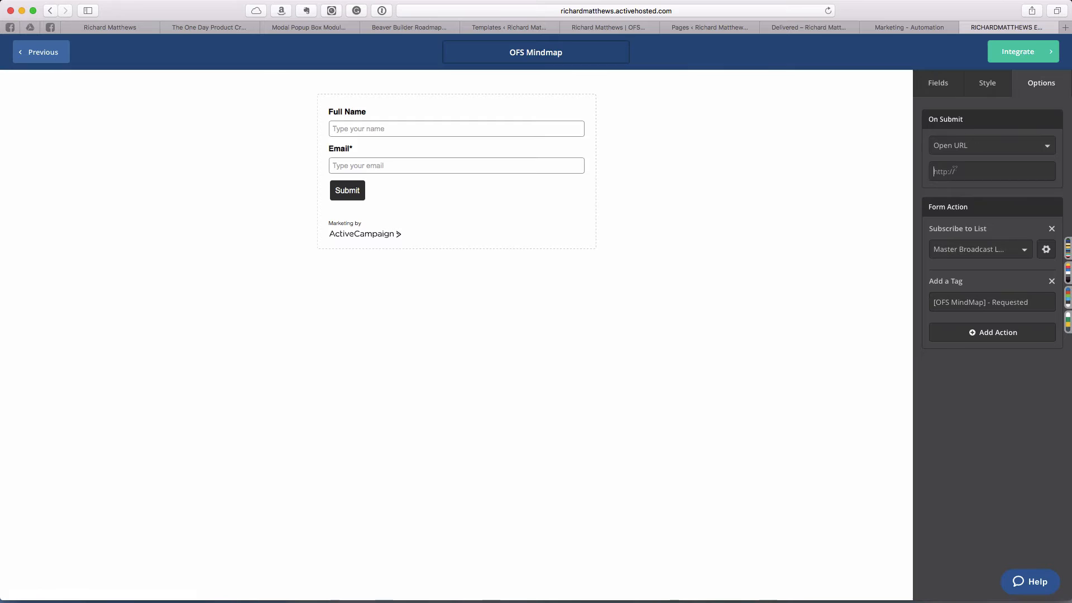
text(http://richardmatthews.me/lp/ofs-m)
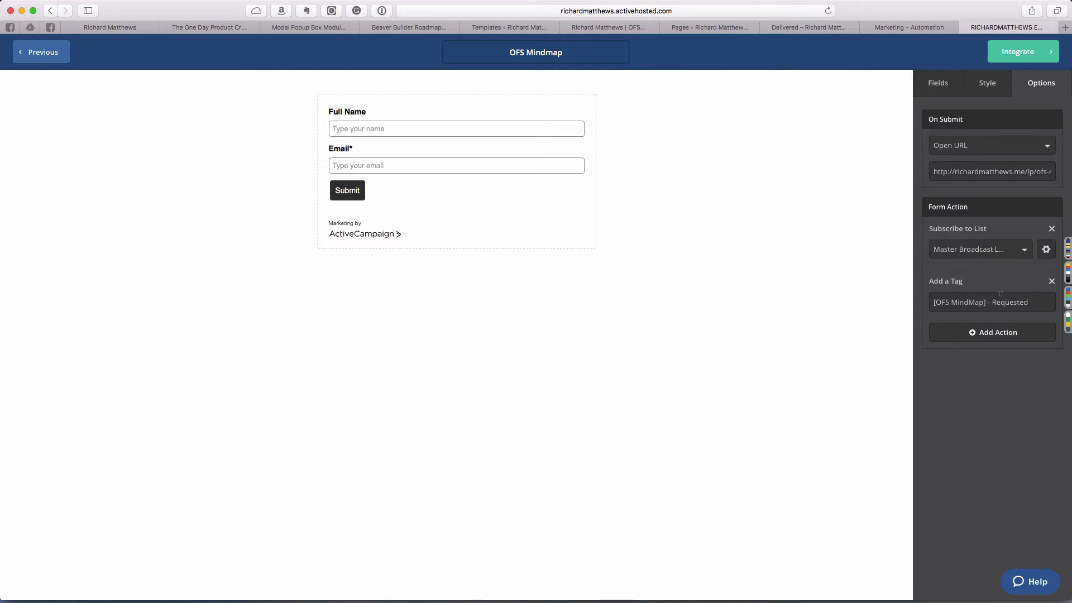
mouse_move(936, 122)
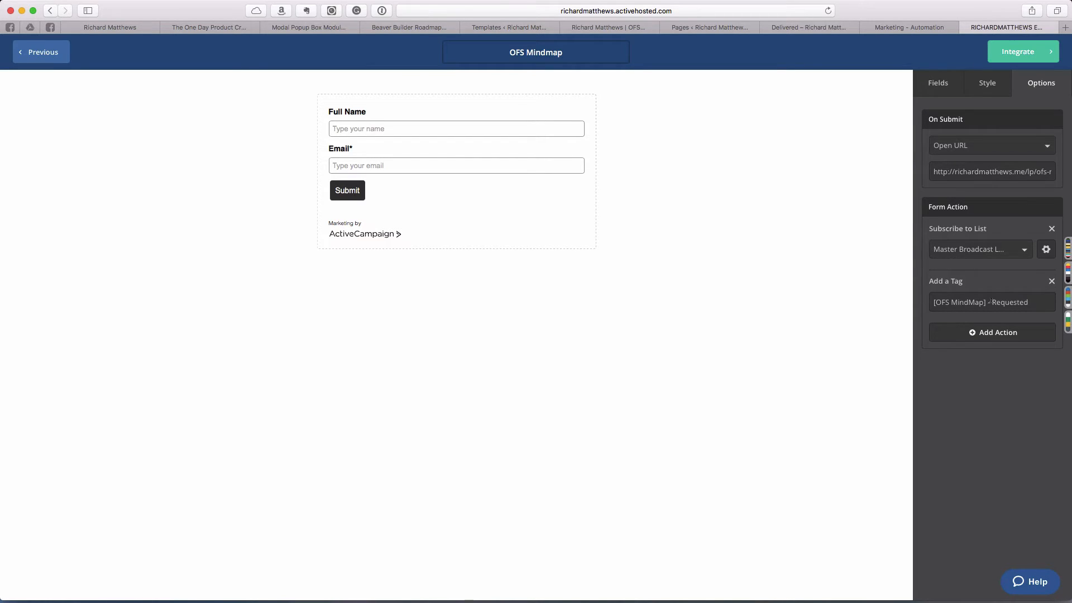
mouse_move(1017, 119)
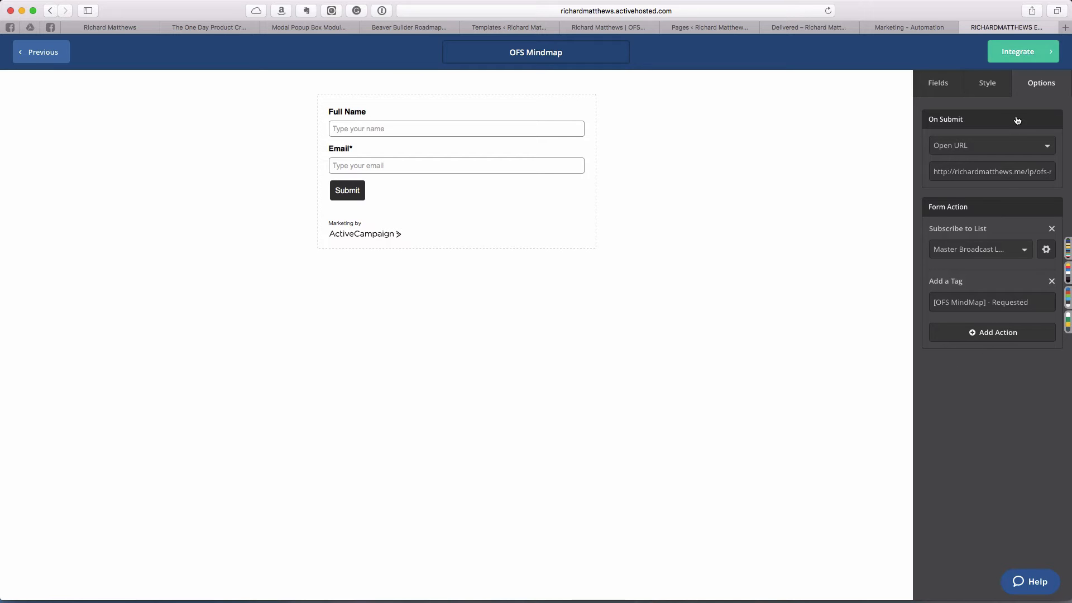
mouse_move(762, 350)
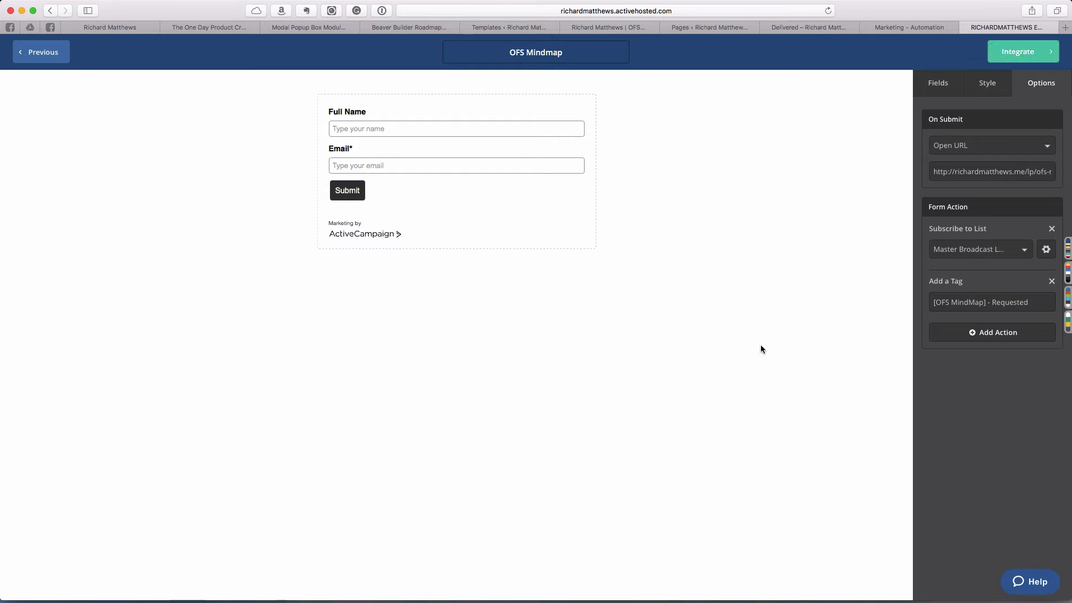
click(1018, 51)
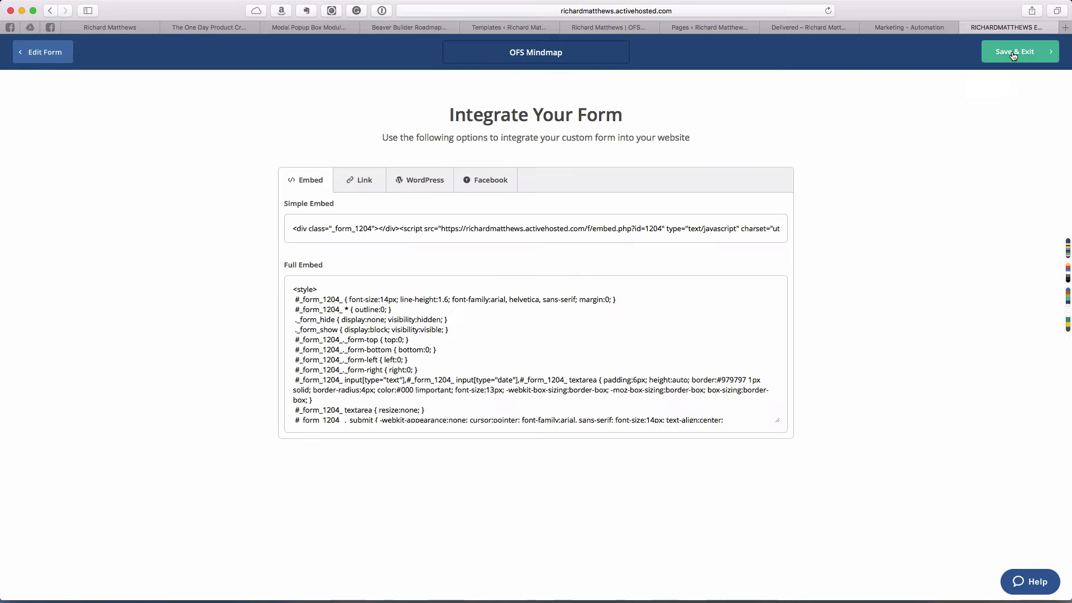
mouse_move(566, 255)
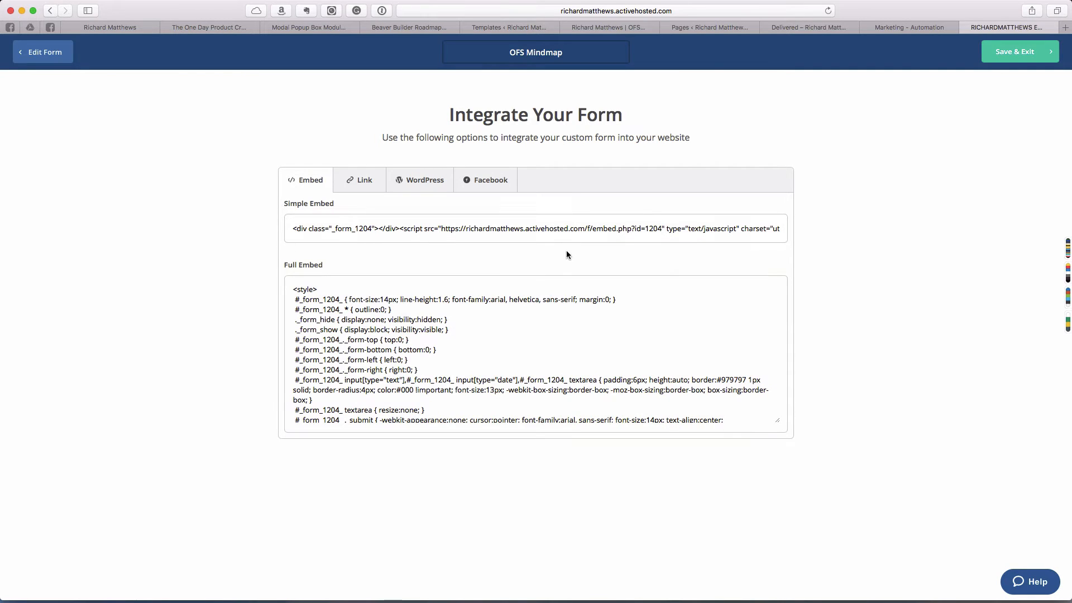
mouse_move(804, 328)
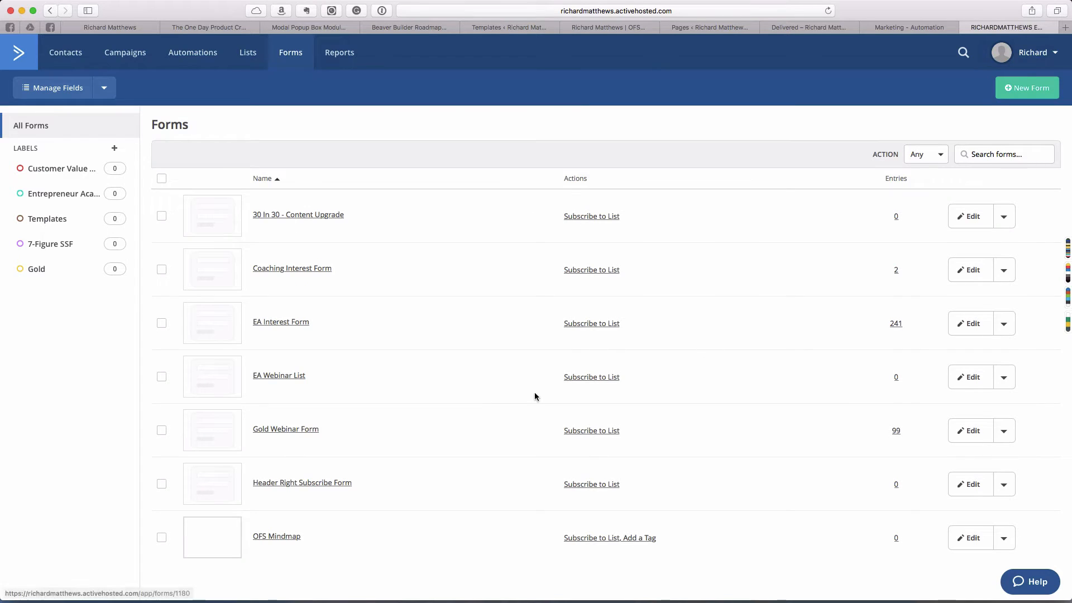
scroll(down, 3)
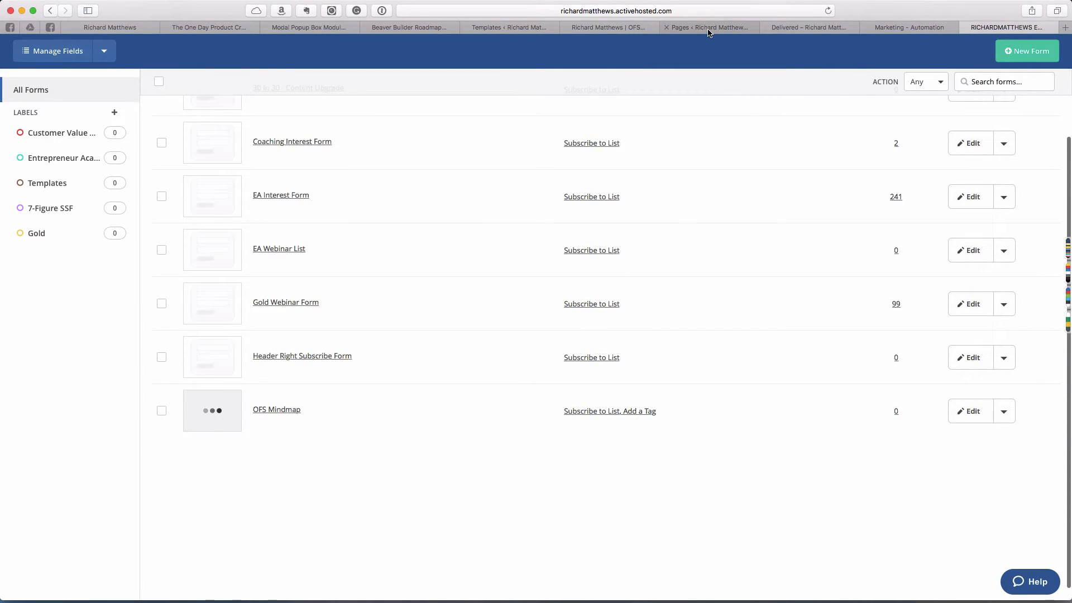
- Change the optin box subscribe Type to Form 'OFS Mindmap', save, and publish the page
click(606, 27)
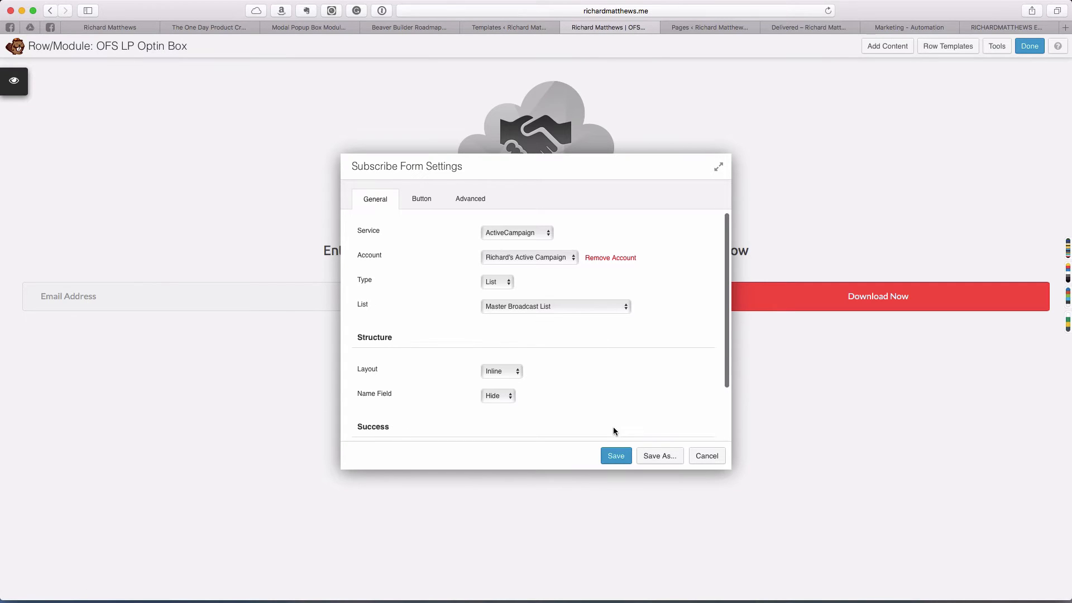
click(615, 456)
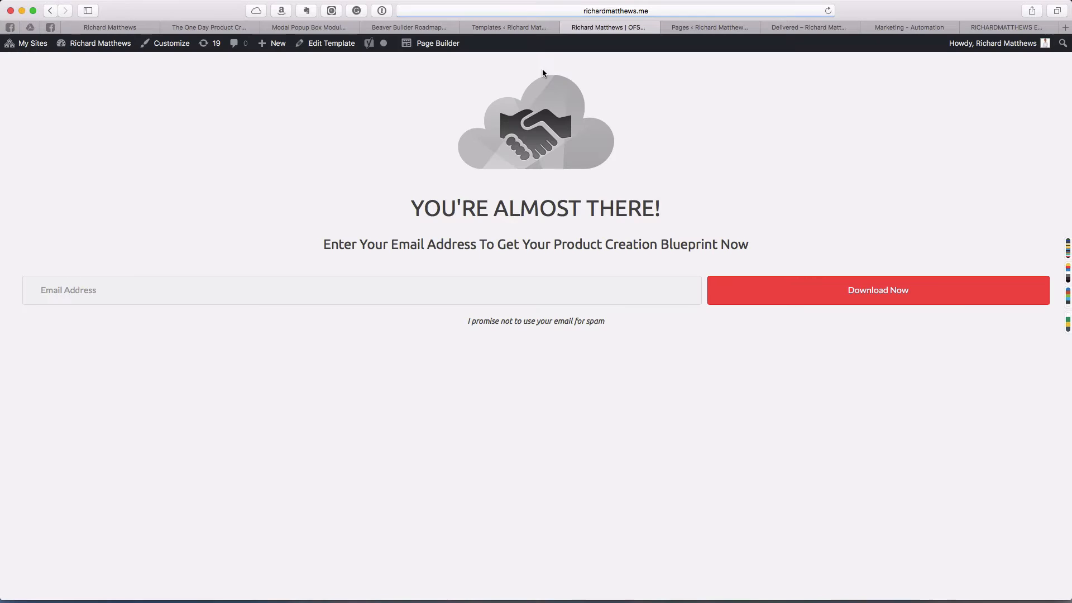
click(437, 43)
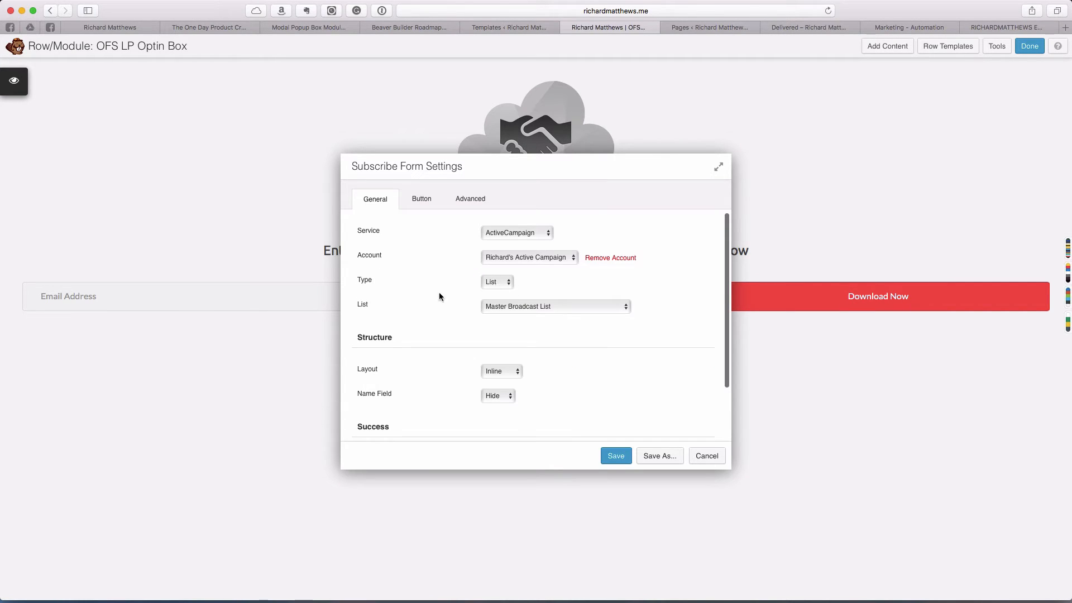
click(497, 281)
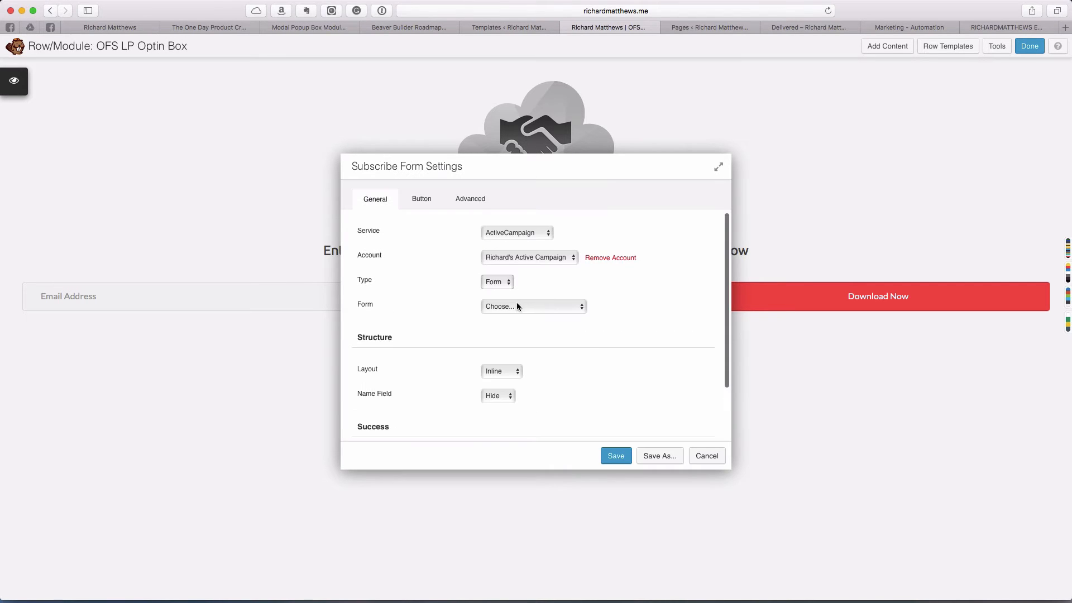
click(533, 306)
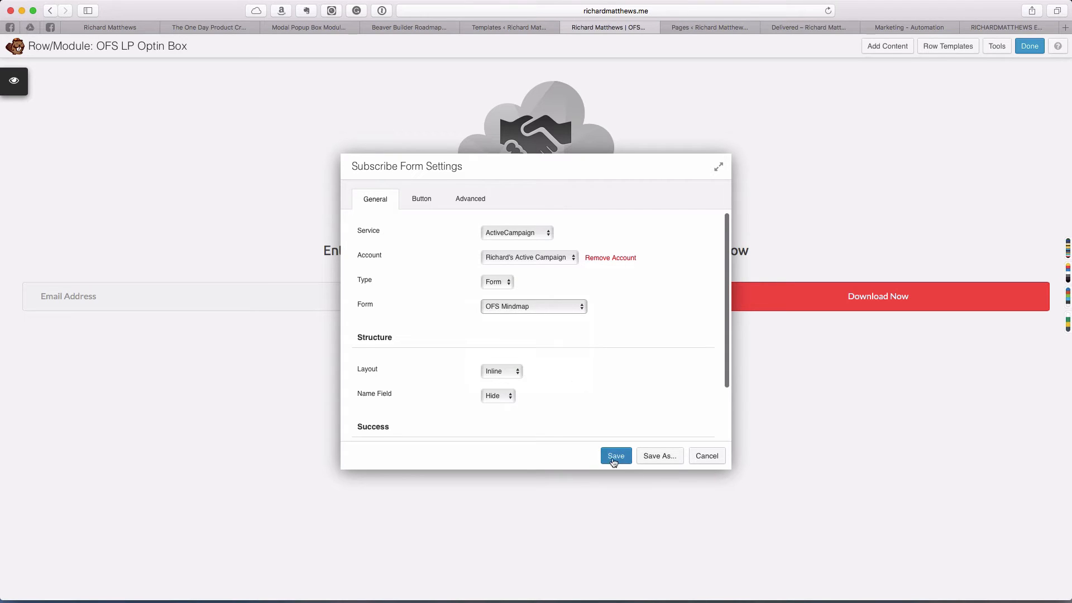
click(614, 455)
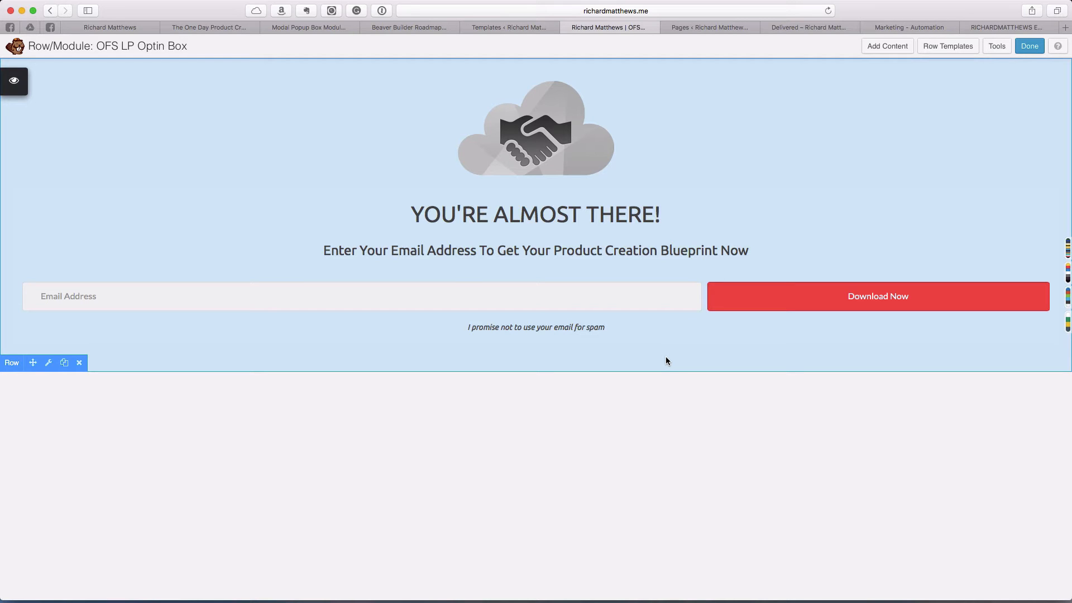
click(1029, 46)
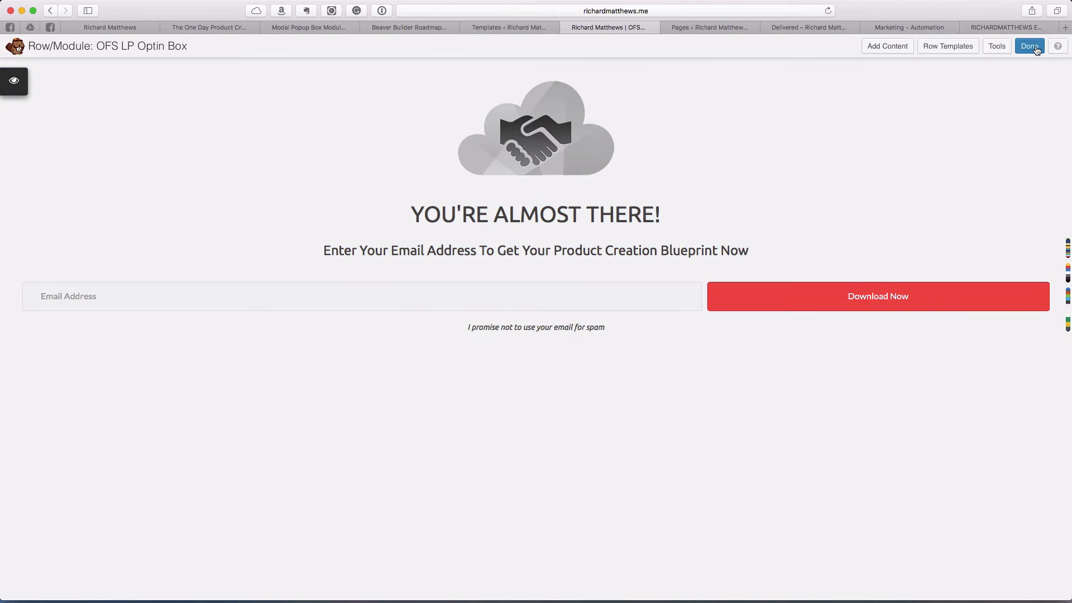
click(1029, 46)
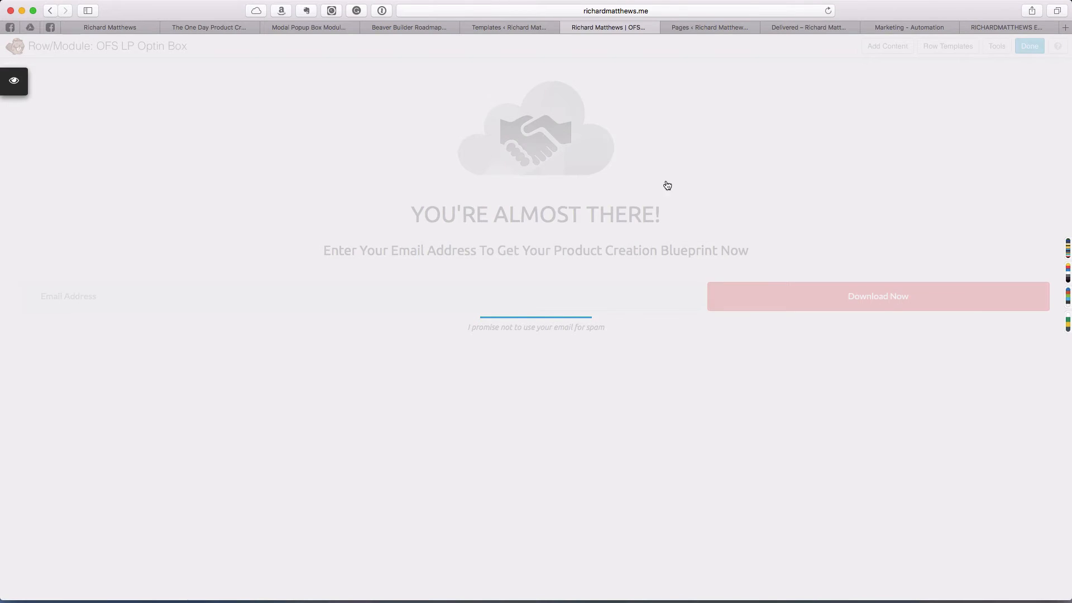
- Inspect the tag-added trigger of the Deliver OFS MindMap Tool automation
click(908, 27)
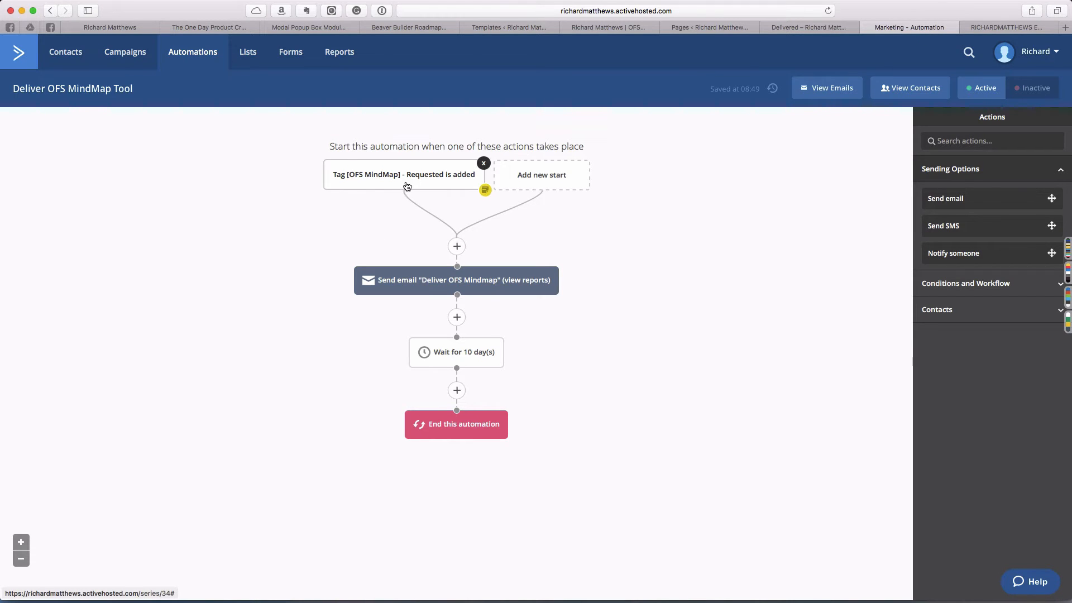
mouse_move(467, 180)
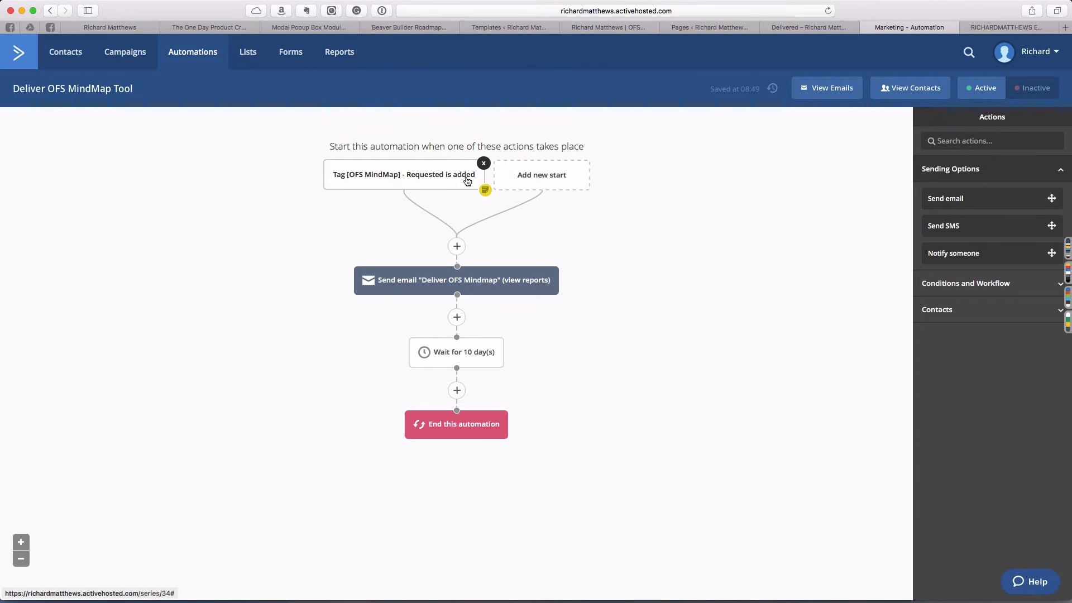
click(454, 279)
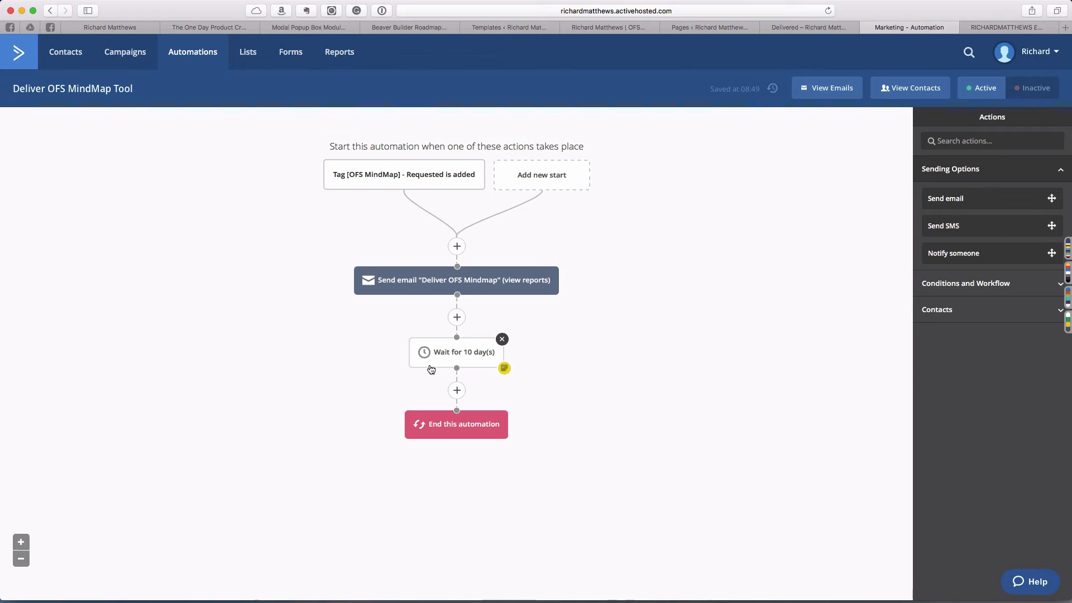
mouse_move(478, 348)
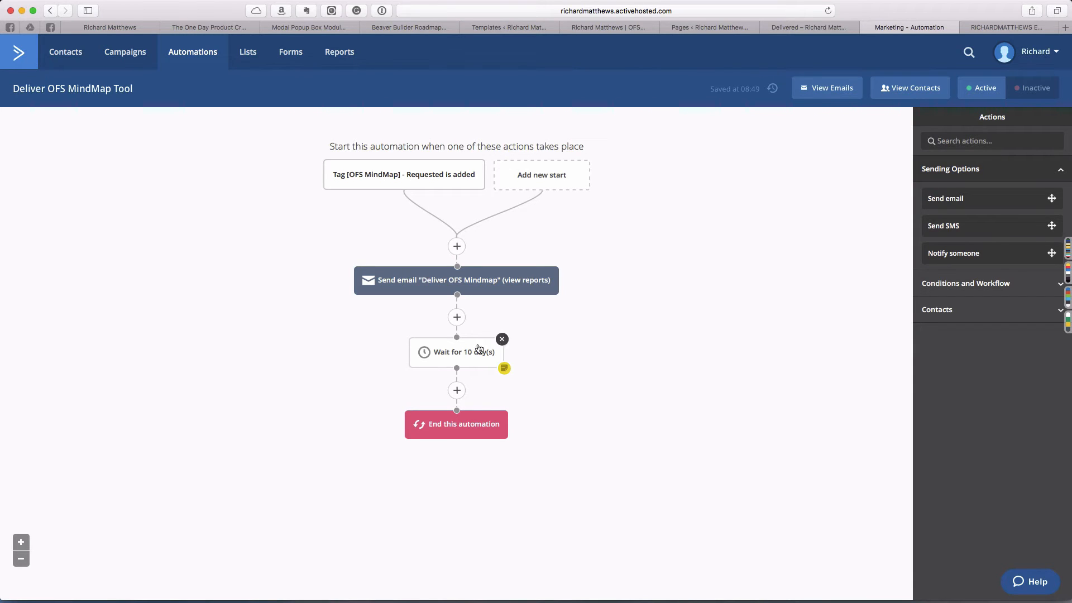
mouse_move(451, 395)
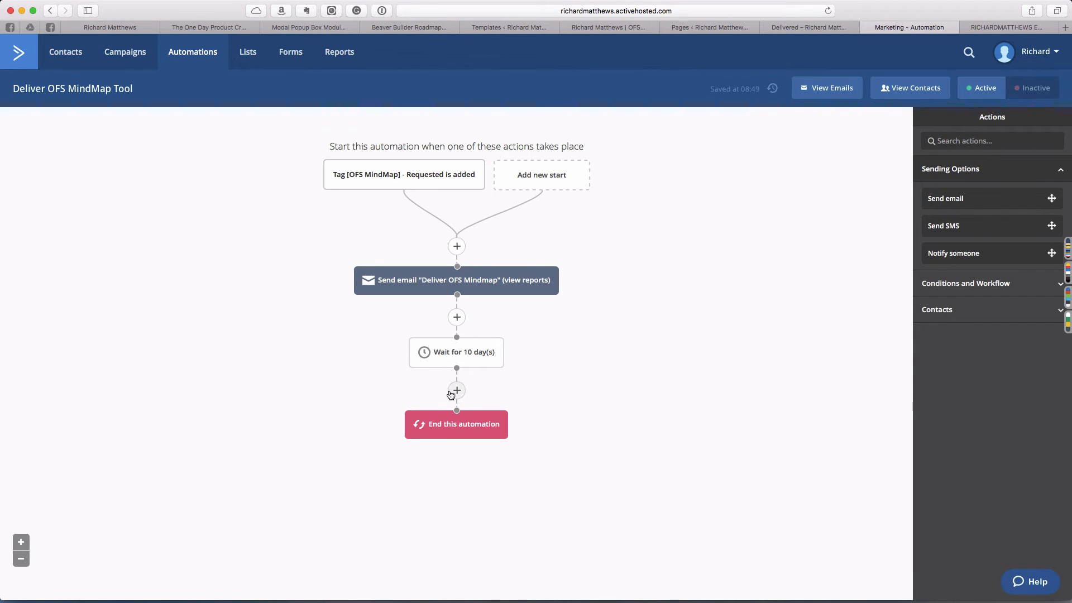
mouse_move(952, 67)
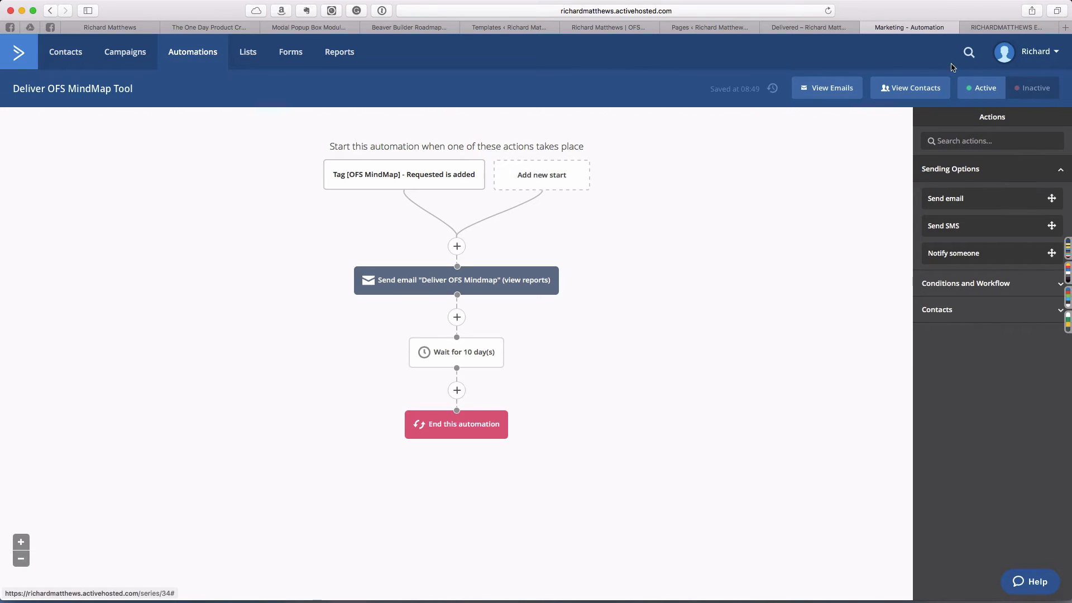
mouse_move(508, 348)
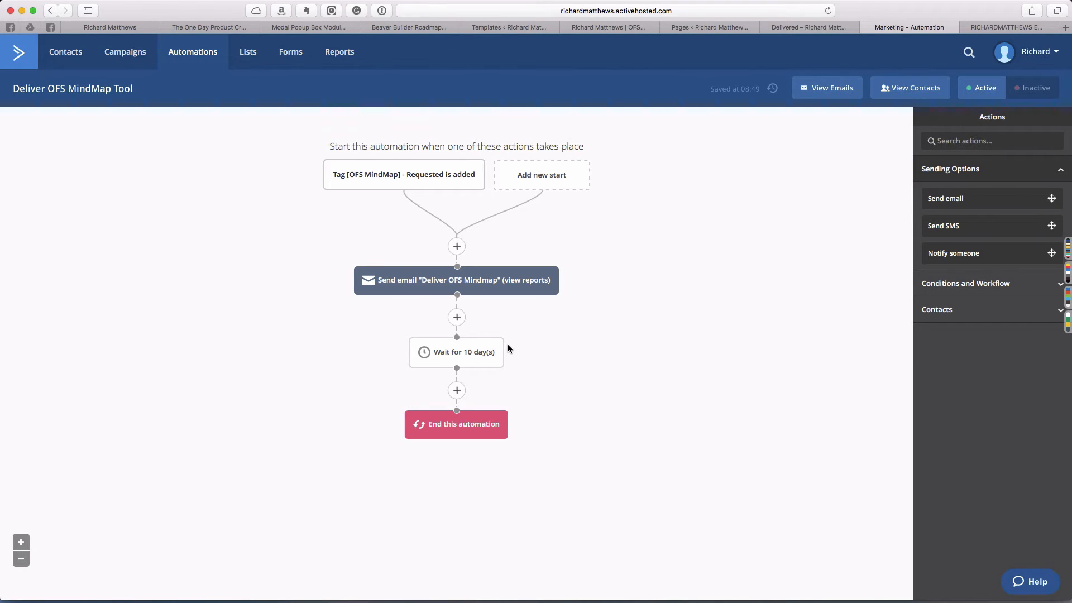
click(456, 279)
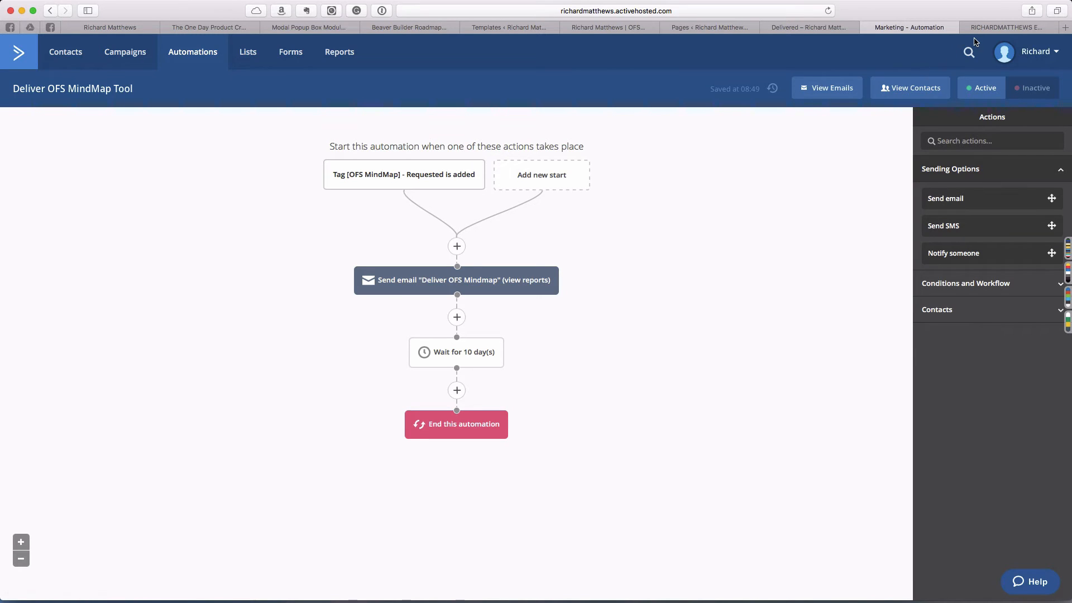
mouse_move(1003, 27)
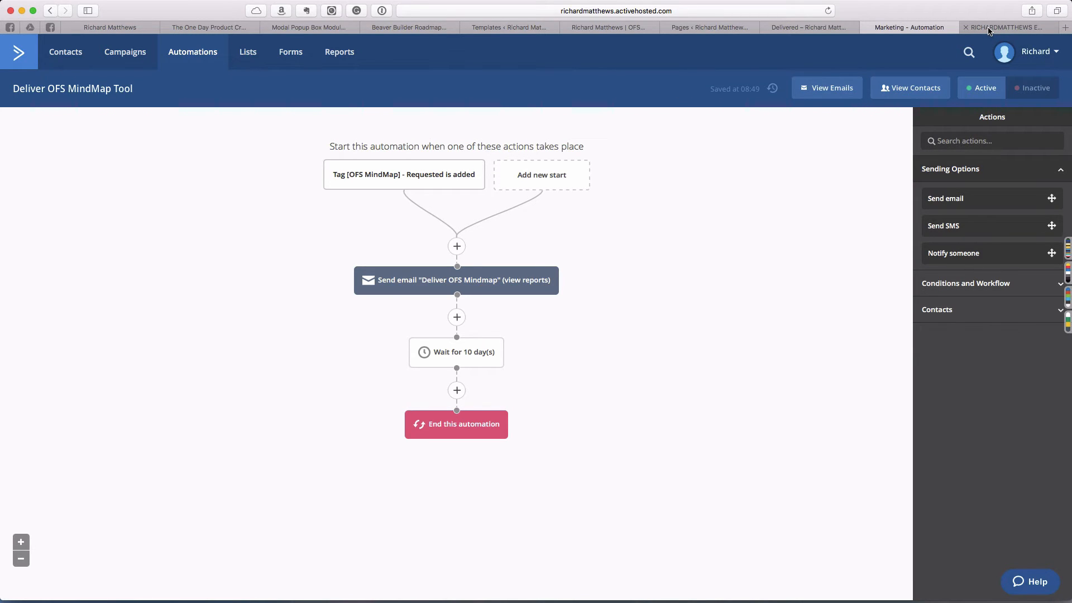
mouse_move(1005, 27)
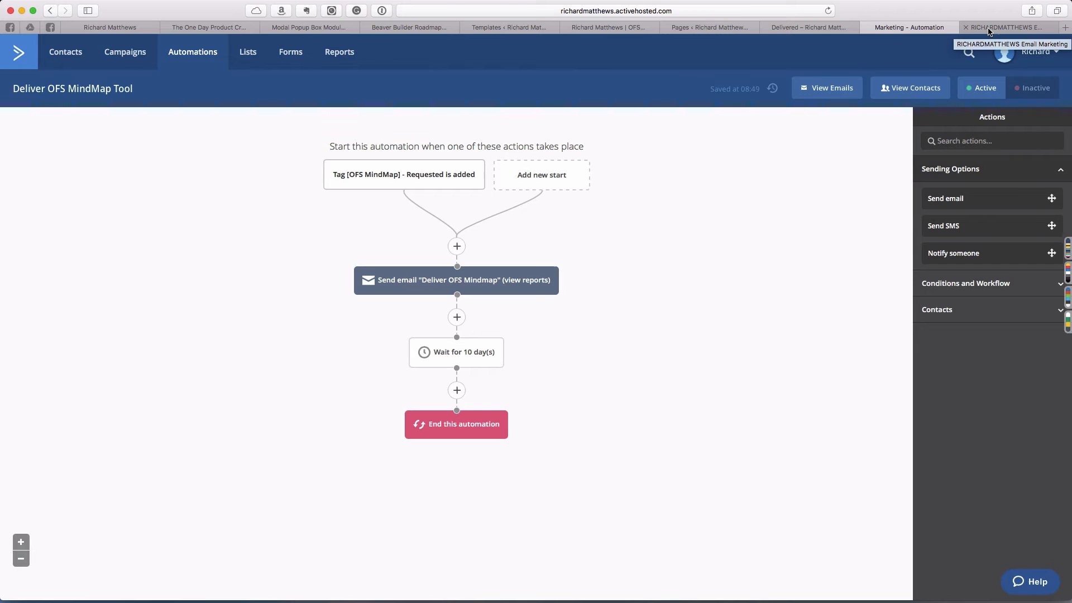
mouse_move(192, 55)
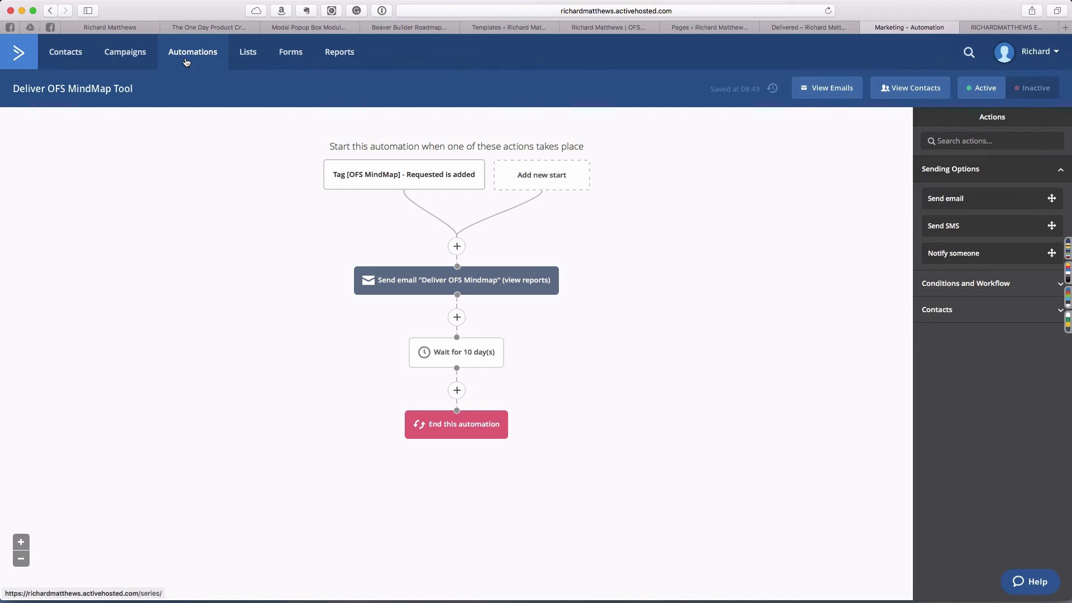
mouse_move(109, 27)
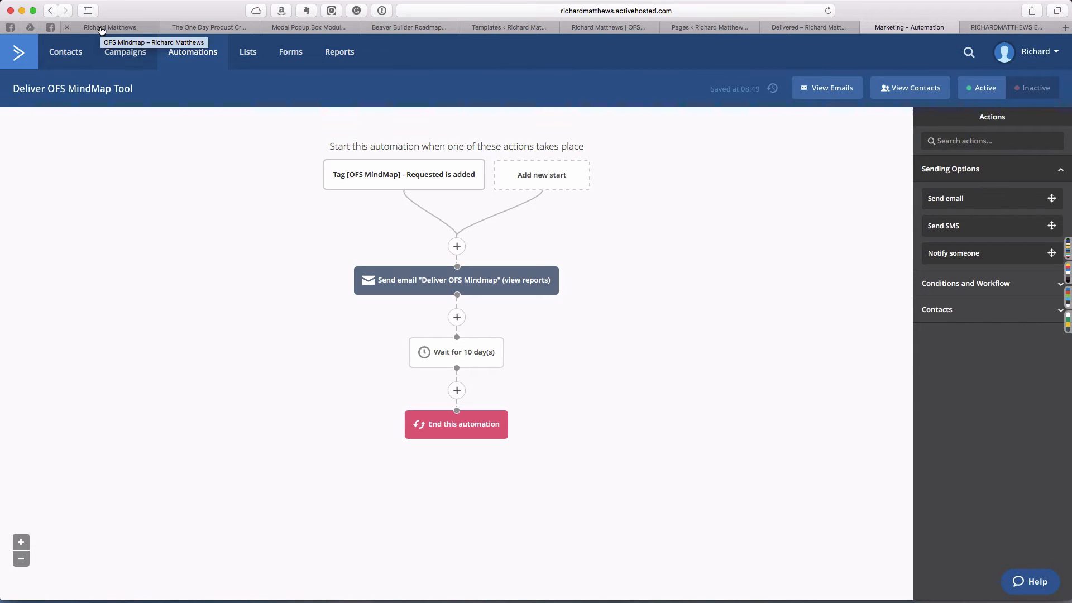
- Launch Beaver Builder on the Perfect Product Secrets landing page from the admin bar
click(208, 27)
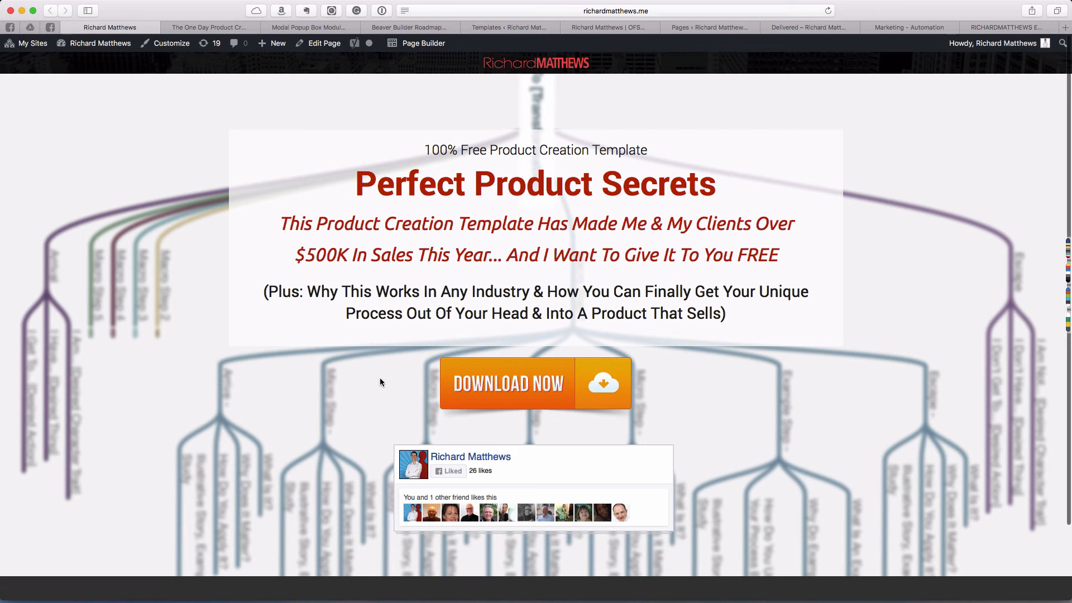
click(422, 43)
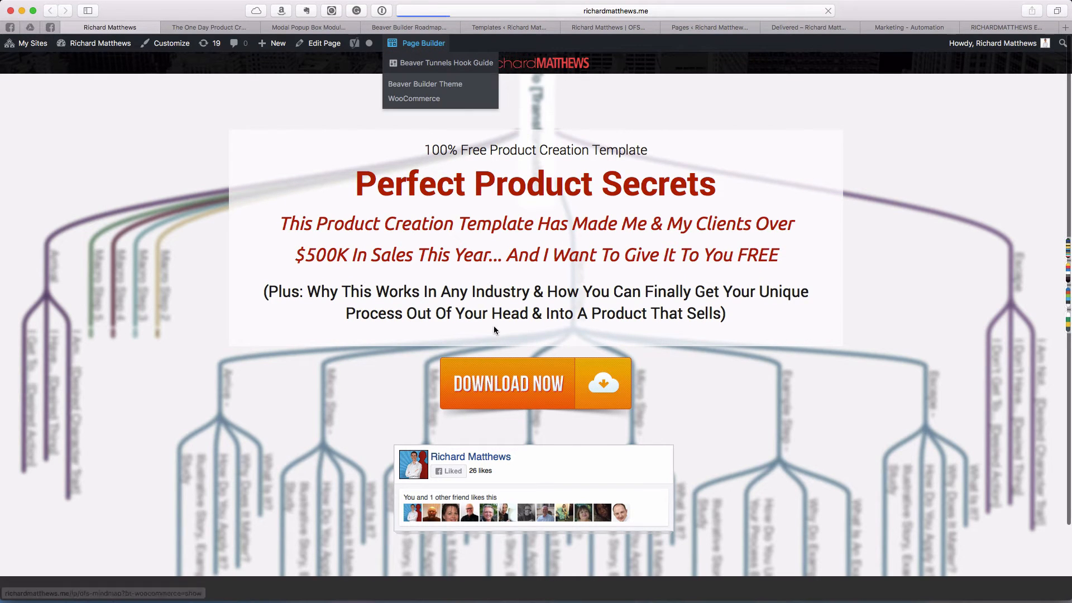
click(423, 43)
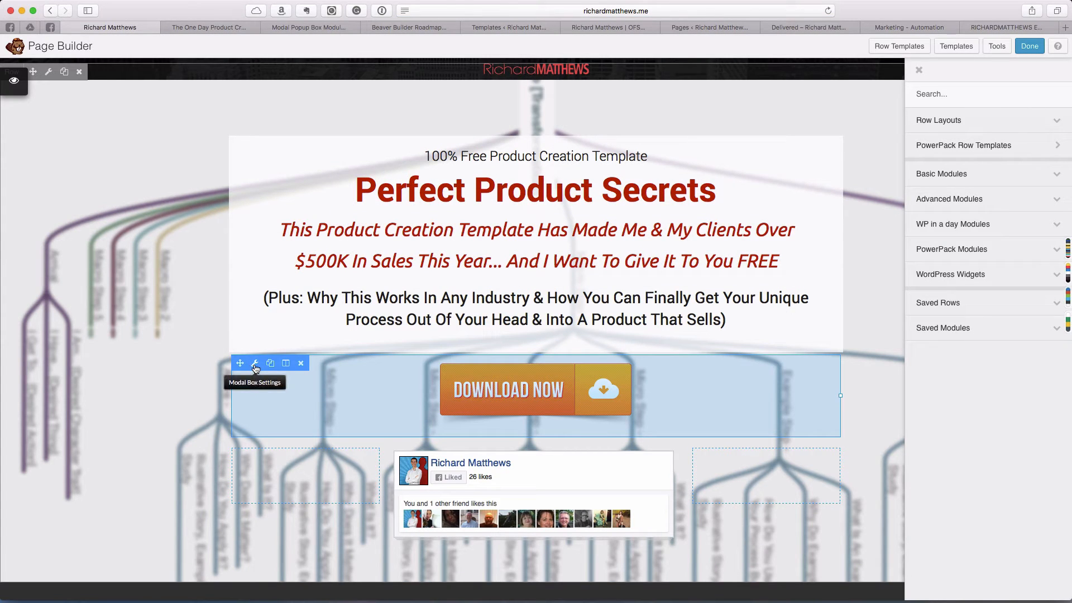
mouse_move(758, 352)
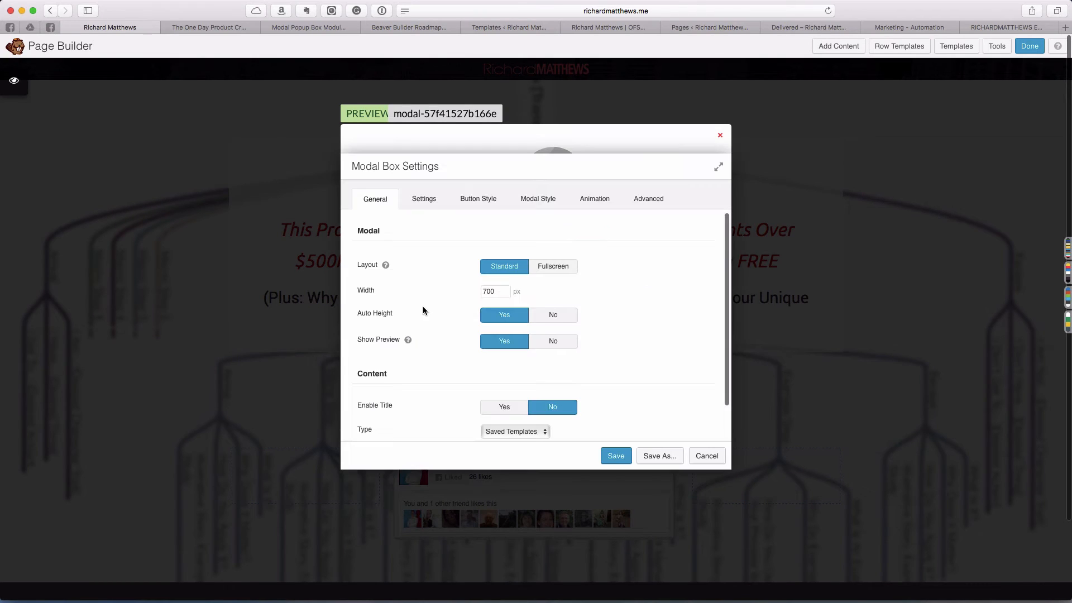
- Confirm the Modal Box uses Saved Templates 'OFS LP Optin Box', then view its trigger settings
scroll(down, 3)
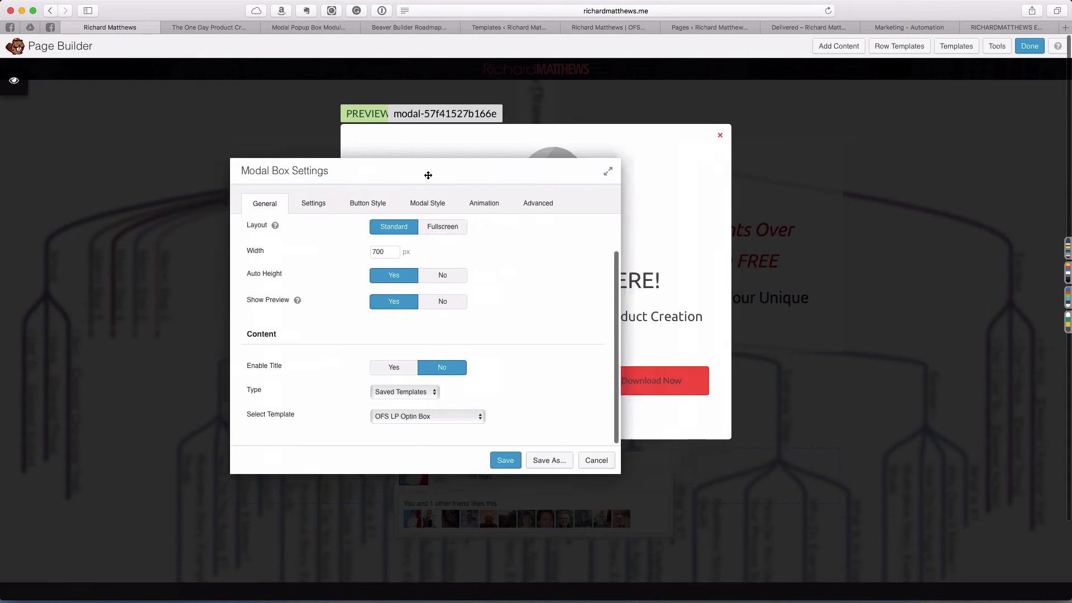
drag(428, 174, 281, 191)
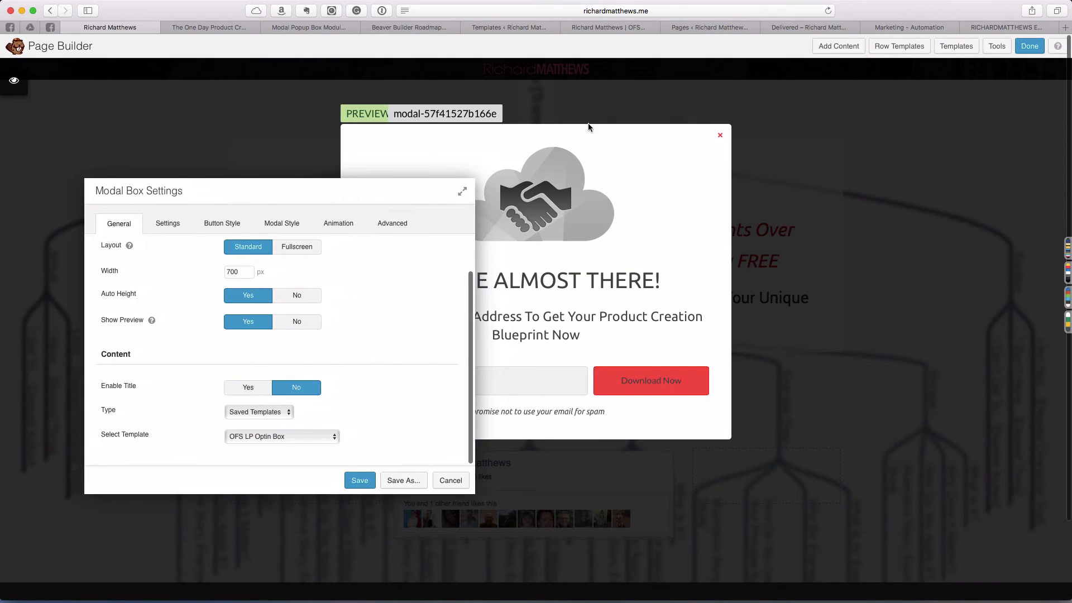
mouse_move(286, 410)
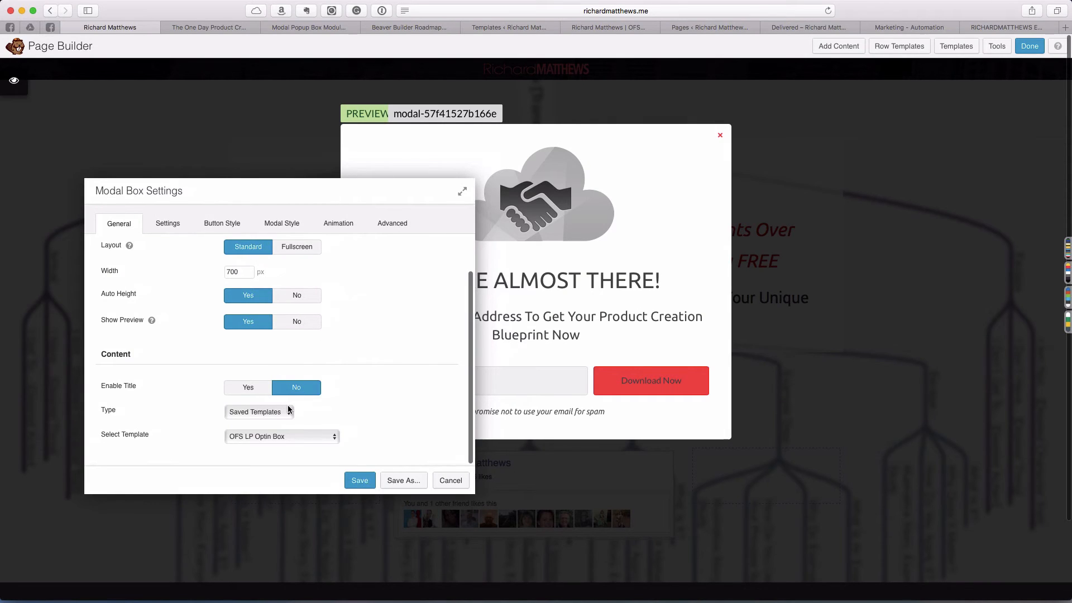
click(259, 411)
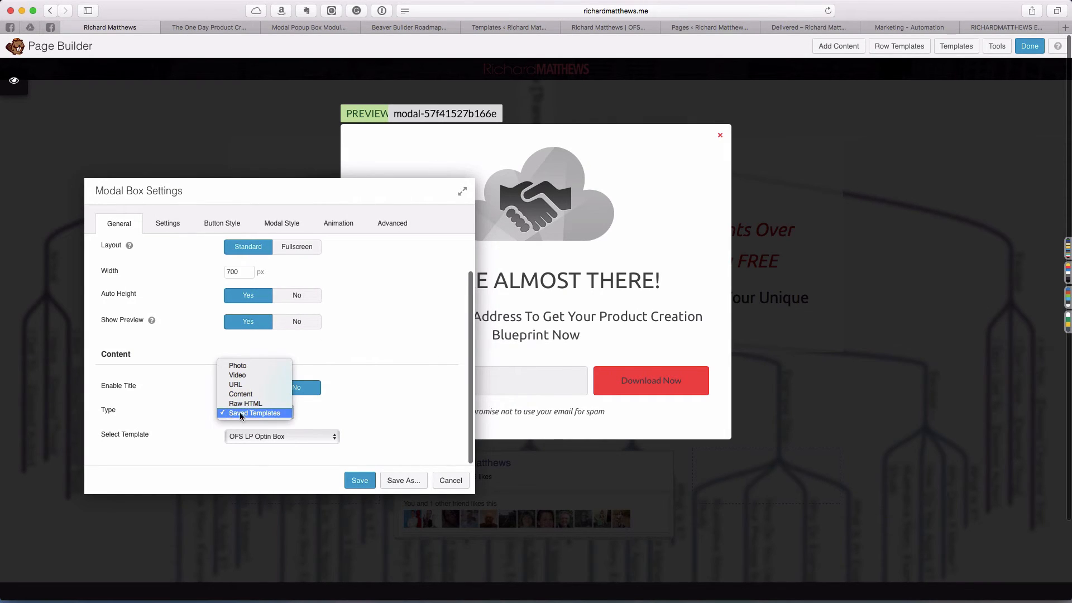
click(281, 436)
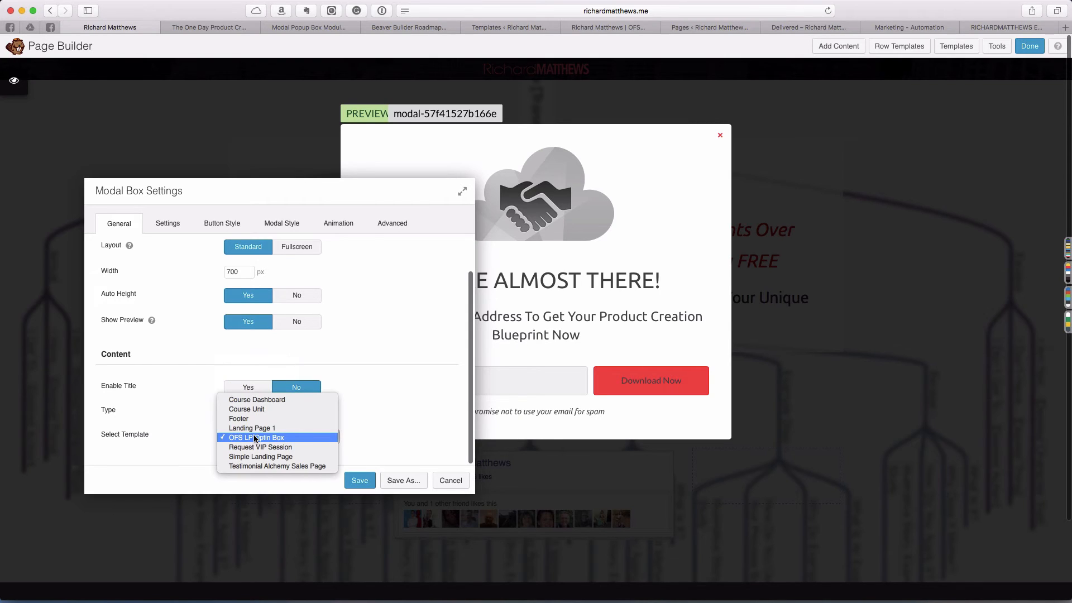
mouse_move(243, 441)
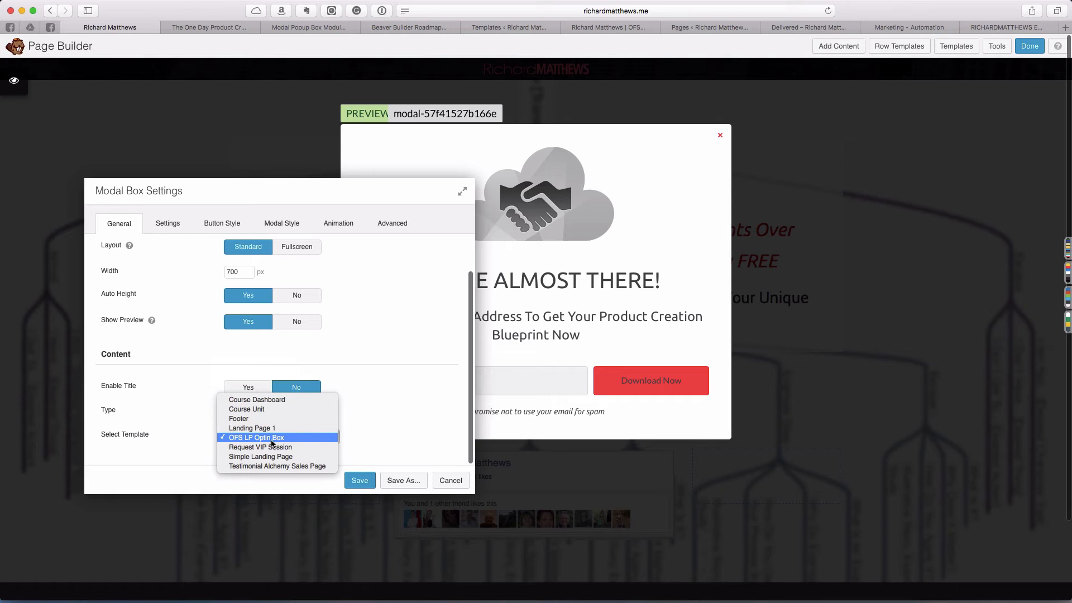
click(256, 437)
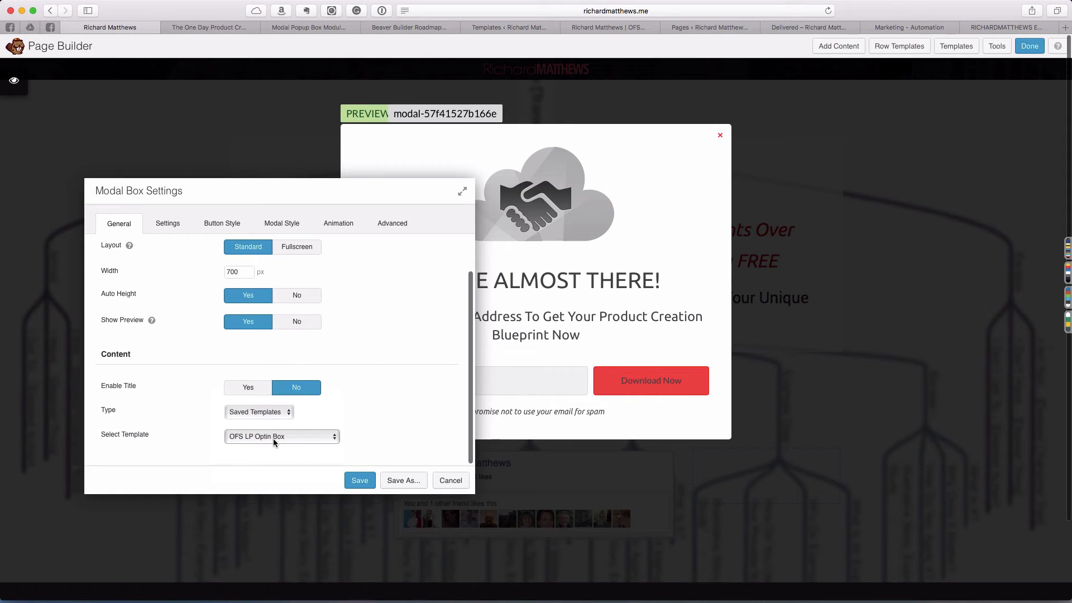
mouse_move(295, 360)
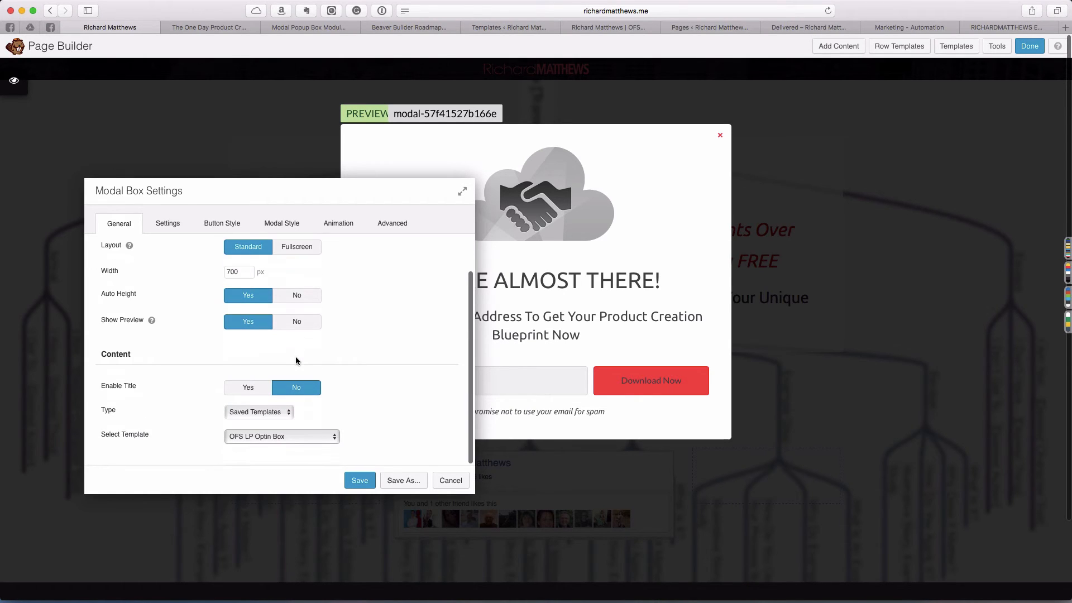
mouse_move(221, 223)
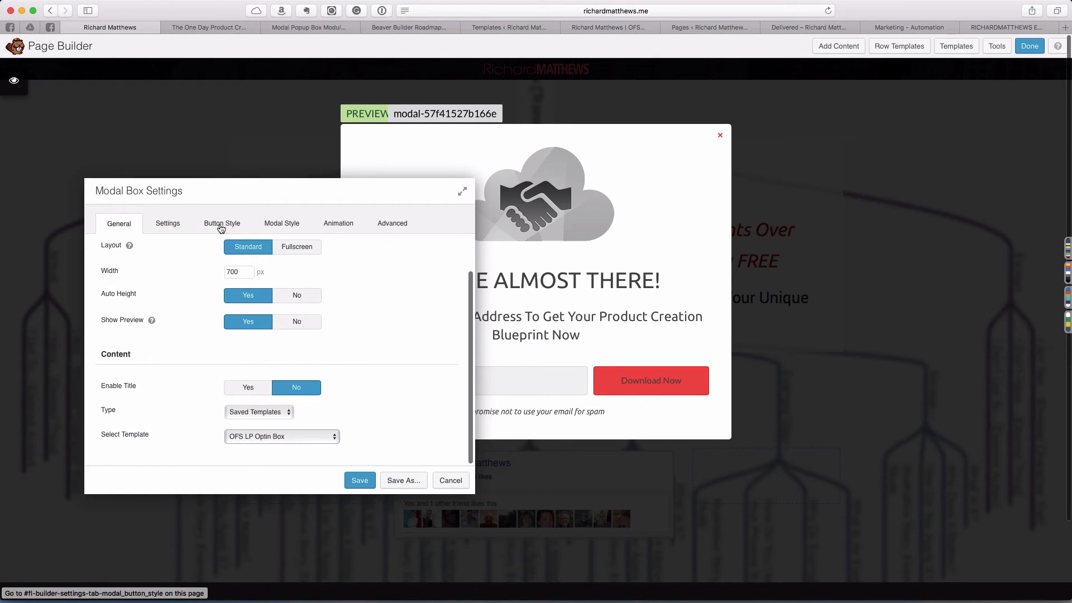
click(167, 223)
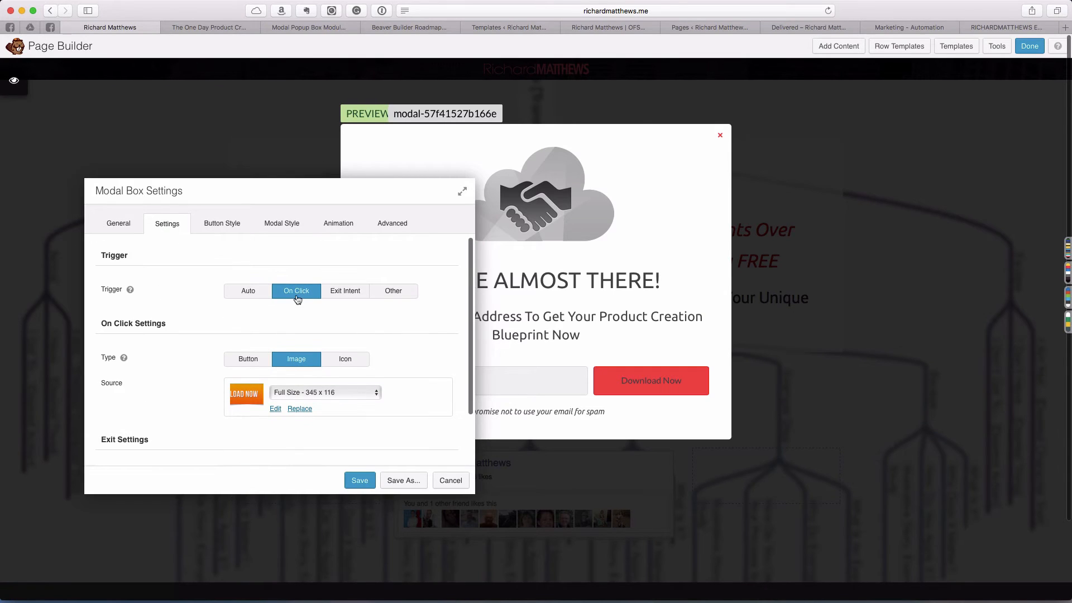
mouse_move(300, 372)
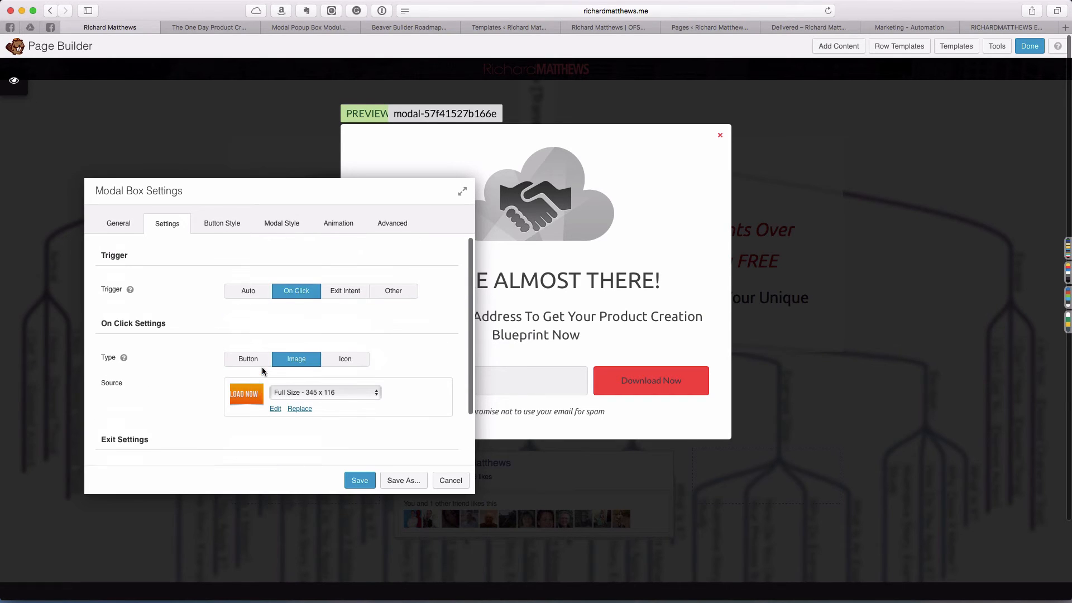
- Review the Button Style and Modal Style tabs, keeping the On Click image trigger, and save
click(221, 223)
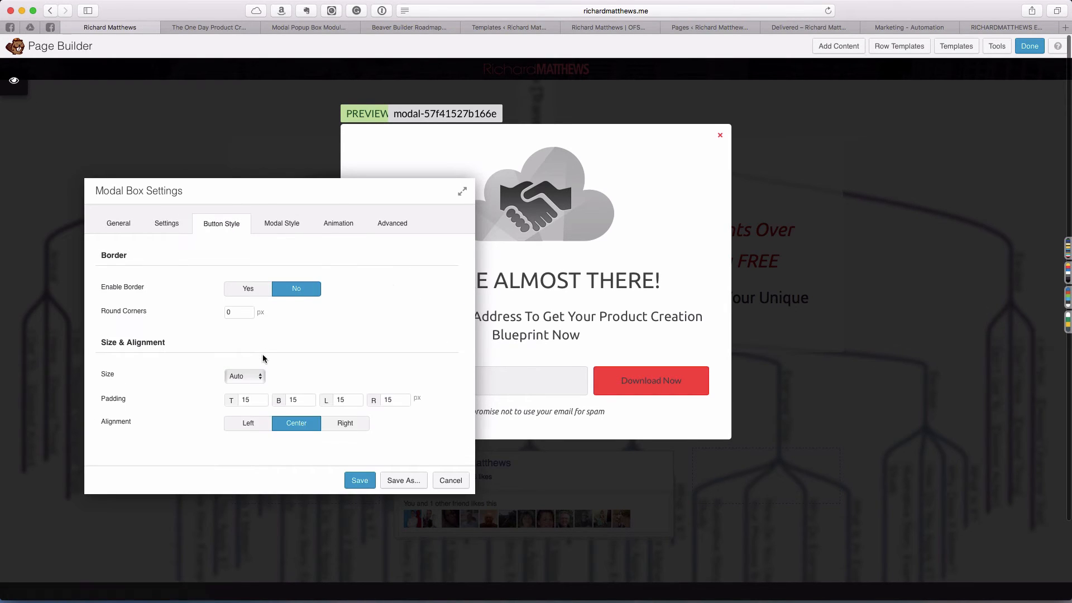
click(280, 223)
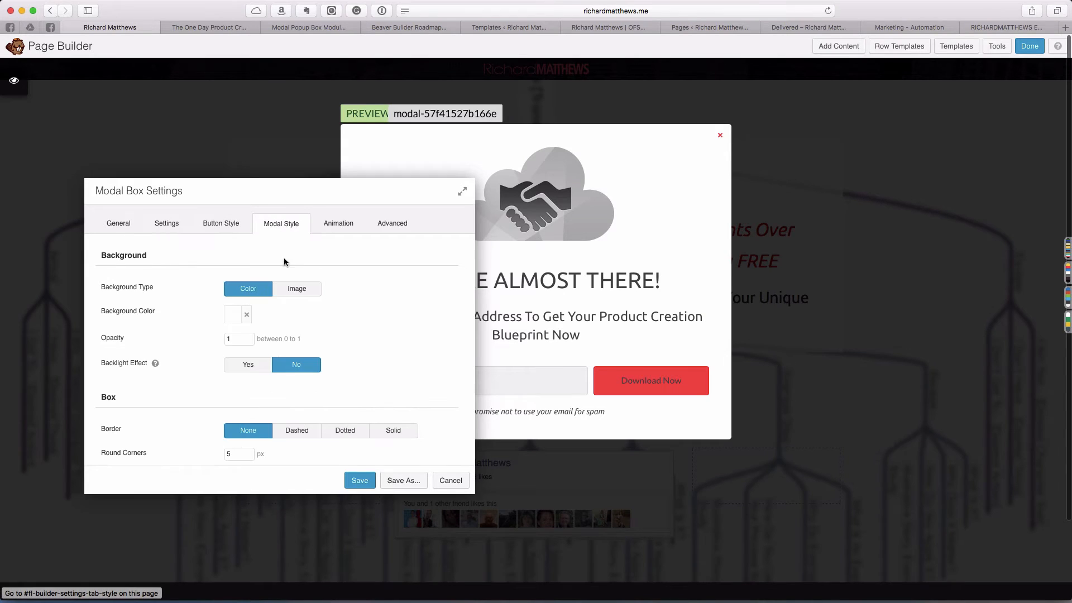
scroll(down, 3)
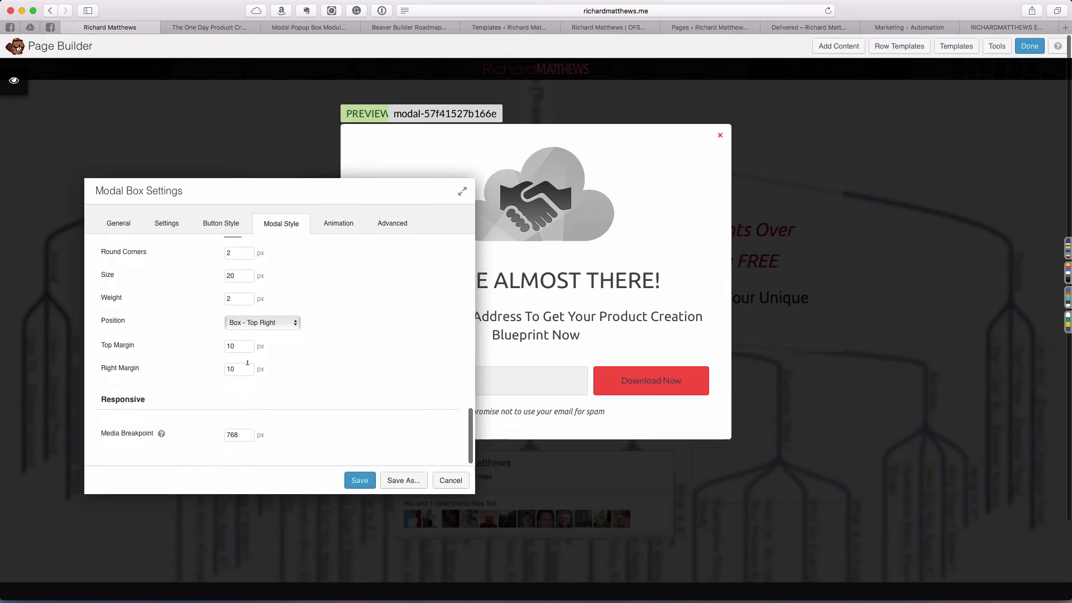
scroll(up, 3)
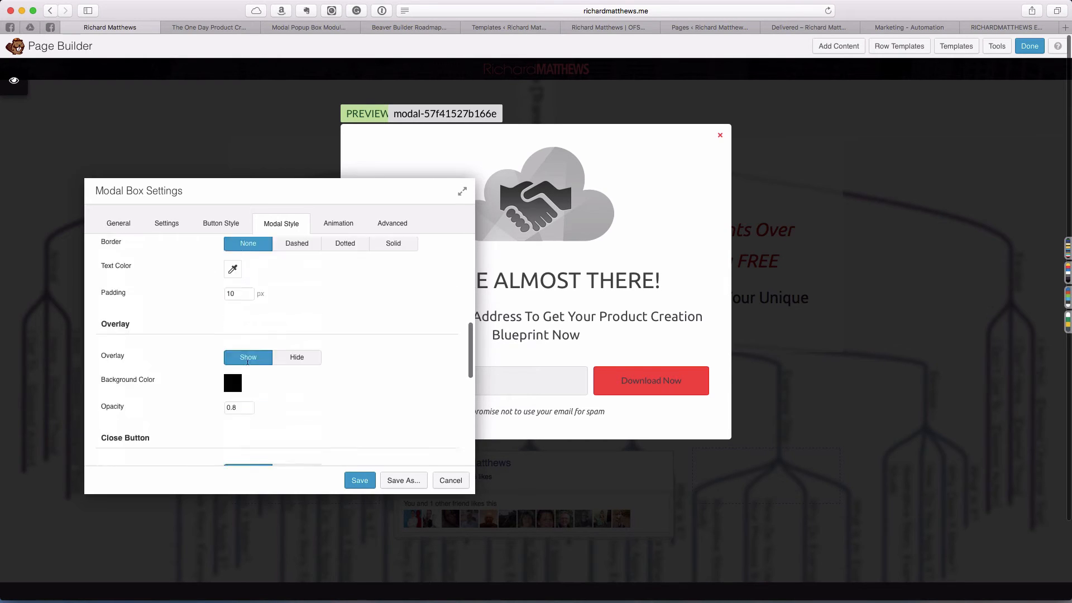
click(359, 479)
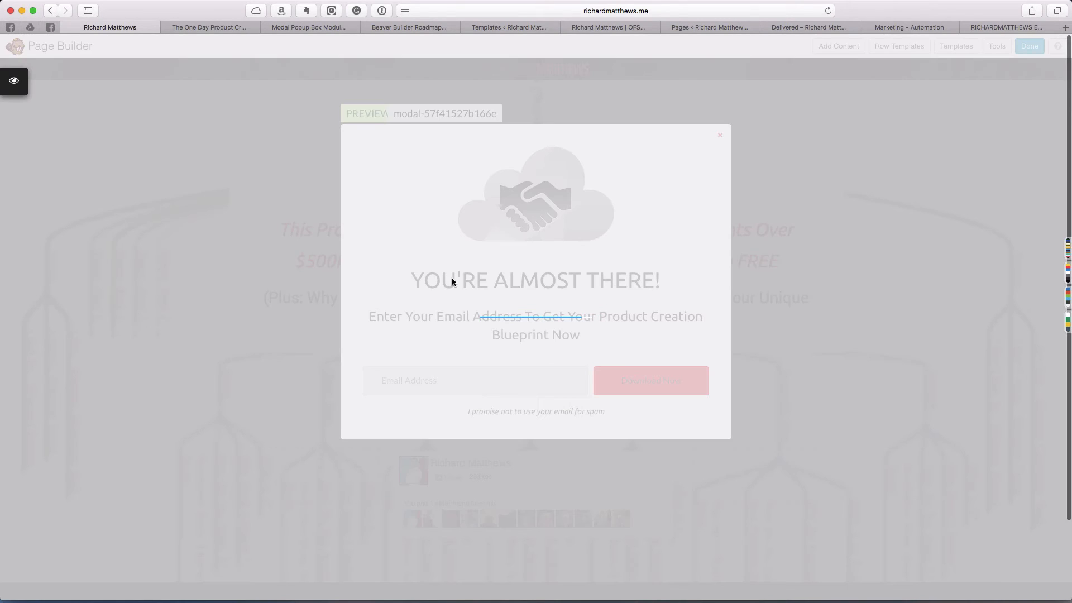
- Close the popup preview, then finish and publish the landing page edits
click(719, 135)
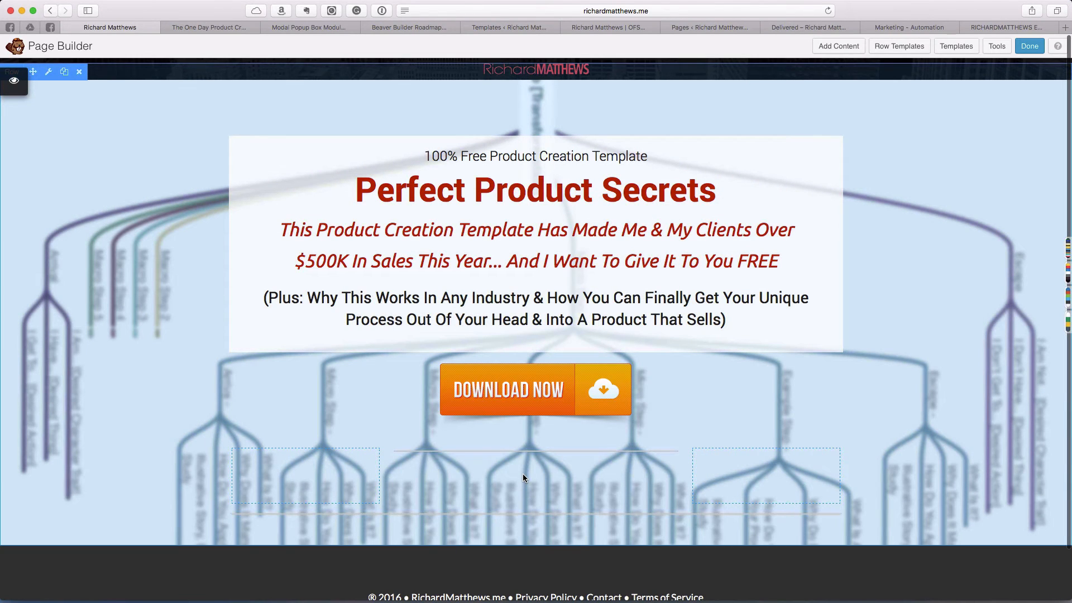
mouse_move(929, 161)
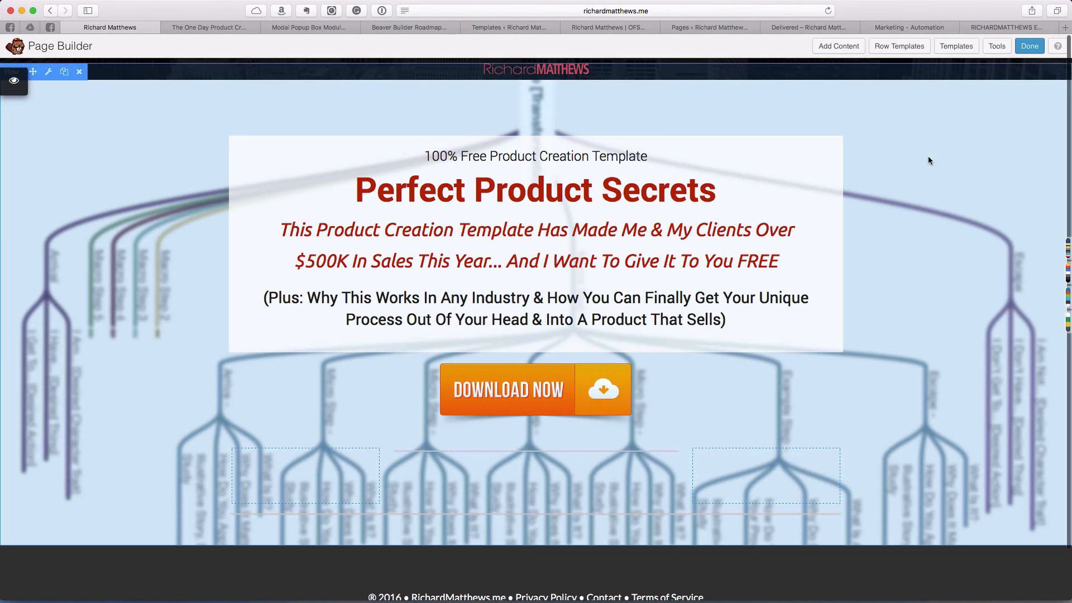
click(1028, 46)
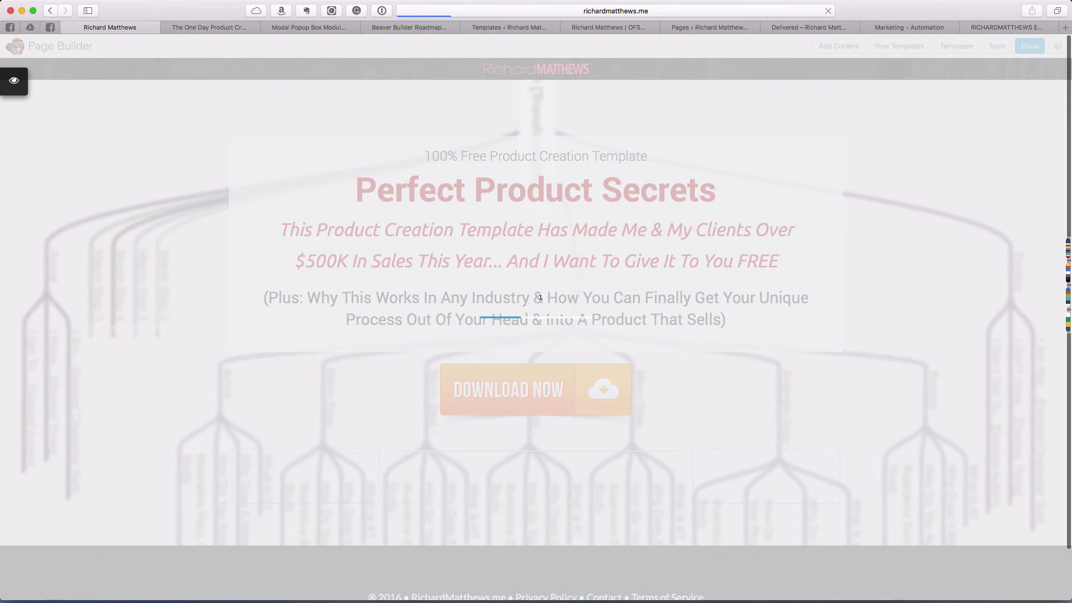
click(1029, 46)
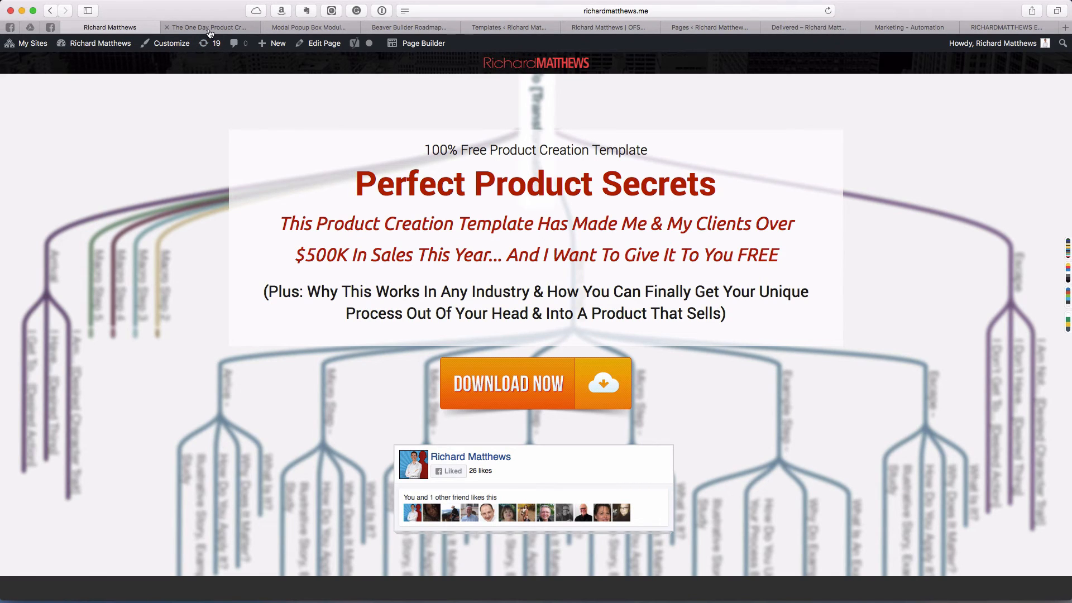
- On the One Day Product Creation post, test that 'You can download it here' opens the popup
click(205, 27)
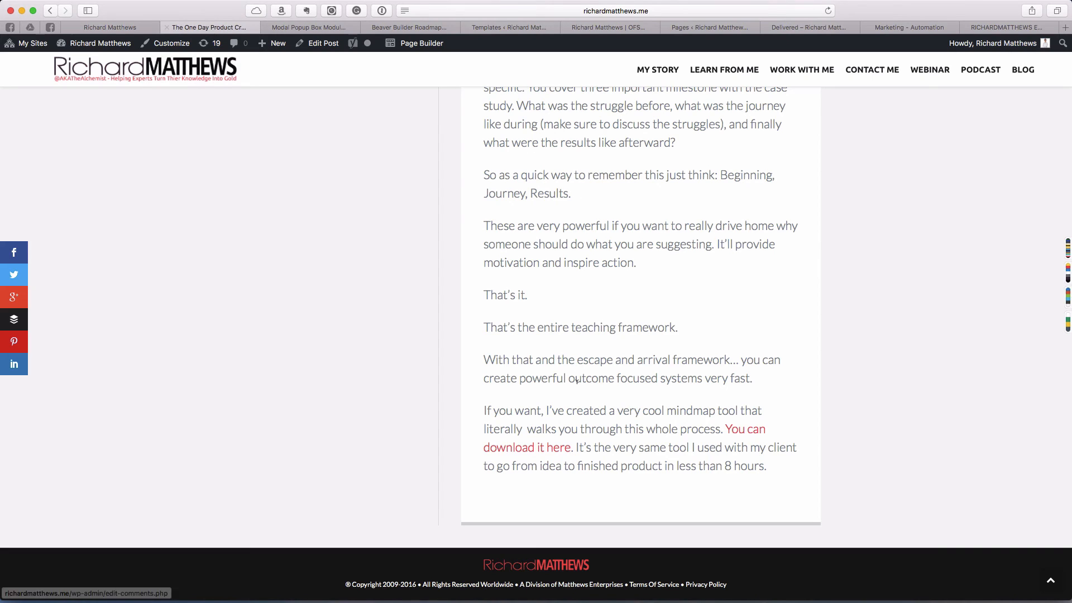
click(526, 447)
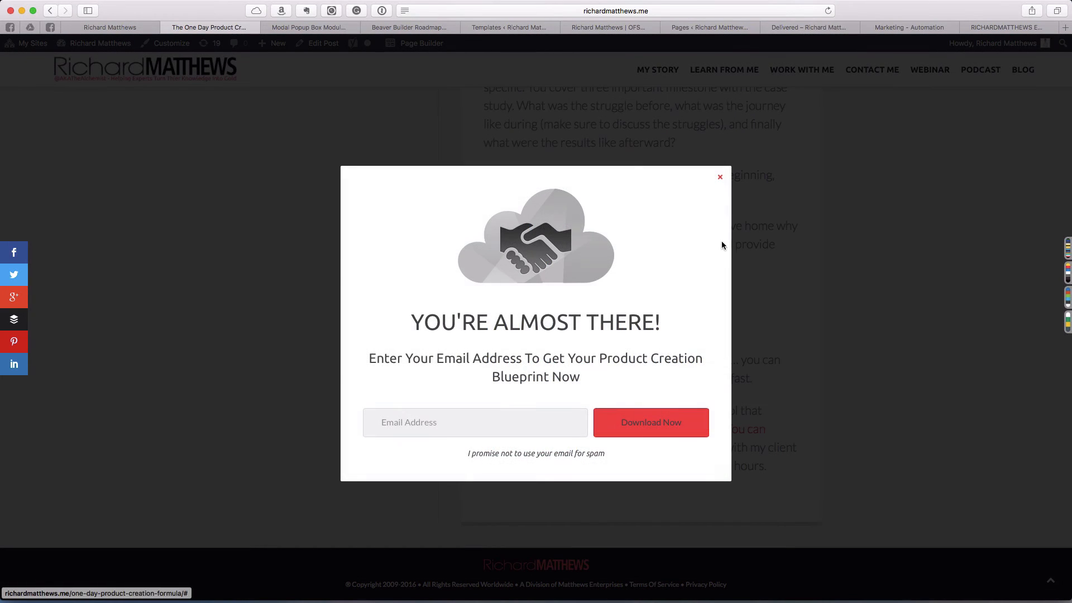
click(419, 43)
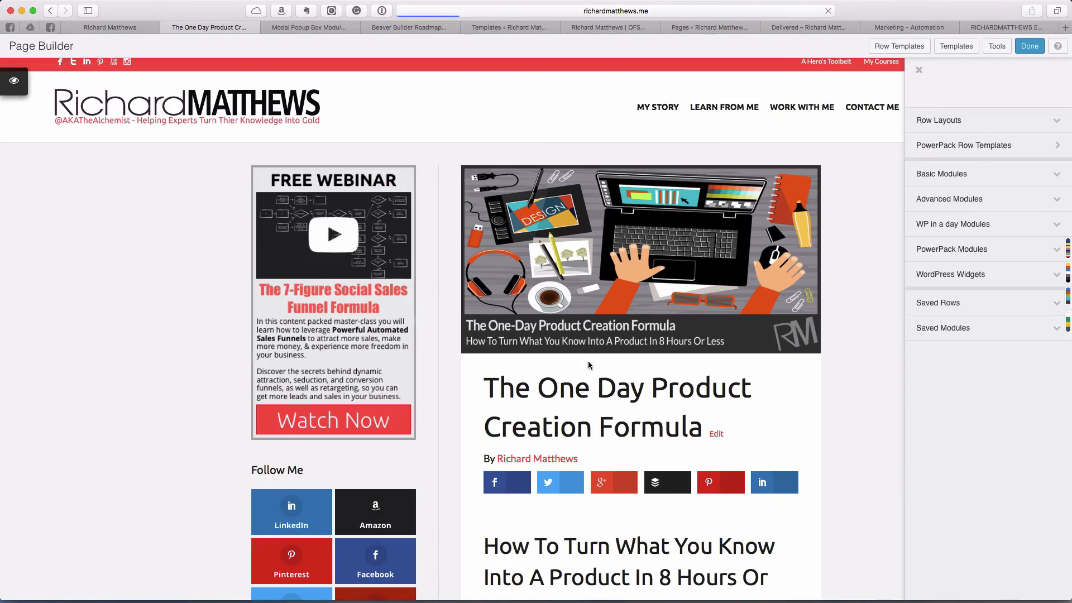
- Scroll below the post text and open the Modal Box module's settings
scroll(down, 3)
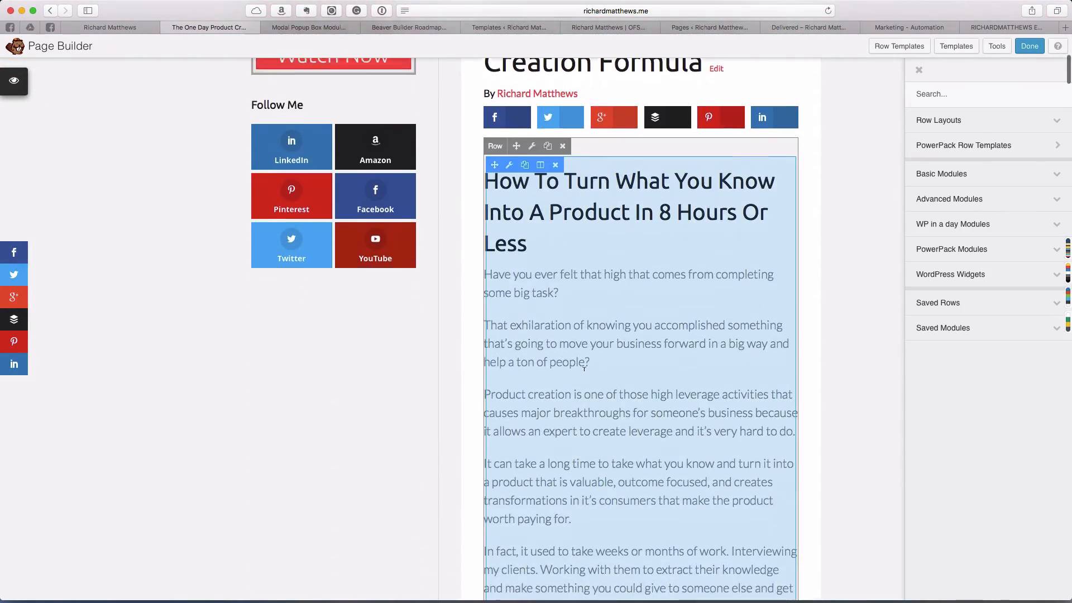
scroll(down, 3)
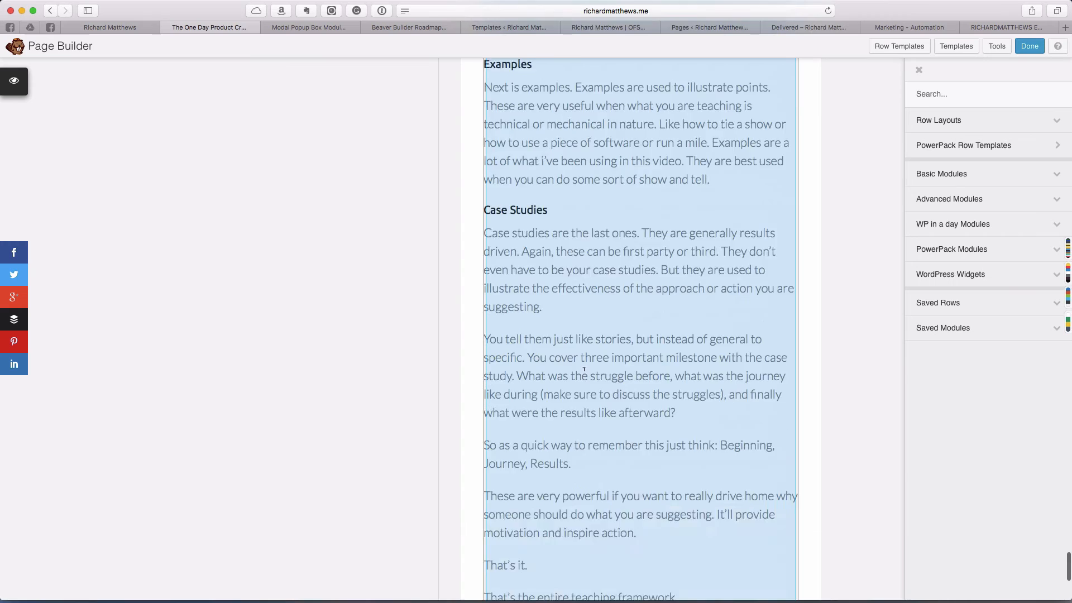
scroll(down, 3)
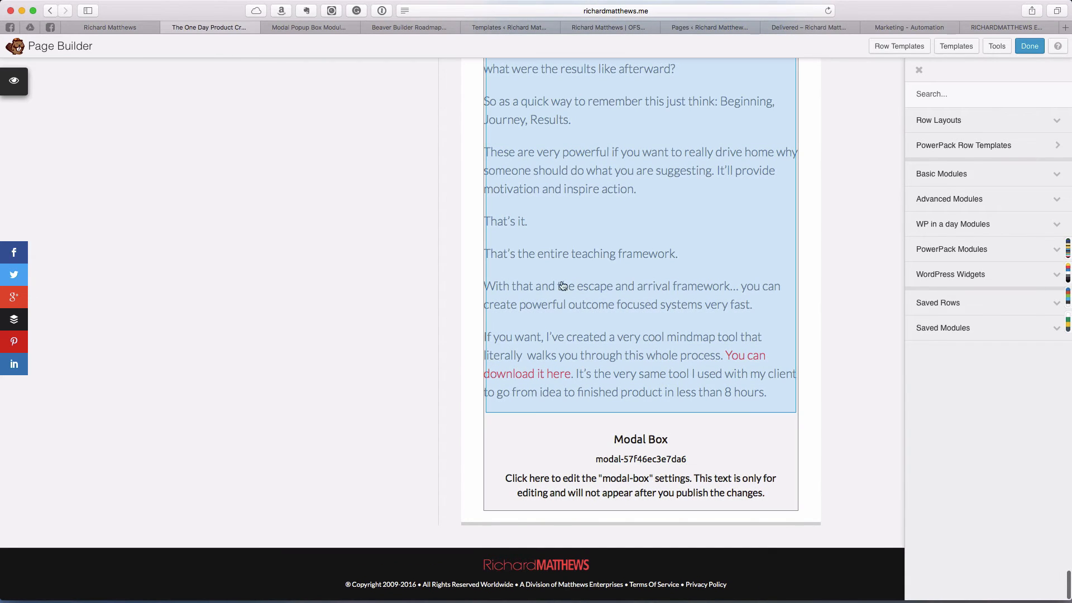
mouse_move(615, 231)
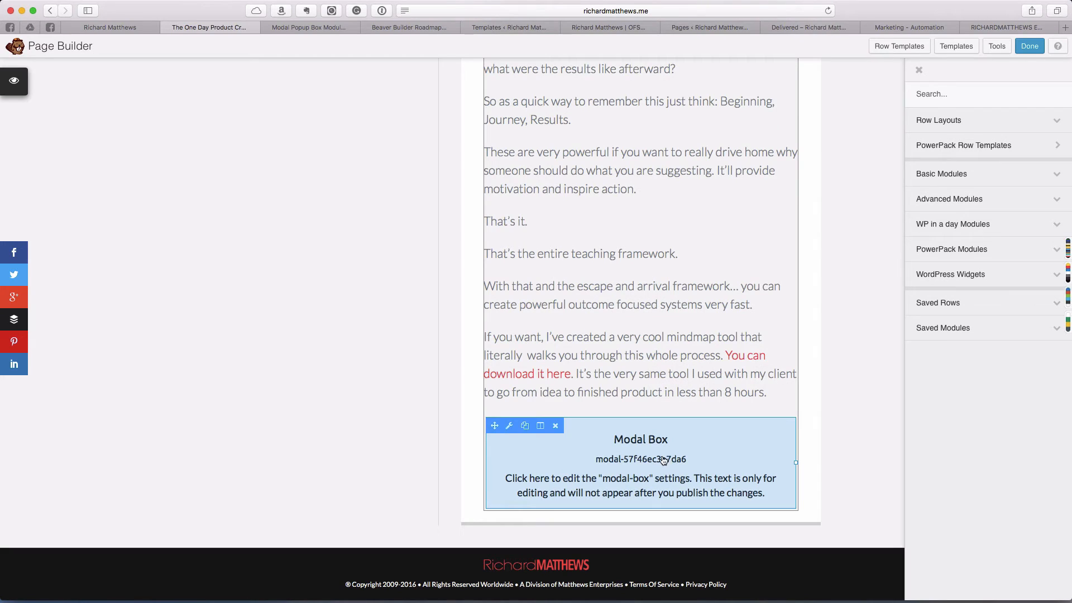
mouse_move(734, 490)
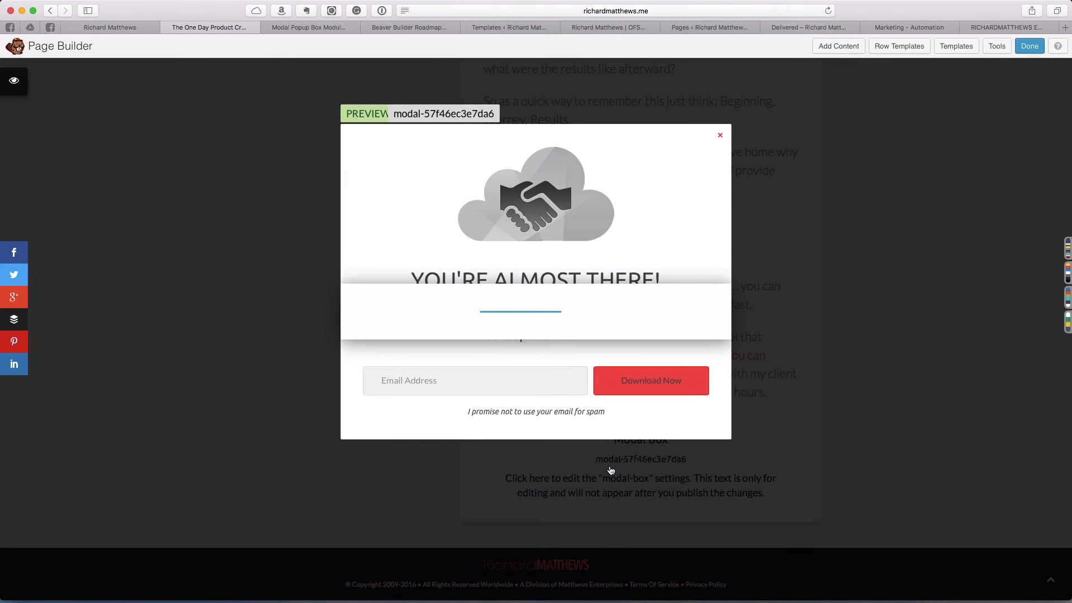
click(609, 470)
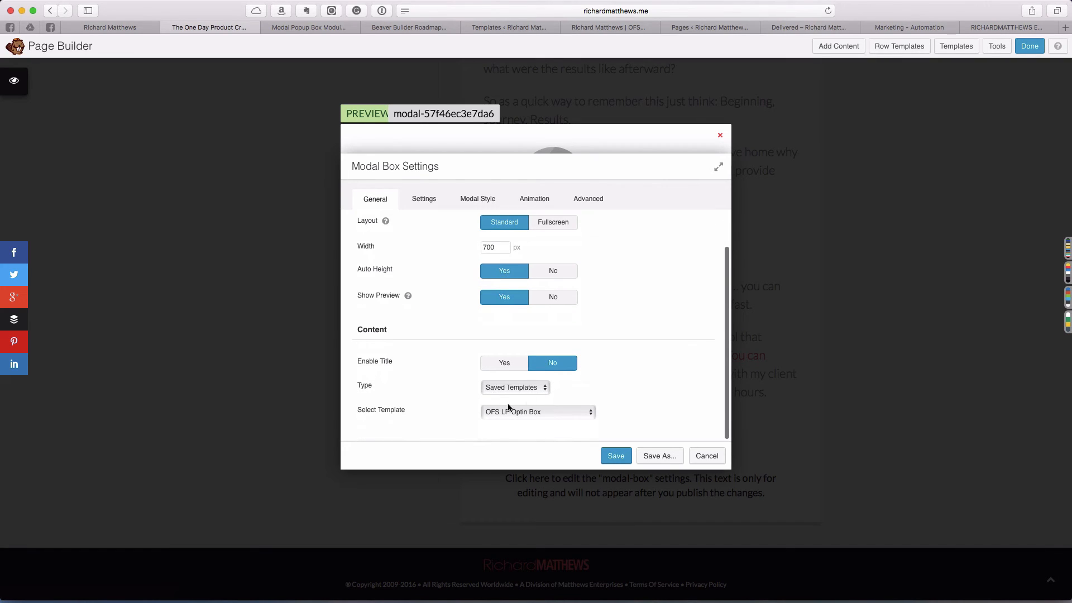
mouse_move(569, 414)
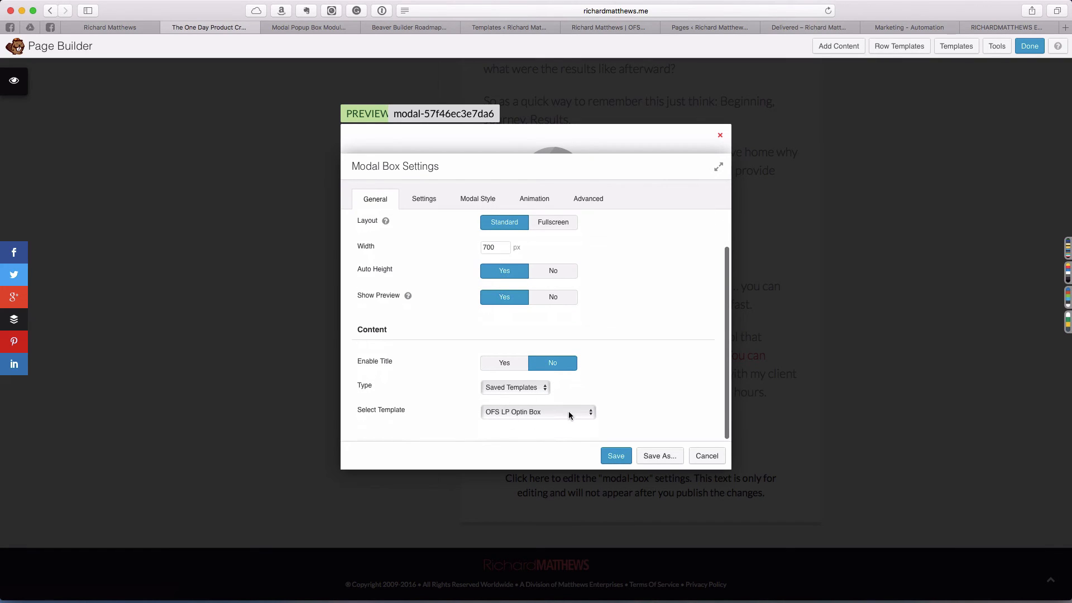
- Copy the modal box's CSS class from the Settings tab, save, and close the preview
click(423, 198)
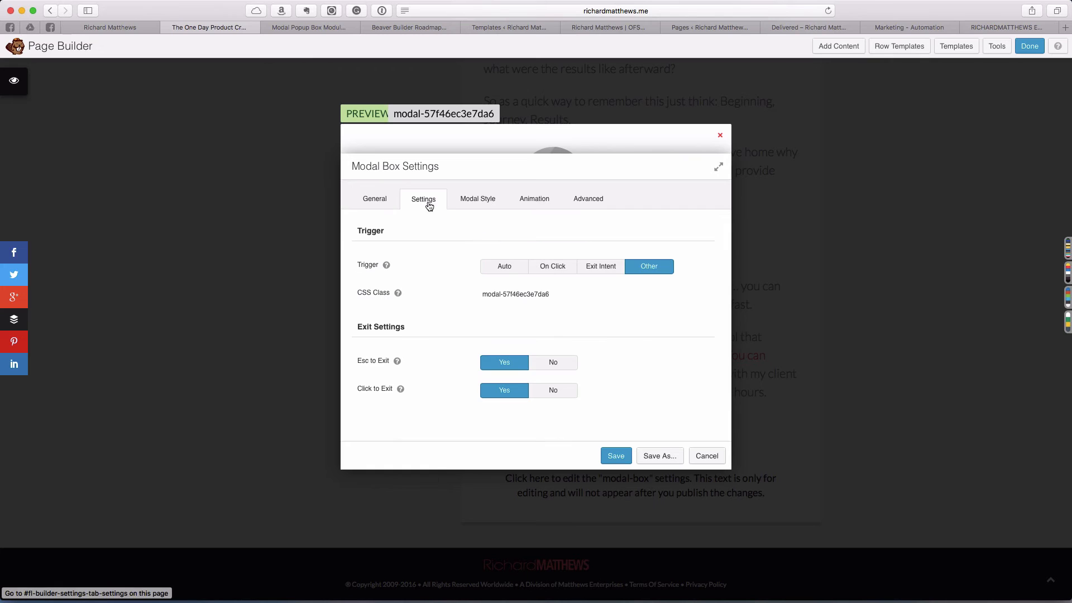
mouse_move(648, 265)
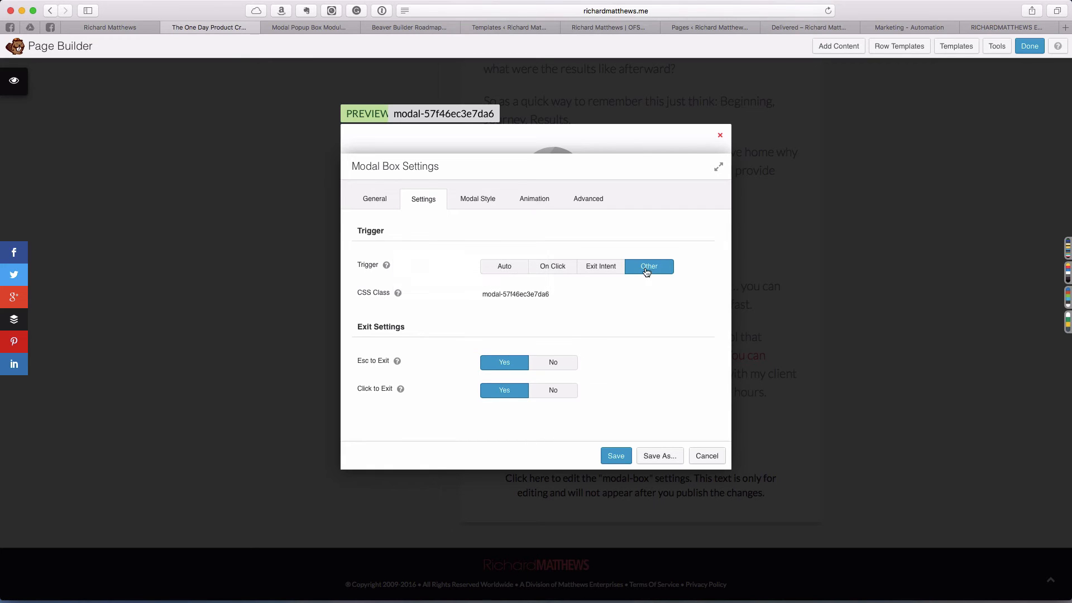
mouse_move(650, 275)
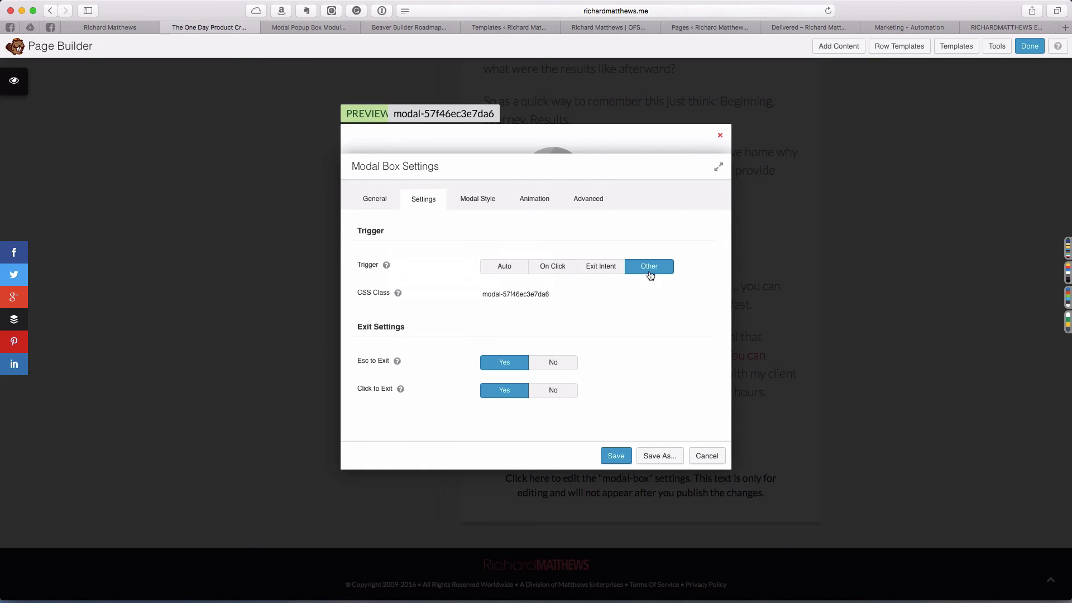
mouse_move(607, 266)
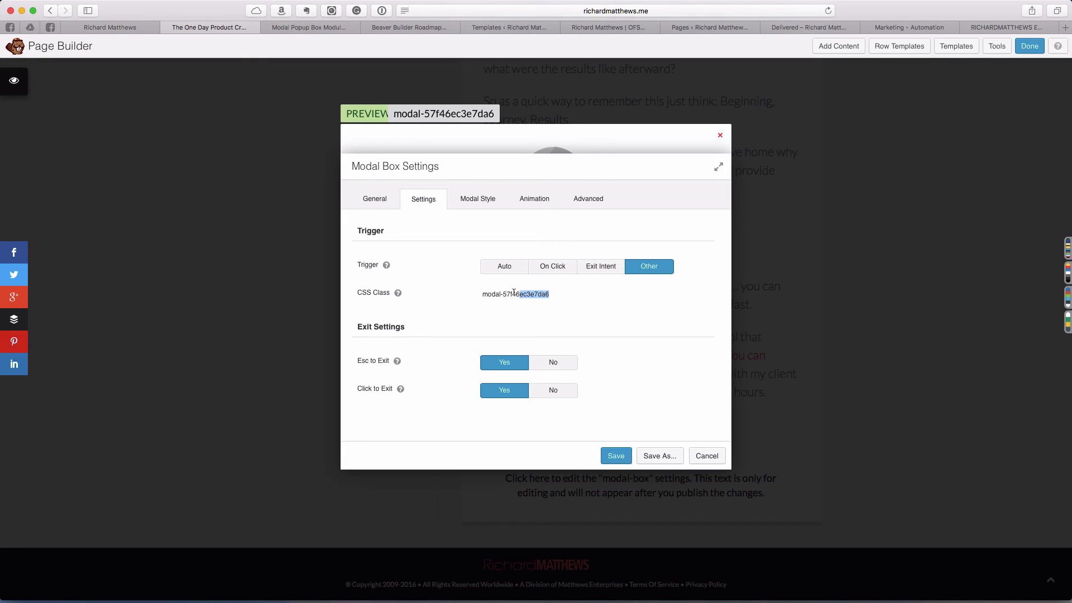
triple_click(515, 294)
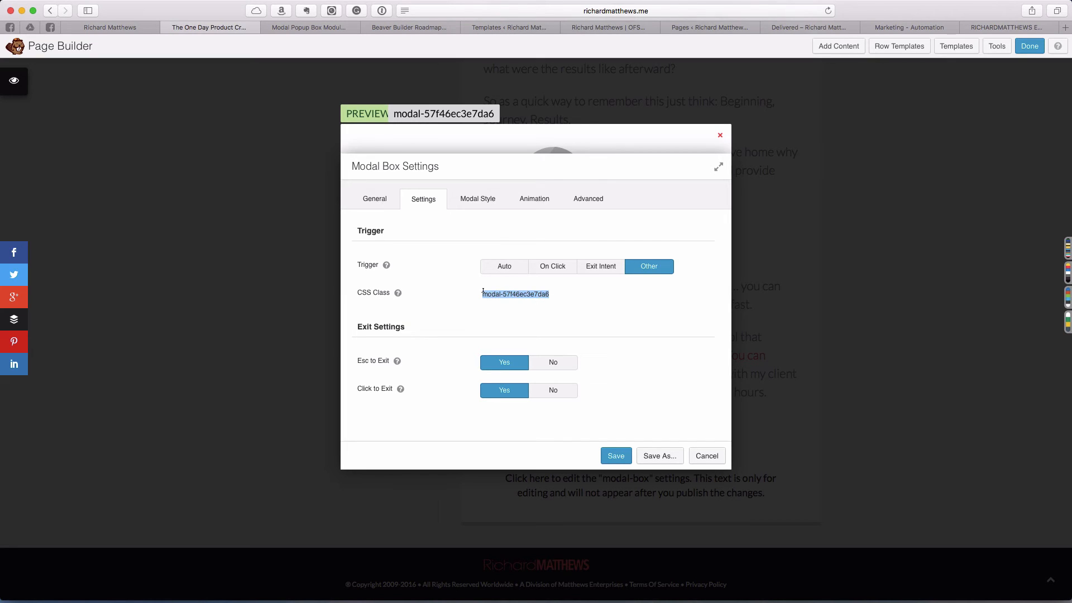
click(615, 456)
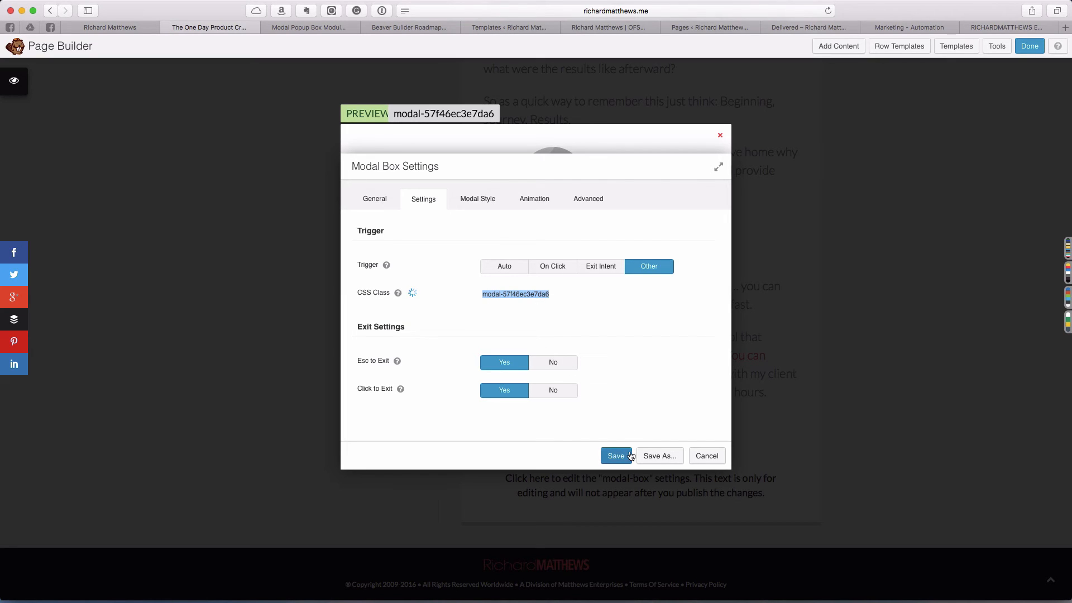
click(615, 455)
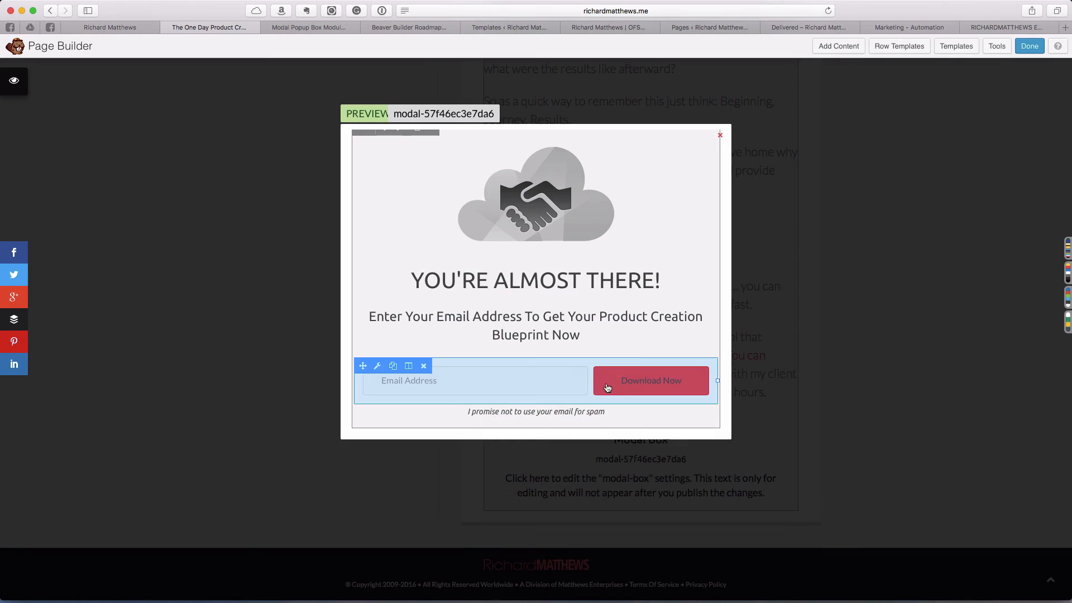
click(719, 134)
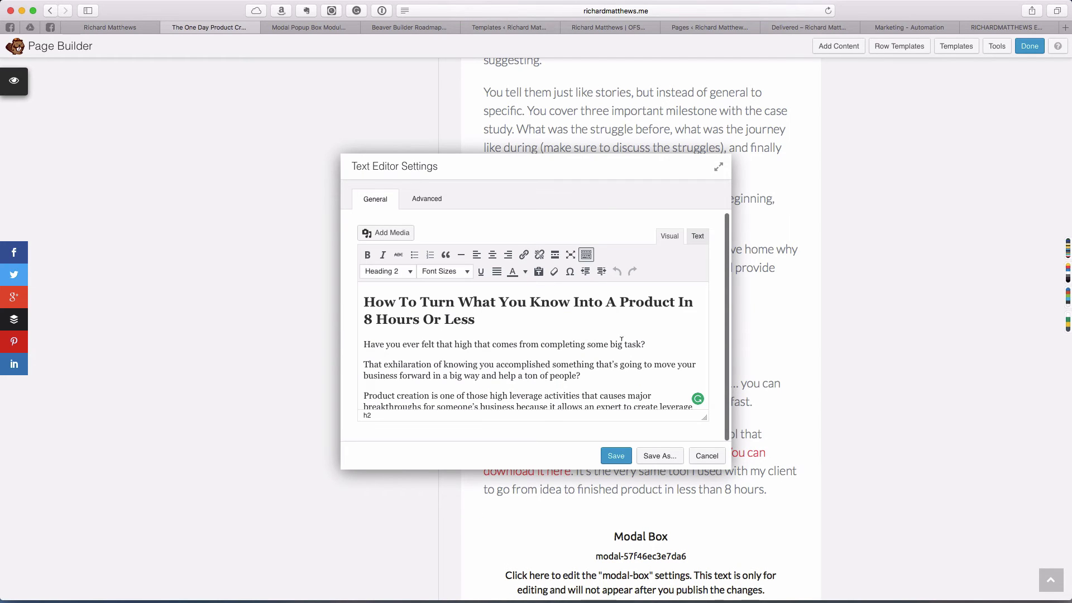
- Add the modal box's CSS class to the 'You can download it here' link's HTML and save
click(697, 235)
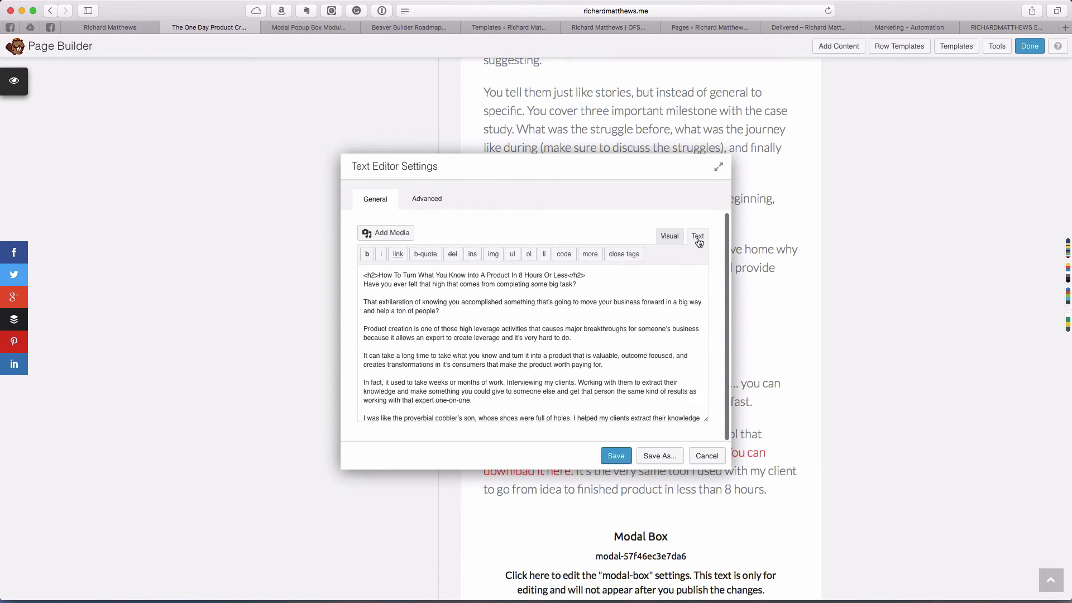
scroll(down, 3)
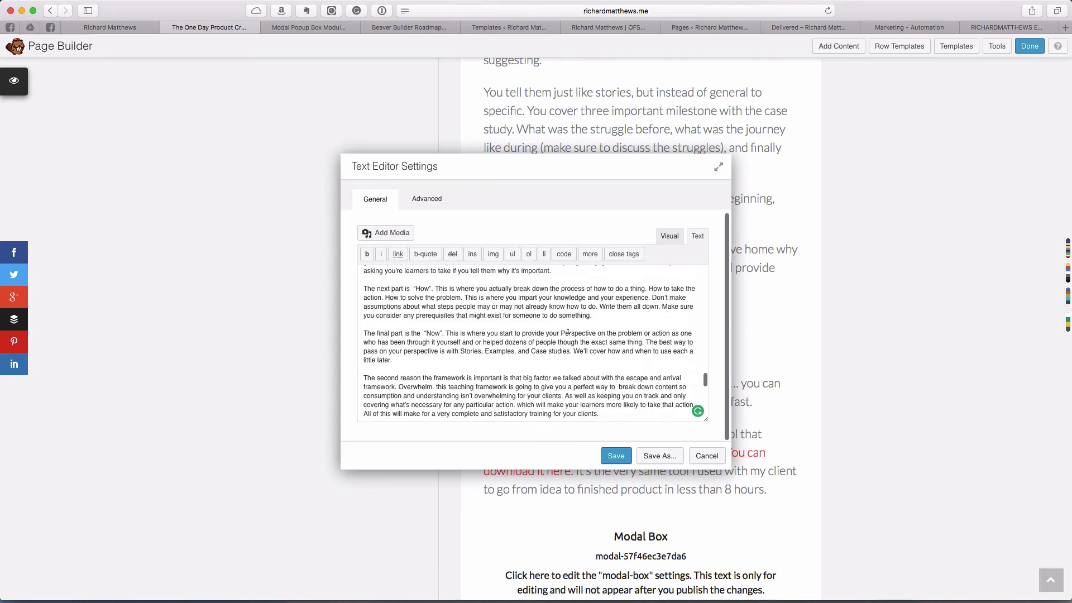
scroll(up, 3)
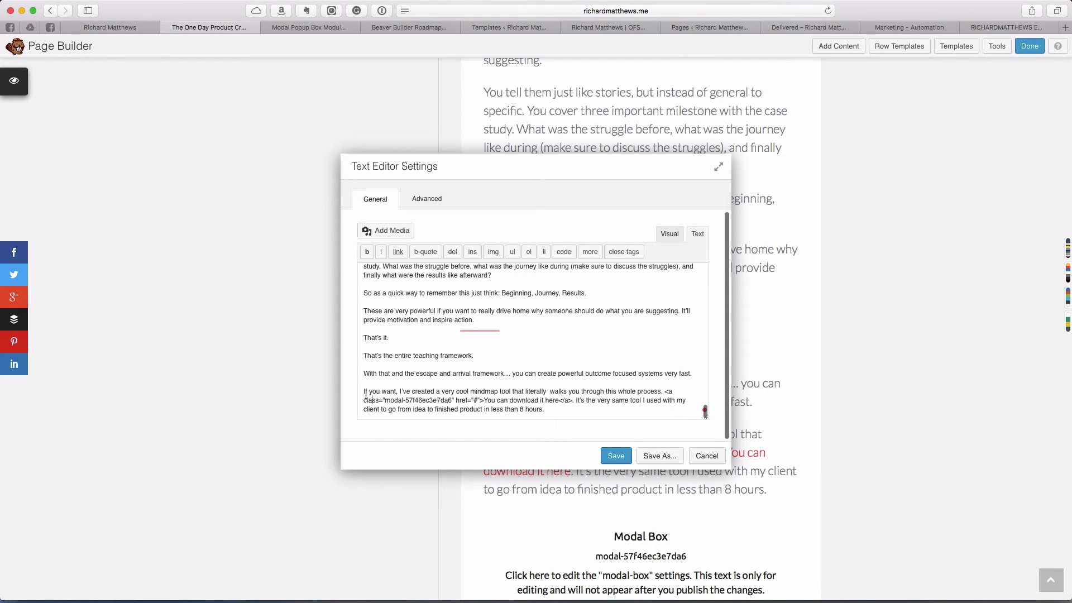
double_click(417, 400)
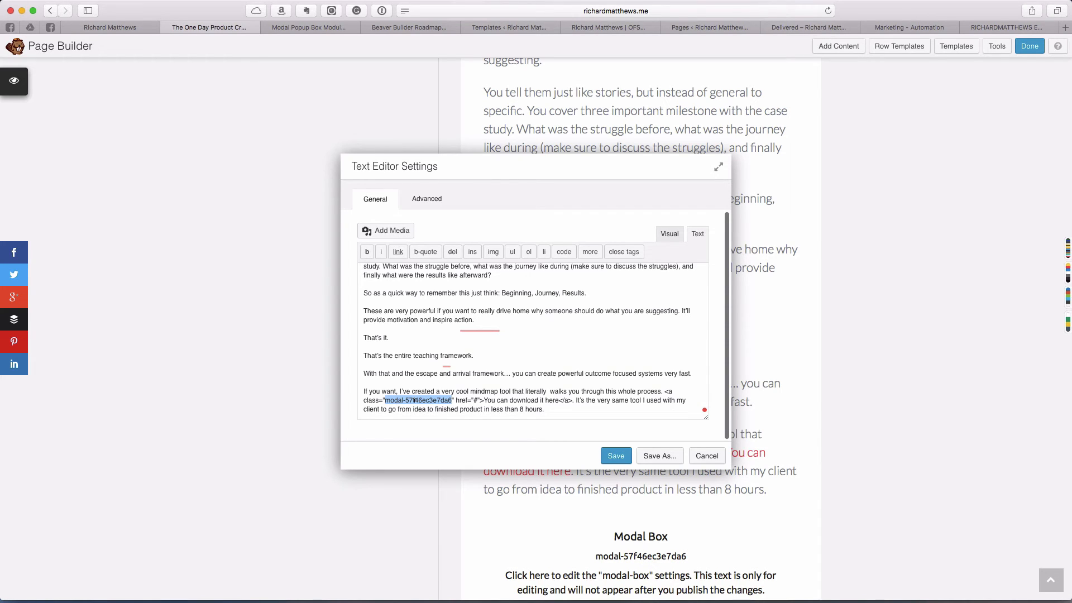
click(478, 446)
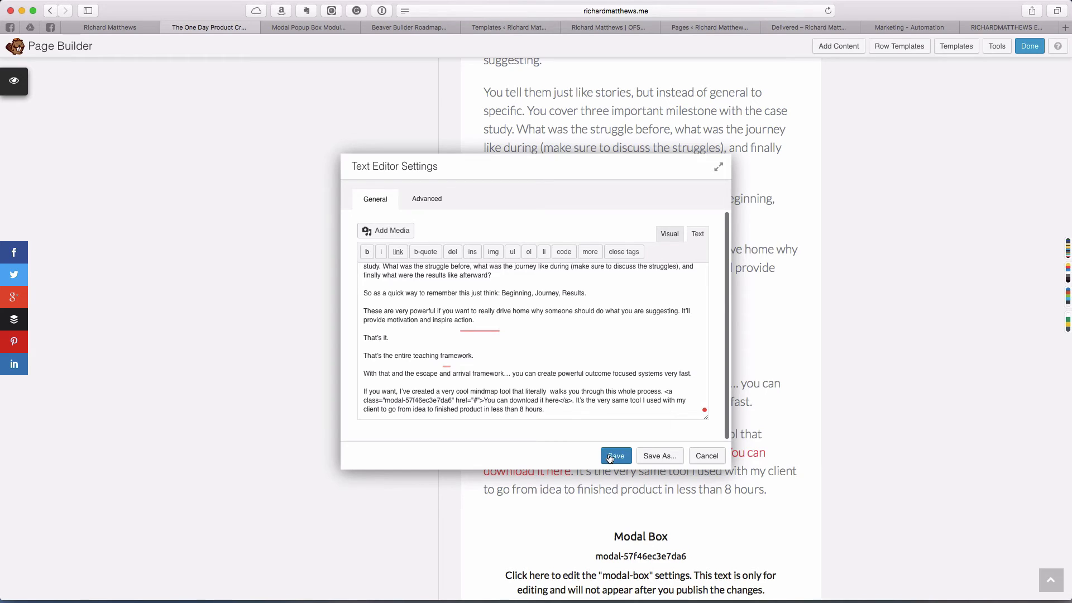
click(614, 456)
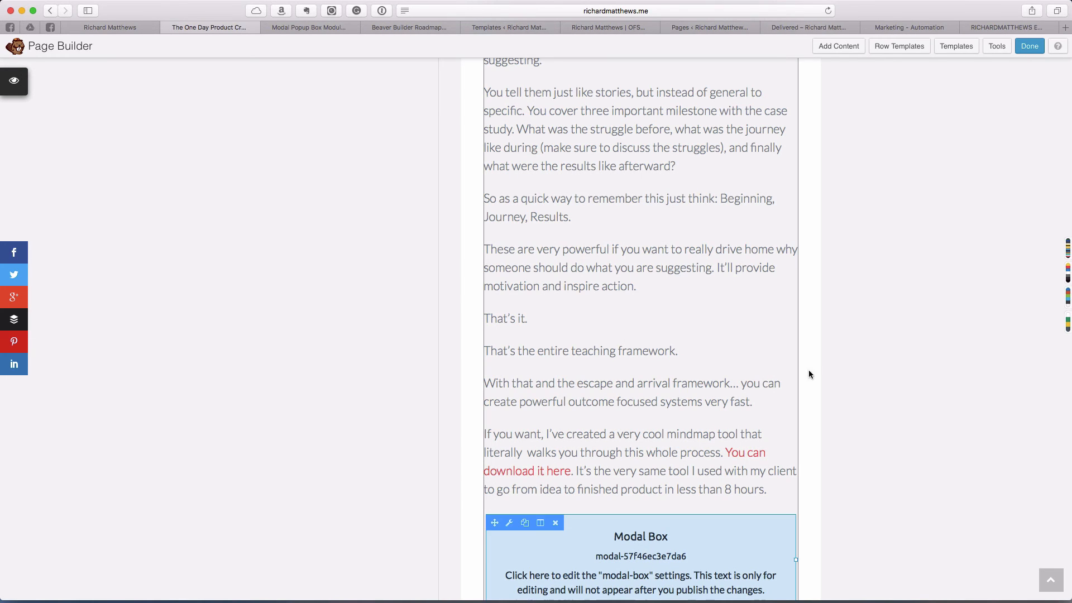
click(1029, 46)
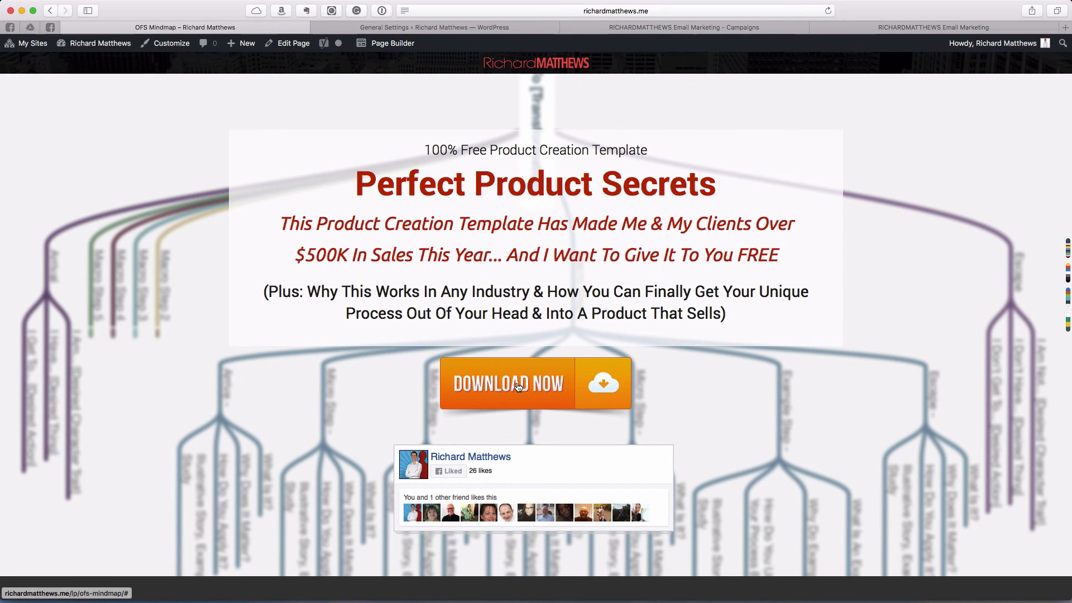
click(516, 383)
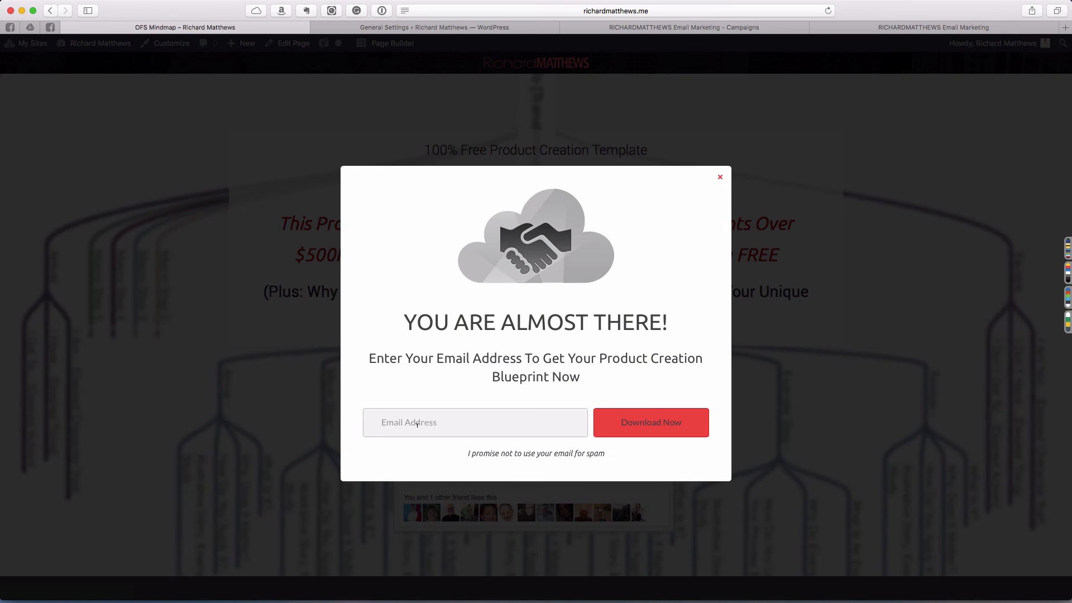
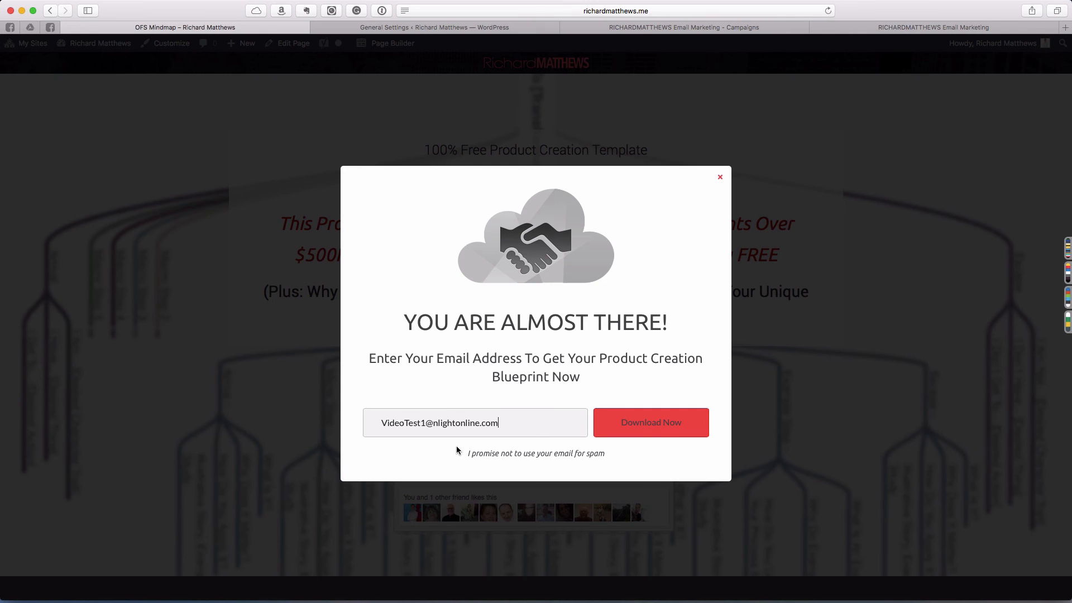
click(649, 422)
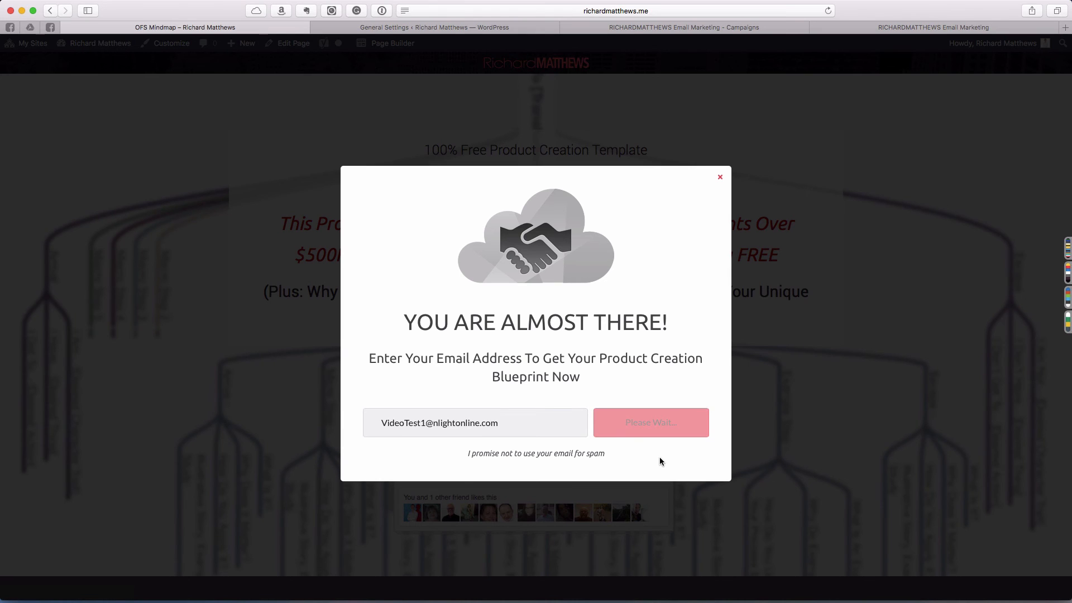
click(649, 422)
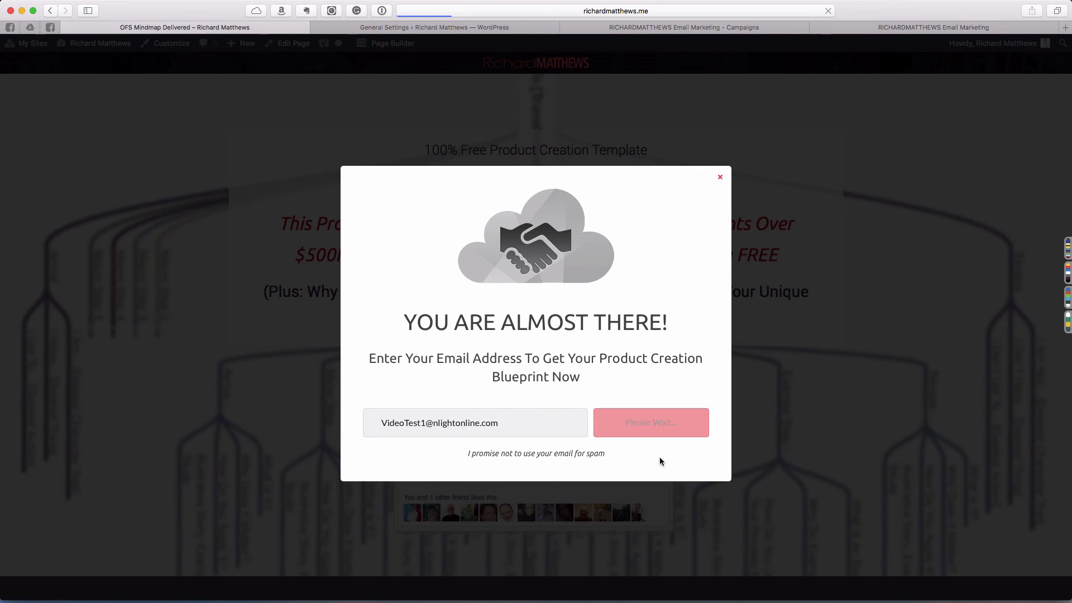
click(650, 422)
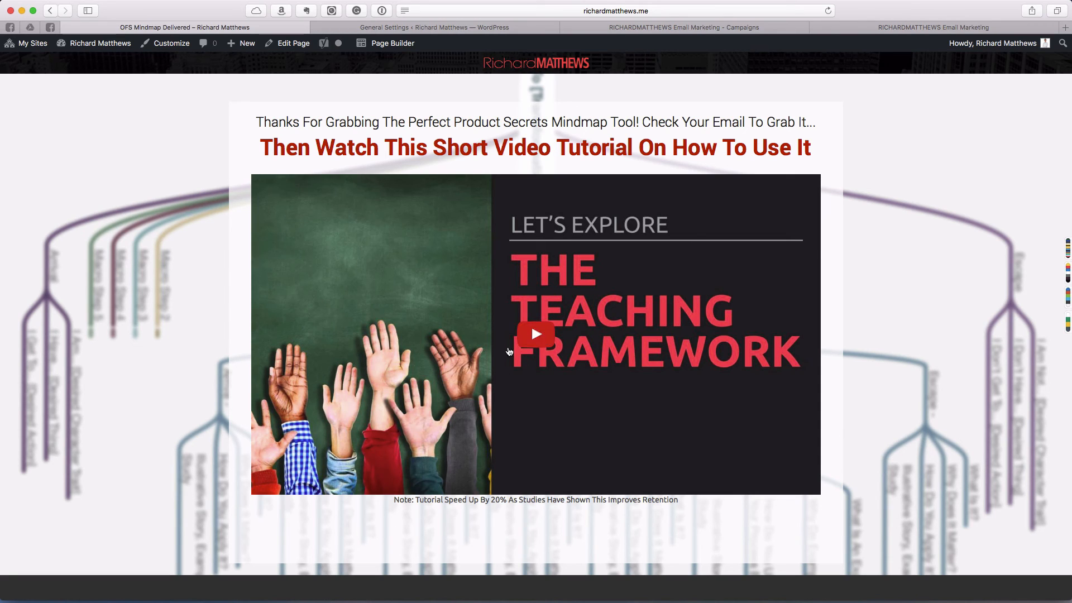
mouse_move(794, 80)
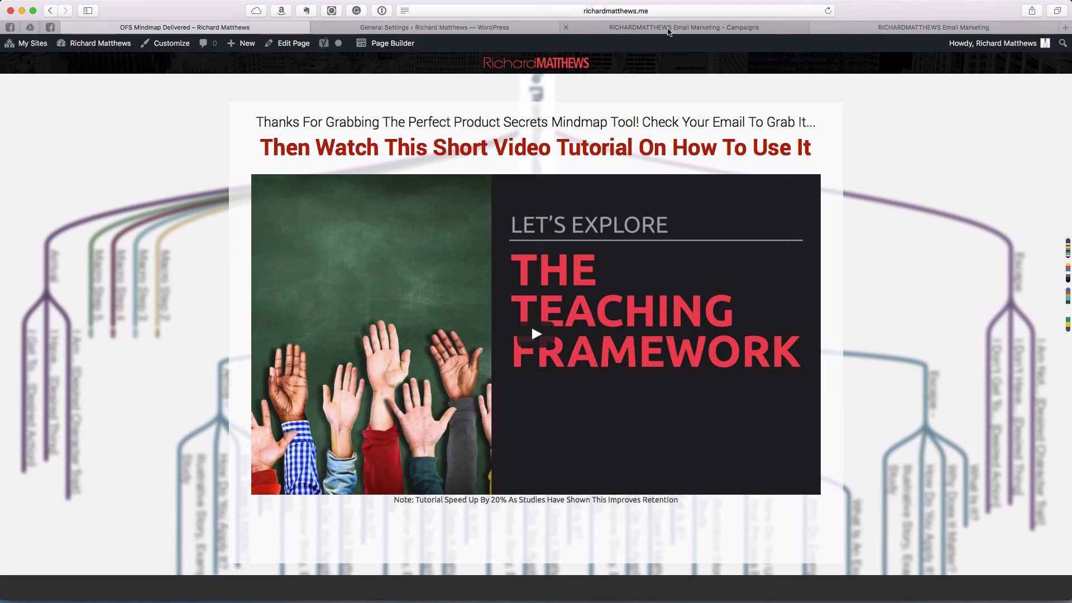
- Open the VideoTest contact and review its tags, Master Broadcast List subscription and automations
click(684, 27)
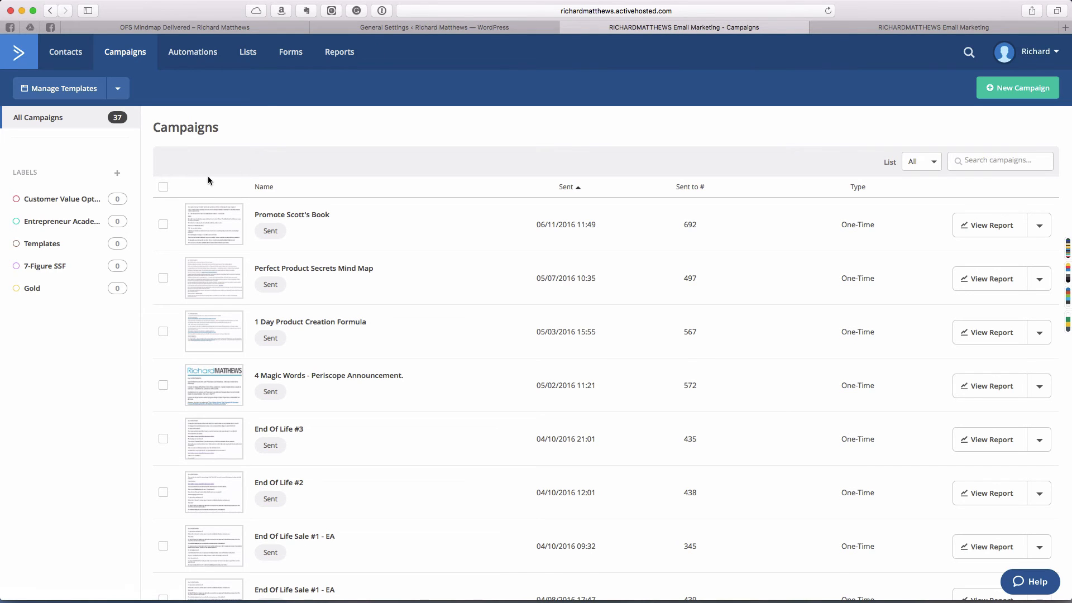
click(290, 52)
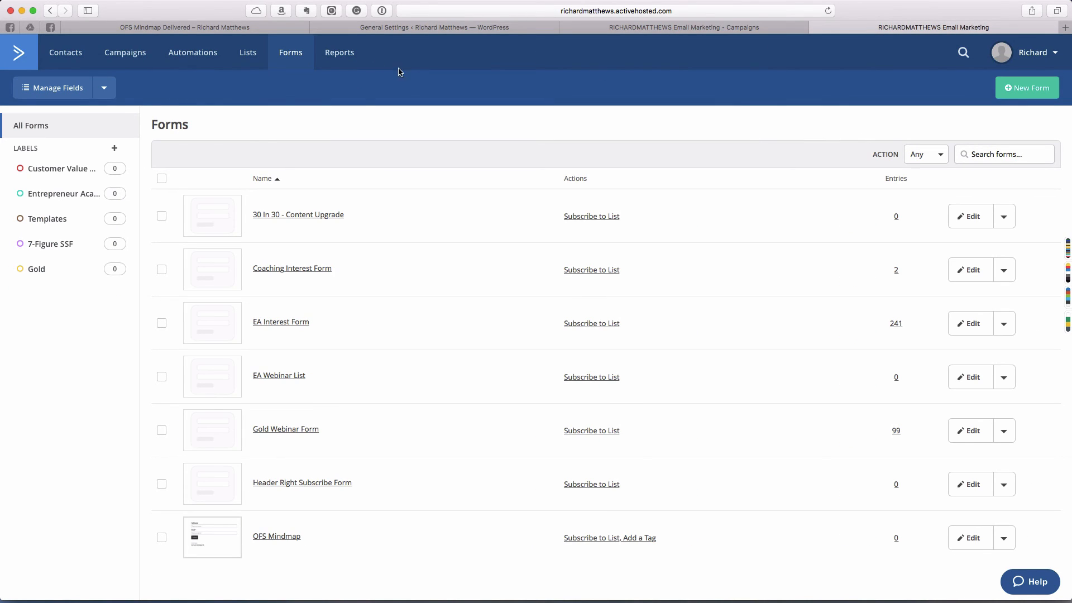
click(125, 52)
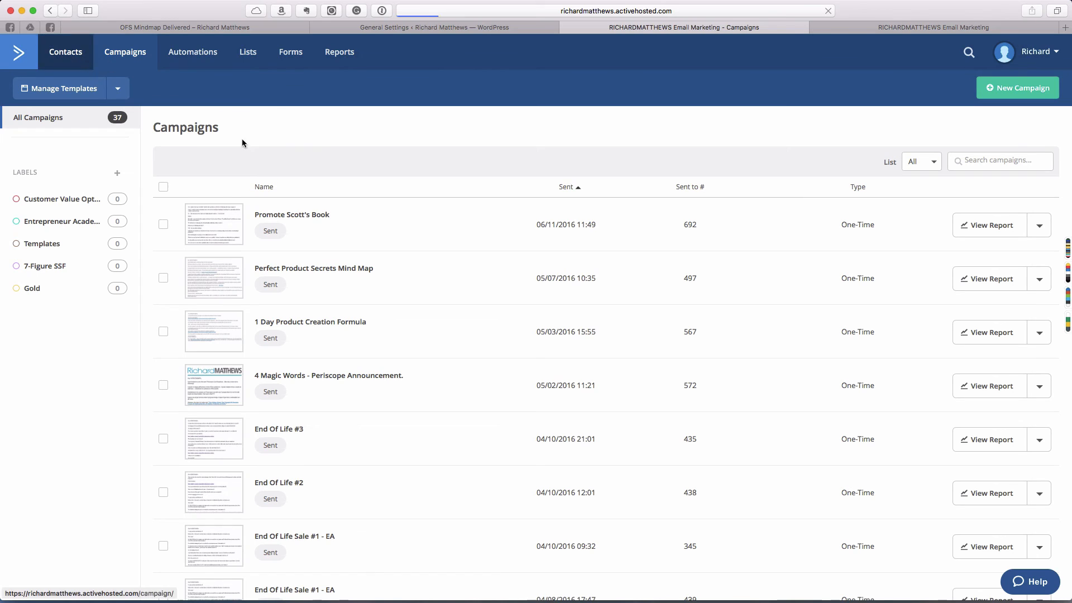
click(65, 51)
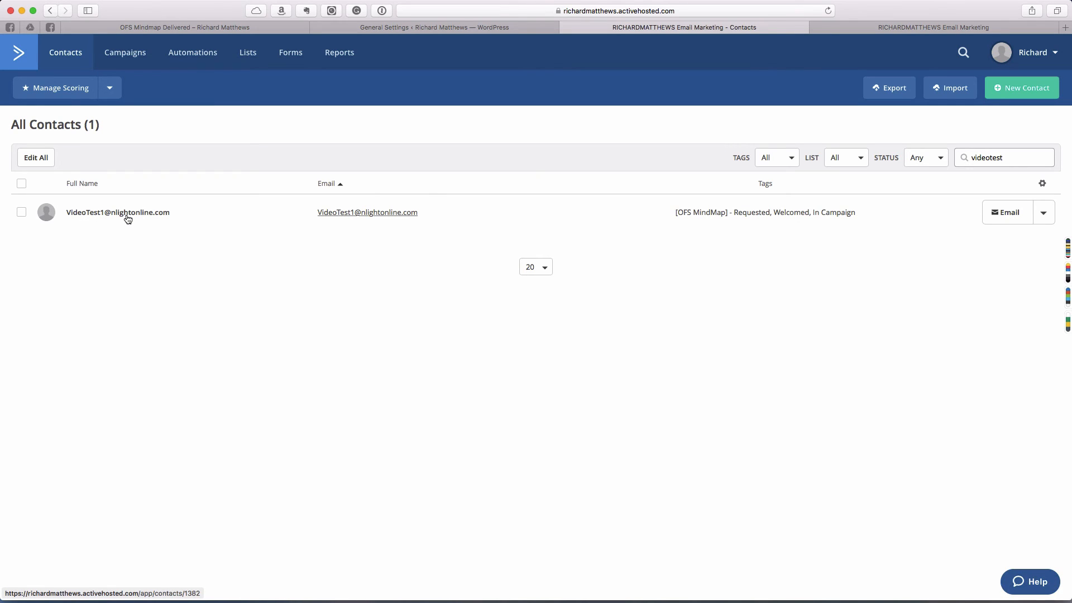
click(118, 212)
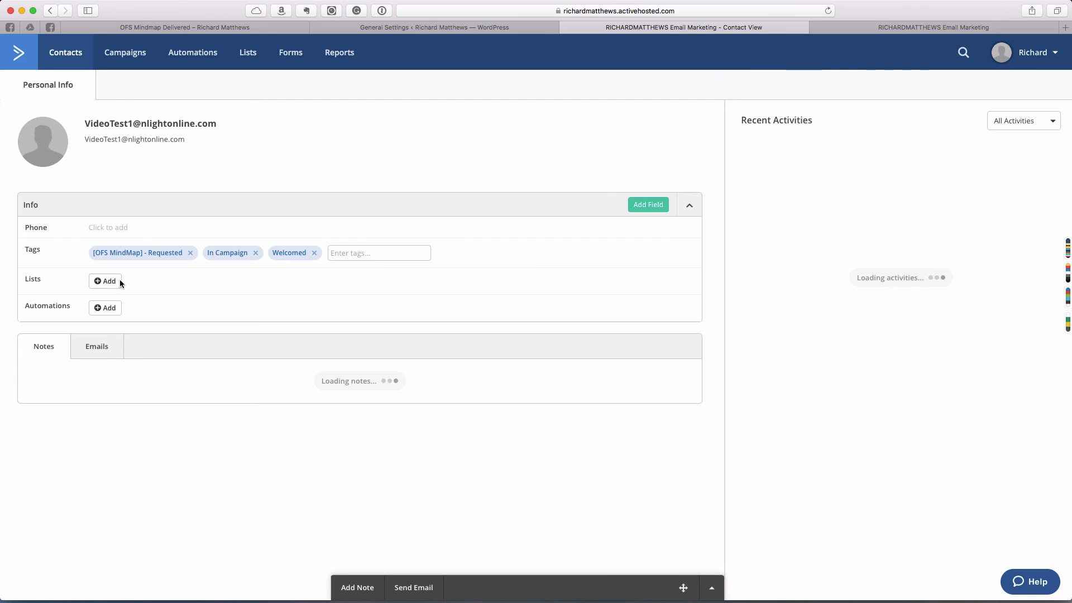
mouse_move(140, 261)
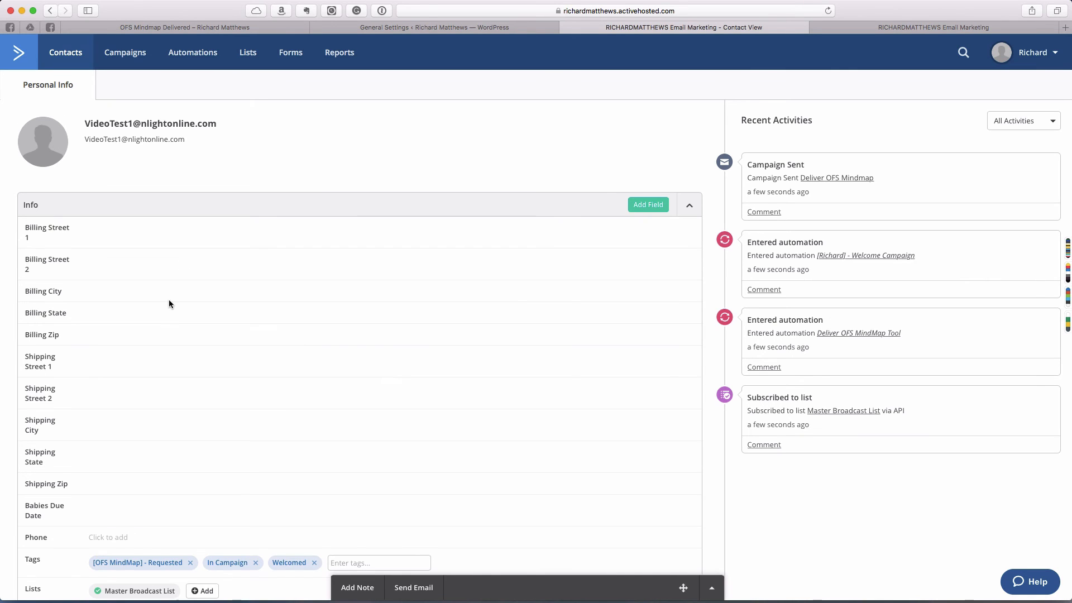
scroll(down, 3)
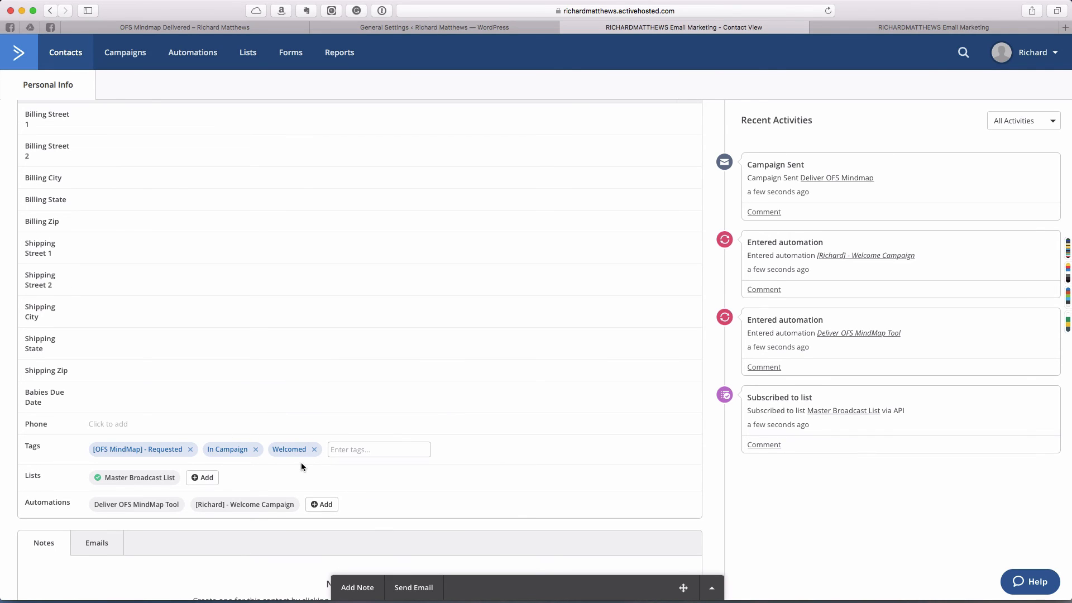
mouse_move(295, 443)
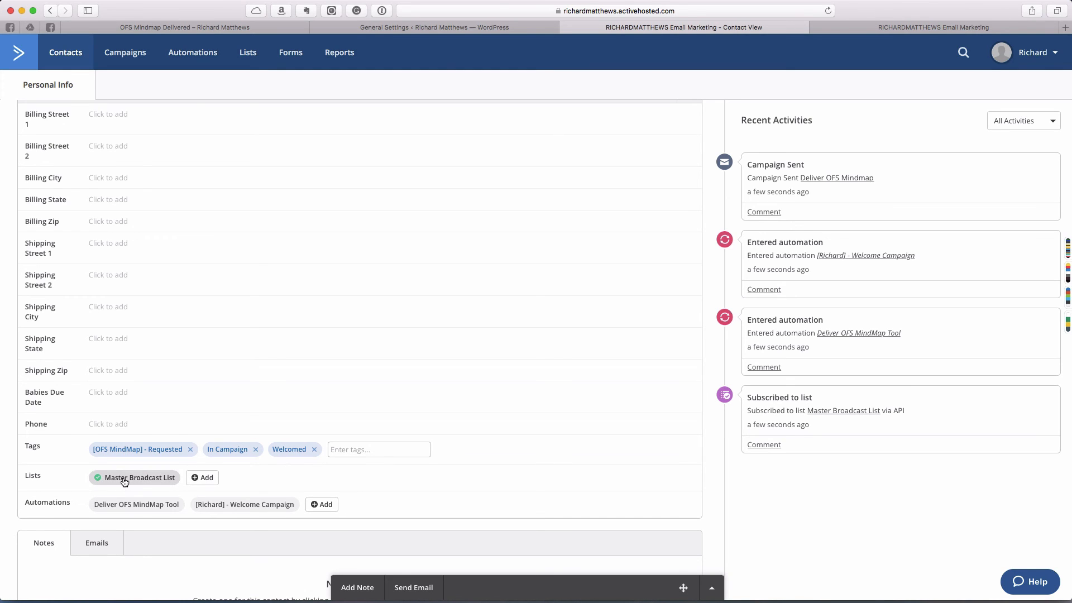
mouse_move(197, 516)
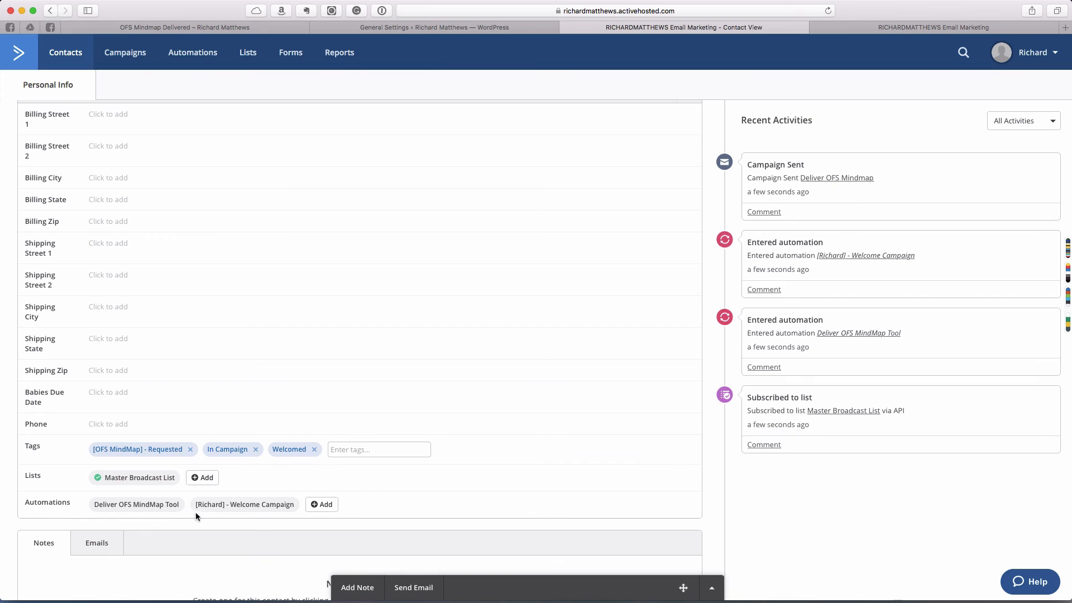
mouse_move(137, 504)
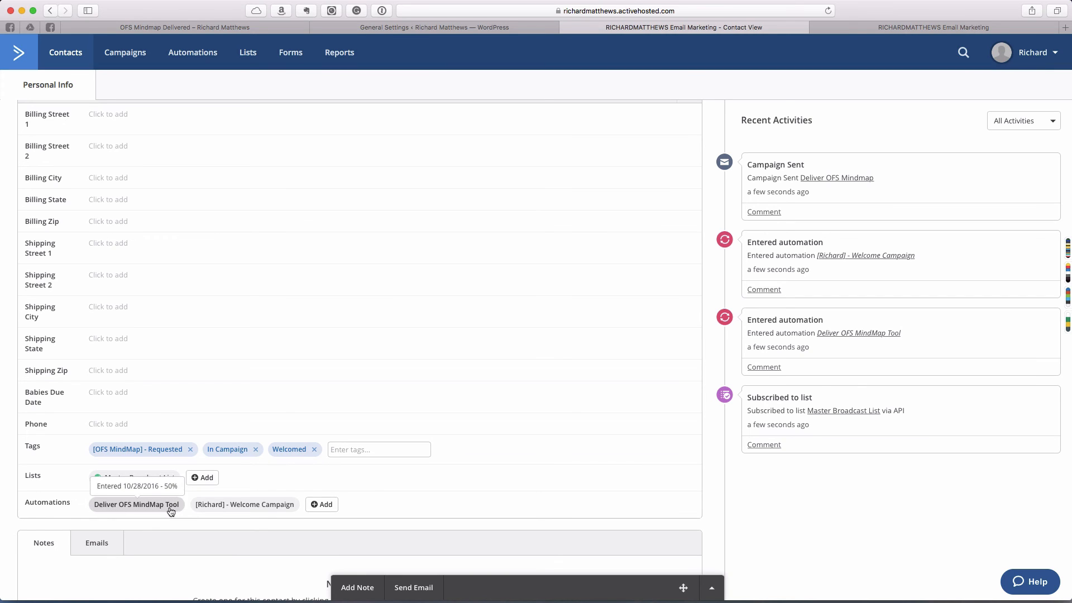
mouse_move(214, 499)
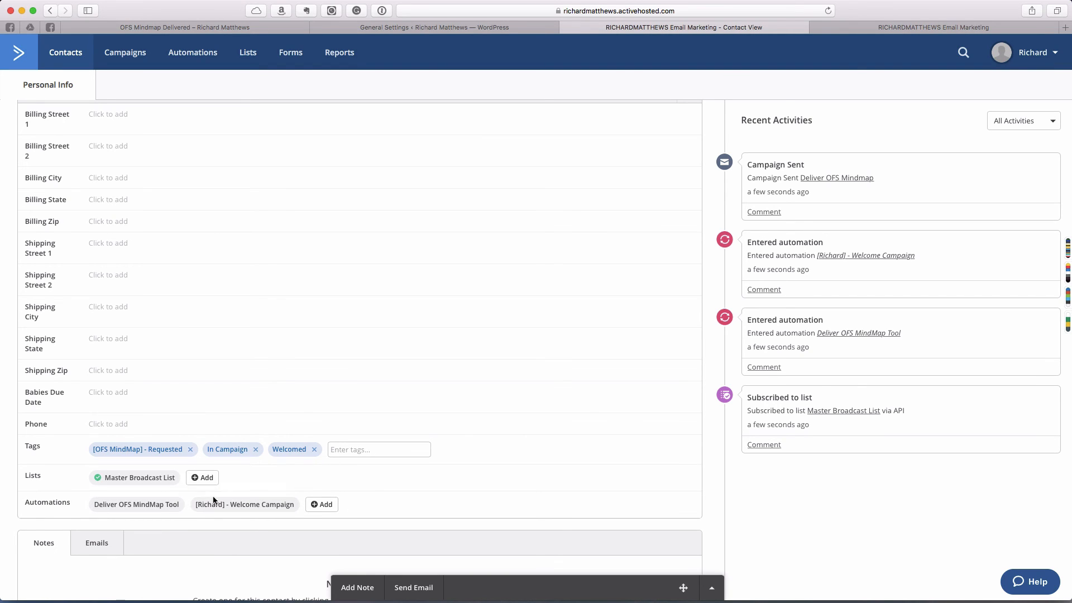
mouse_move(244, 504)
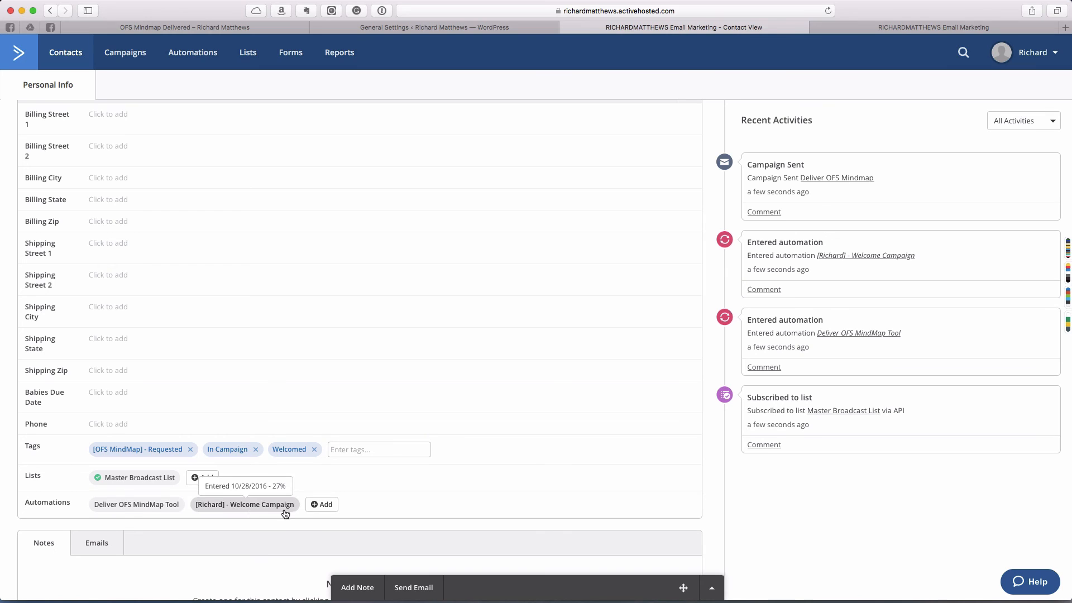
mouse_move(803, 482)
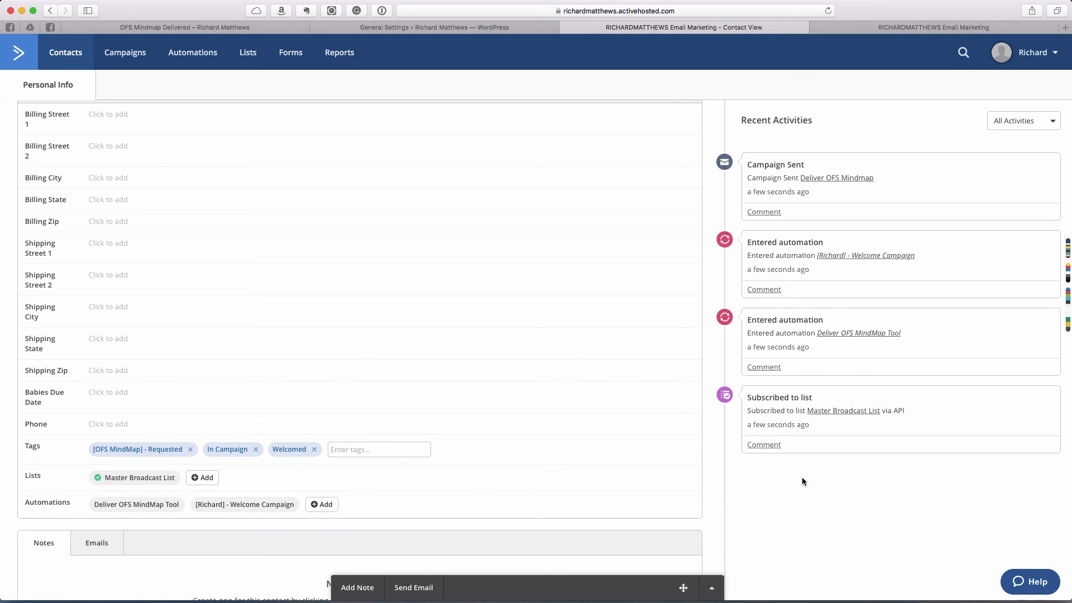
mouse_move(793, 198)
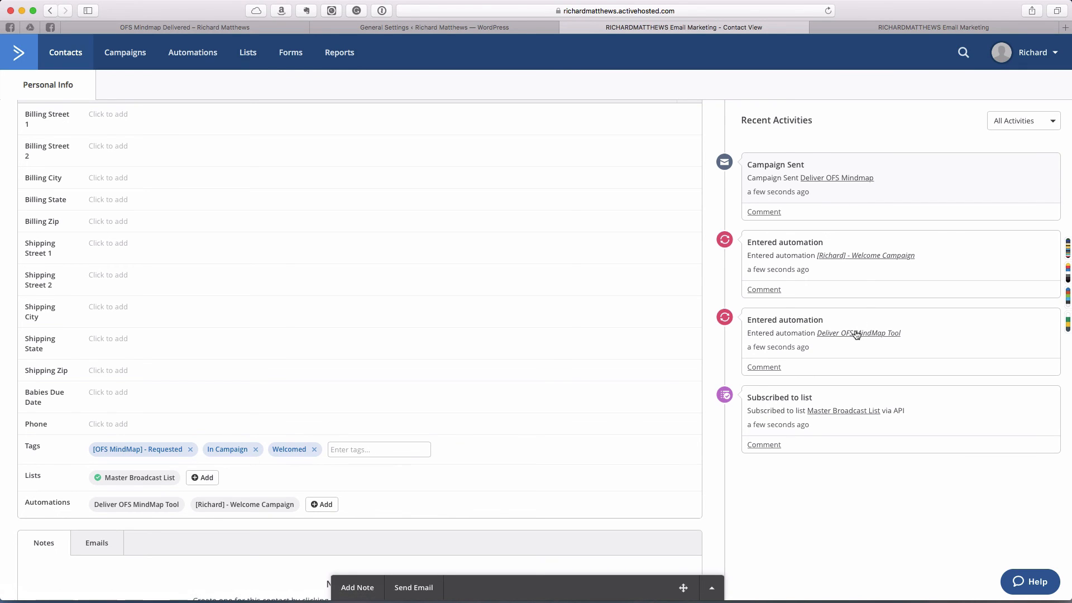
- Open the Campaign Sent activity and scroll through the delivered OFS Mindmap email
click(809, 178)
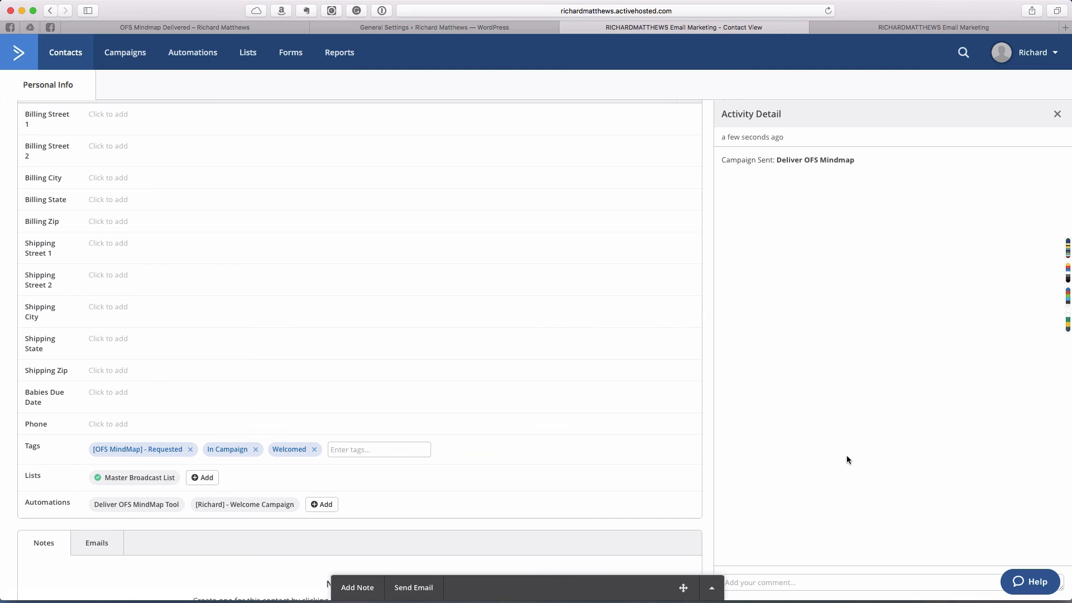
scroll(down, 3)
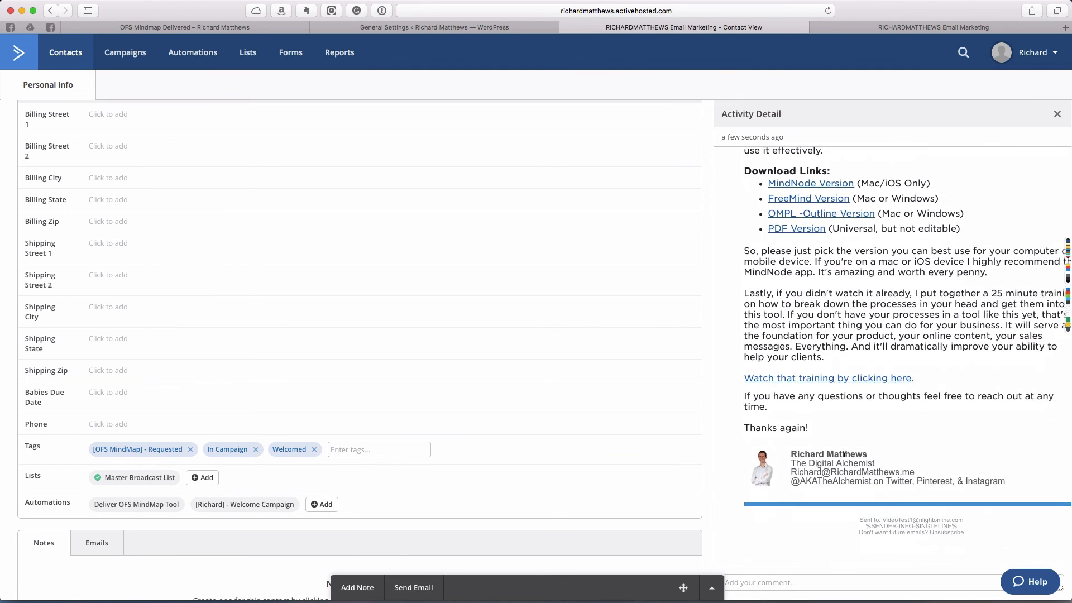
click(1057, 114)
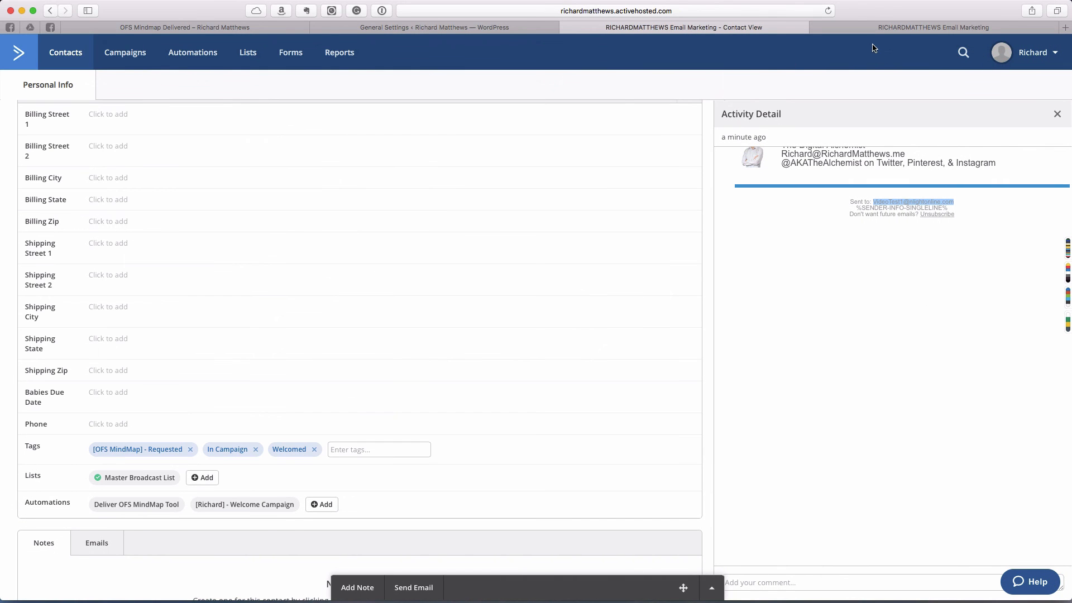
- Turn on opt-in confirmation for OFS Mindmap's list subscription, redirecting to a URL
click(289, 52)
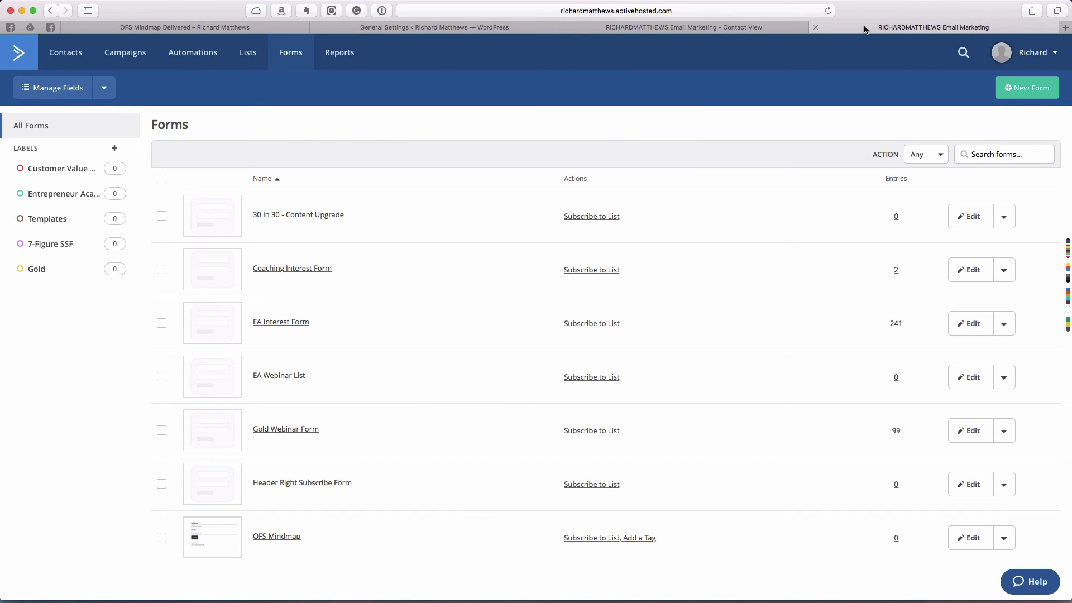
scroll(down, 3)
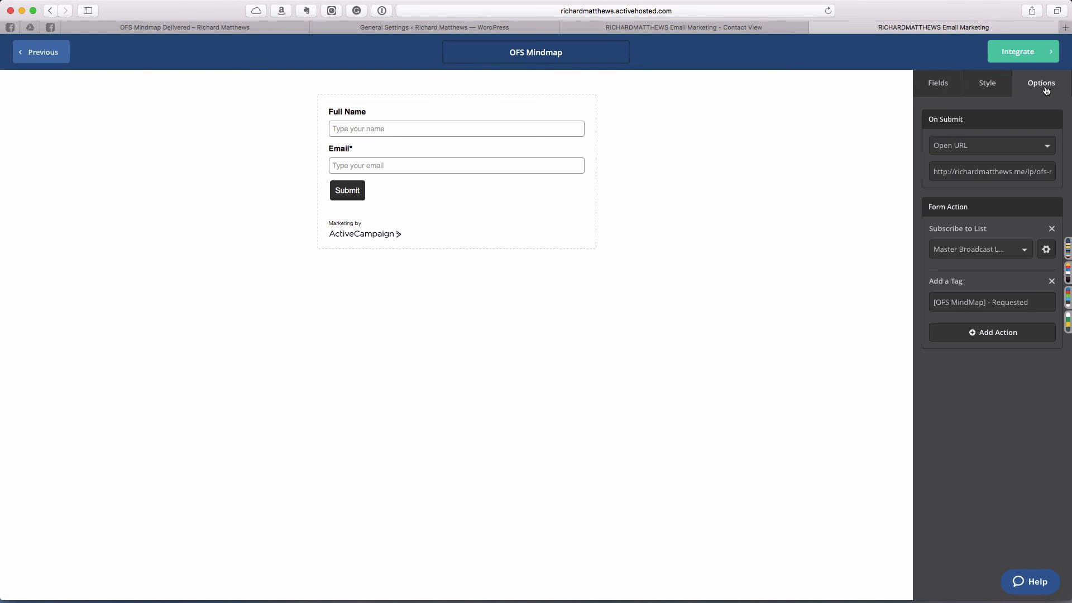
mouse_move(940, 255)
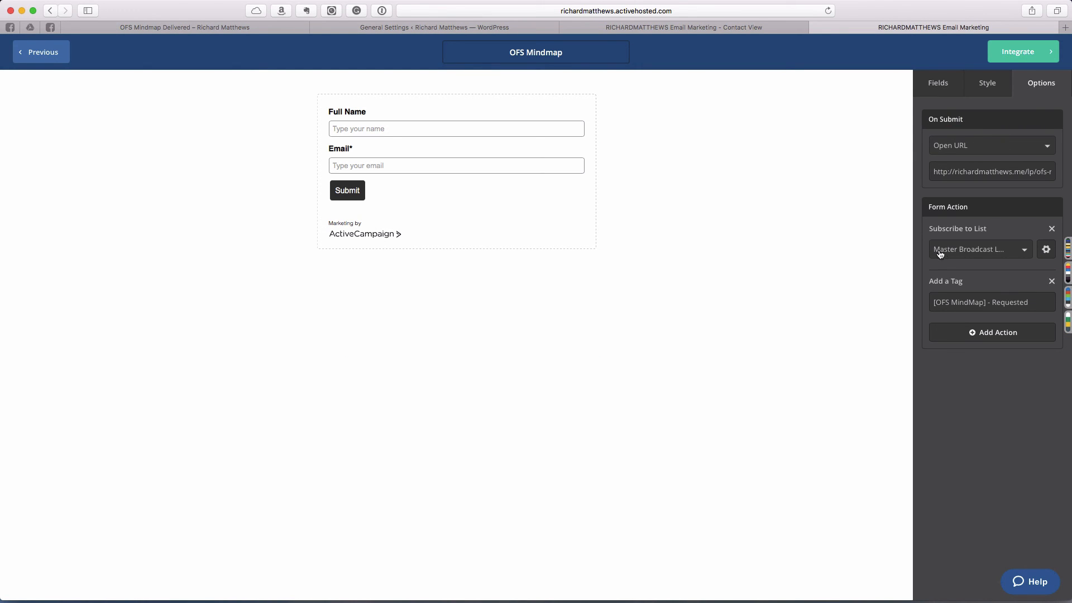
mouse_move(1045, 248)
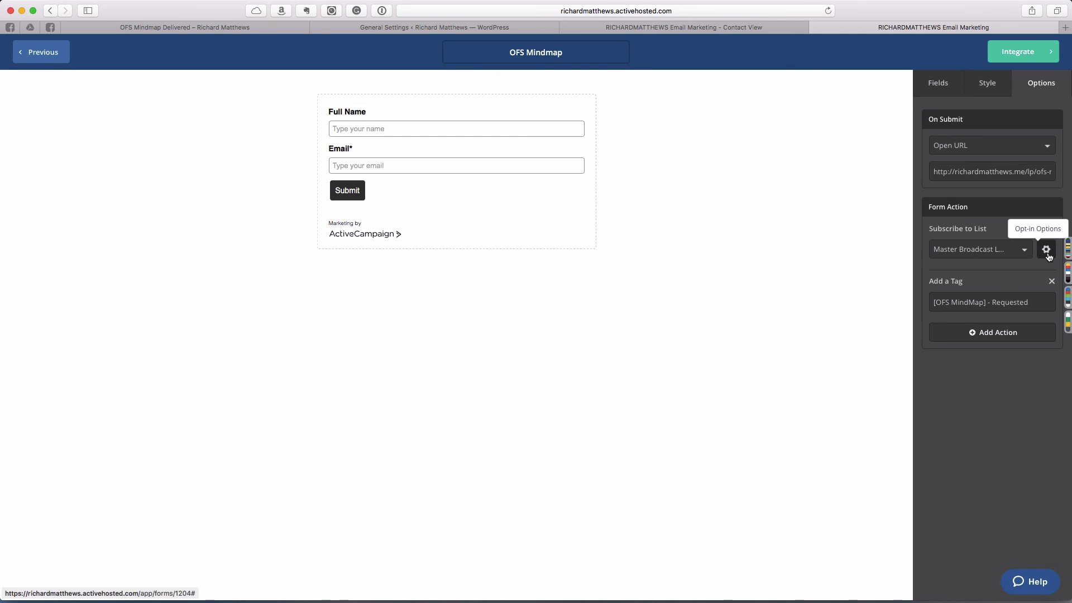
click(1045, 249)
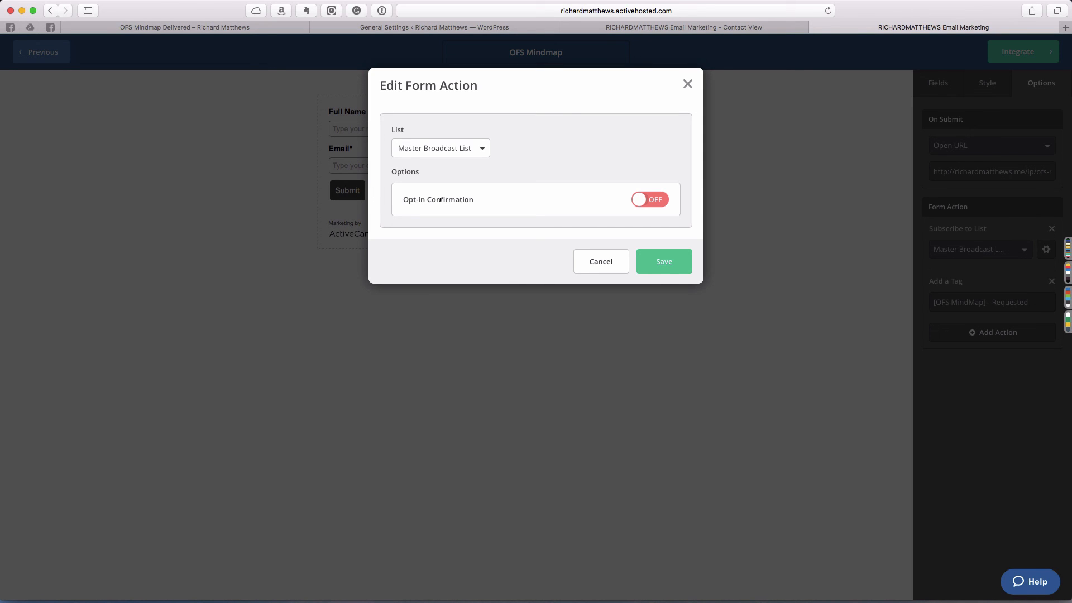
click(648, 199)
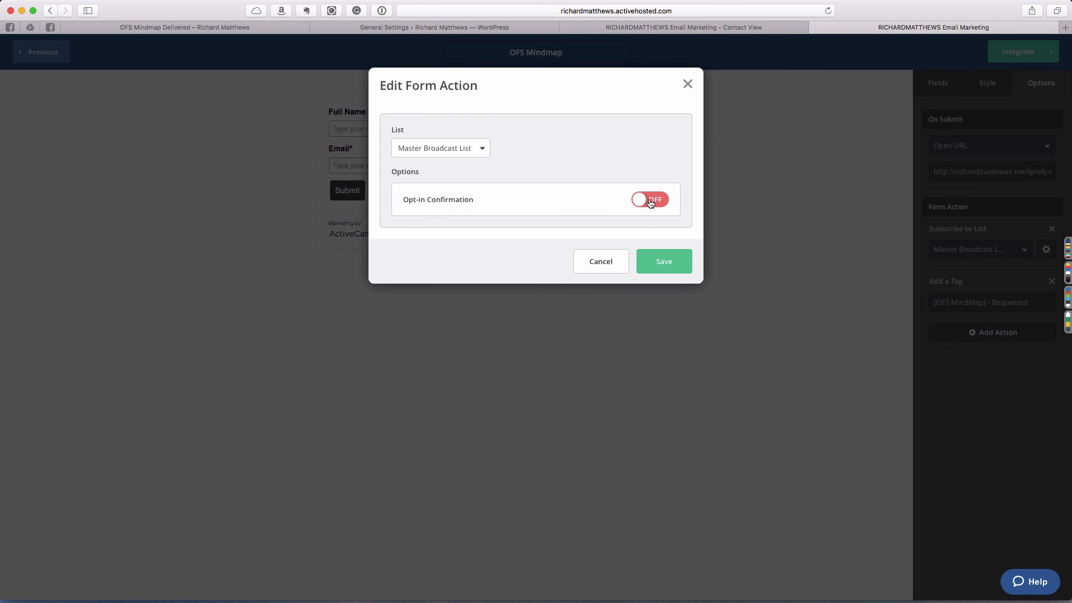
click(648, 199)
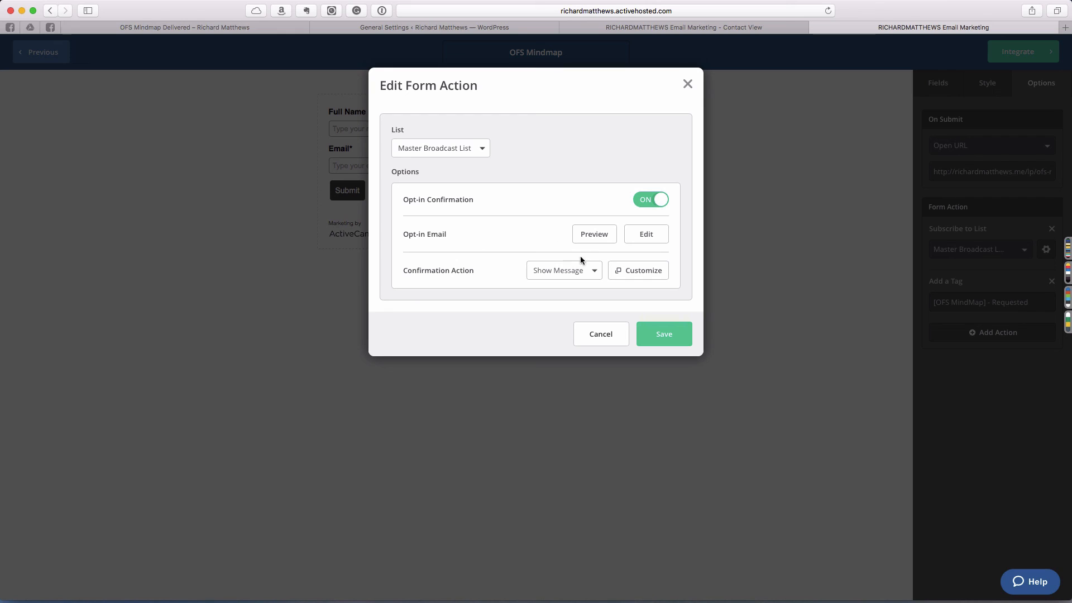
mouse_move(586, 278)
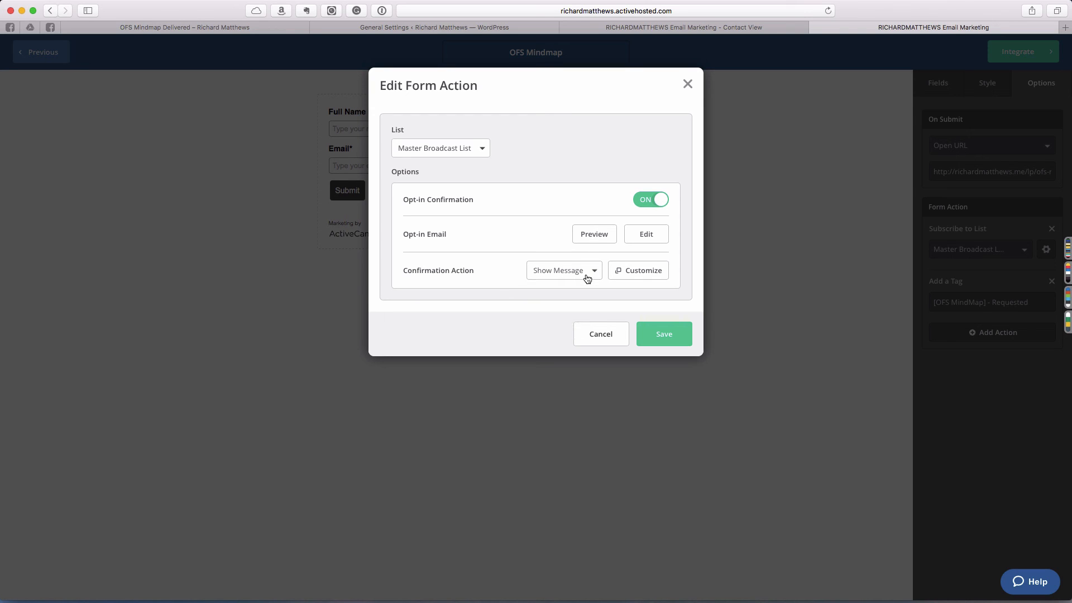
click(562, 270)
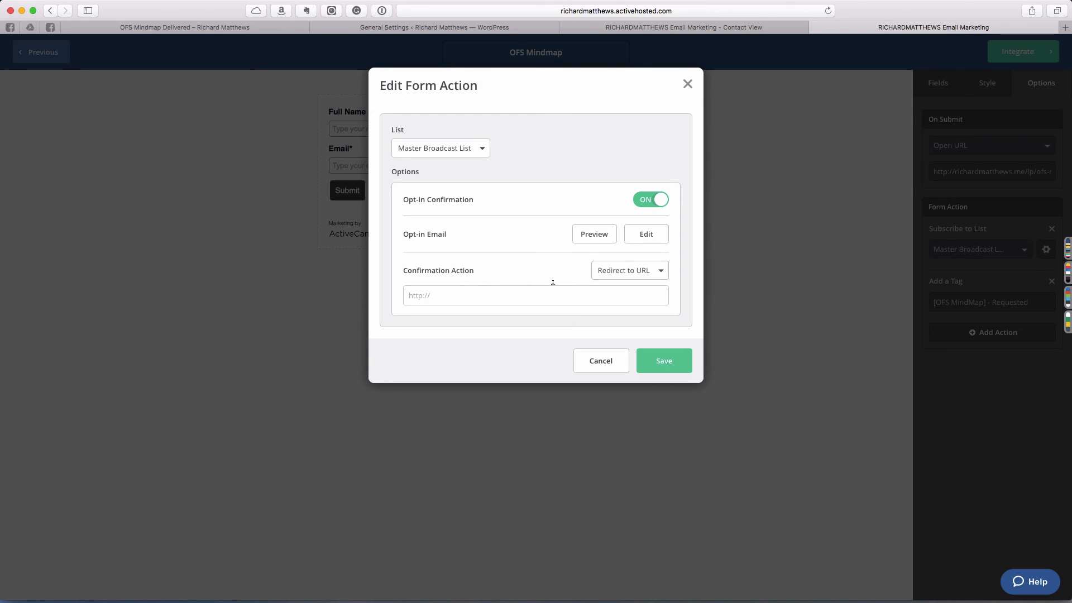
mouse_move(634, 220)
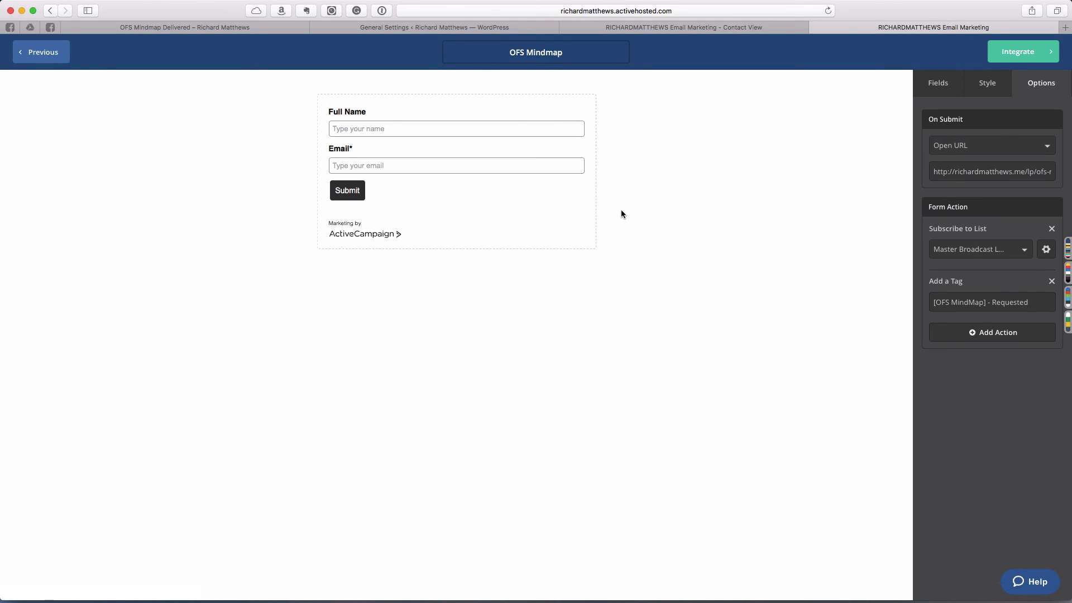
mouse_move(612, 265)
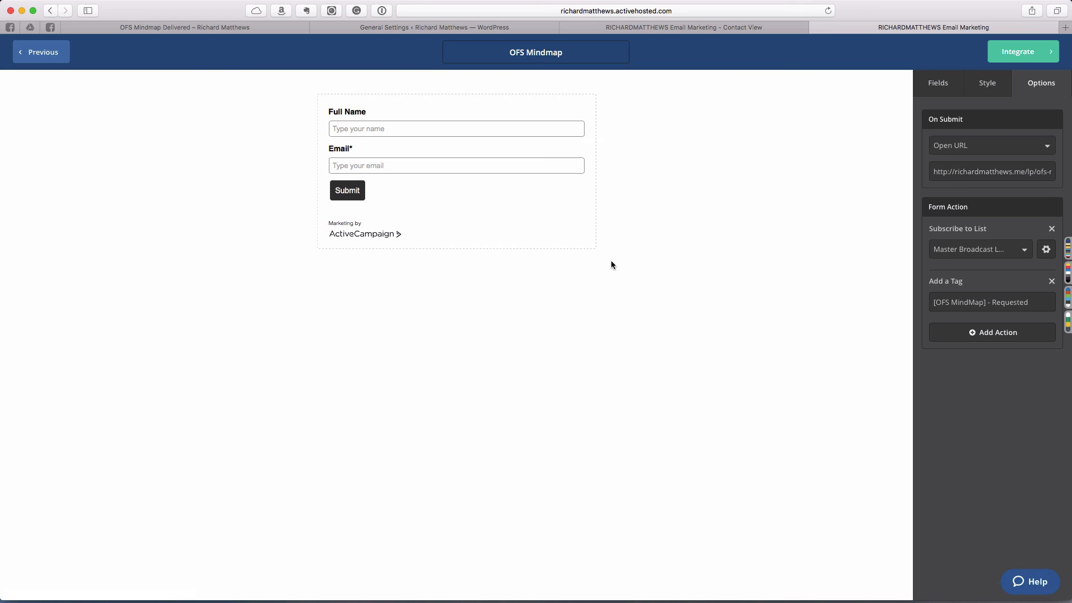
mouse_move(682, 232)
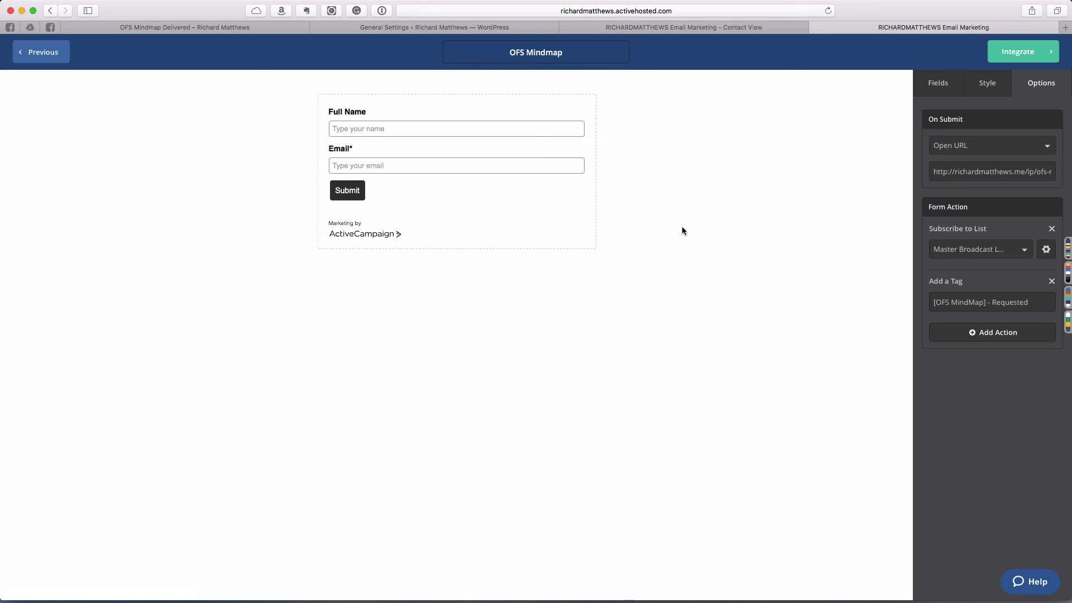